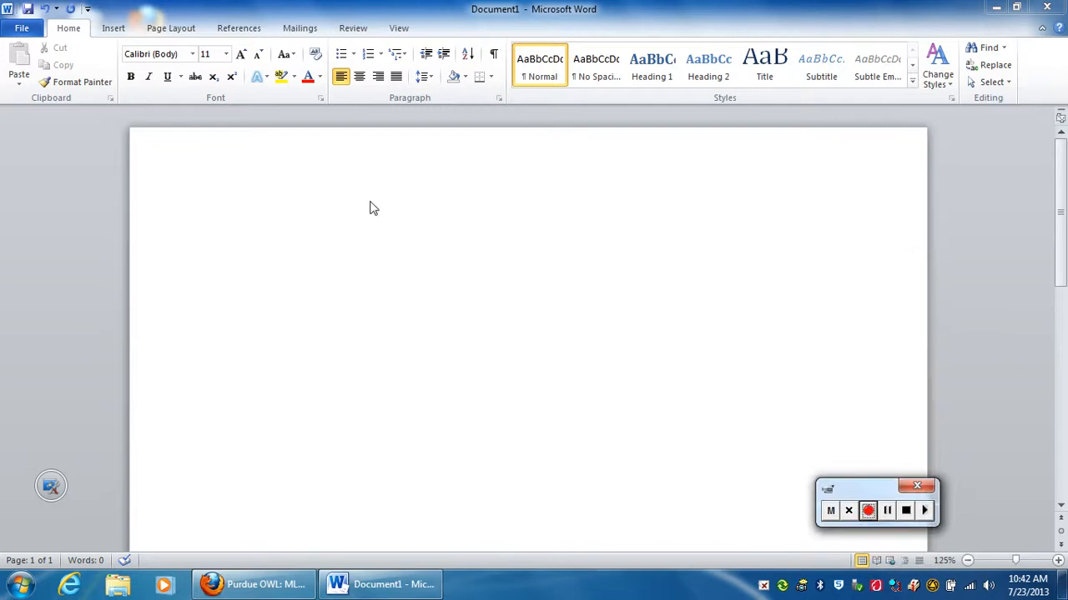
mouse_move(340, 237)
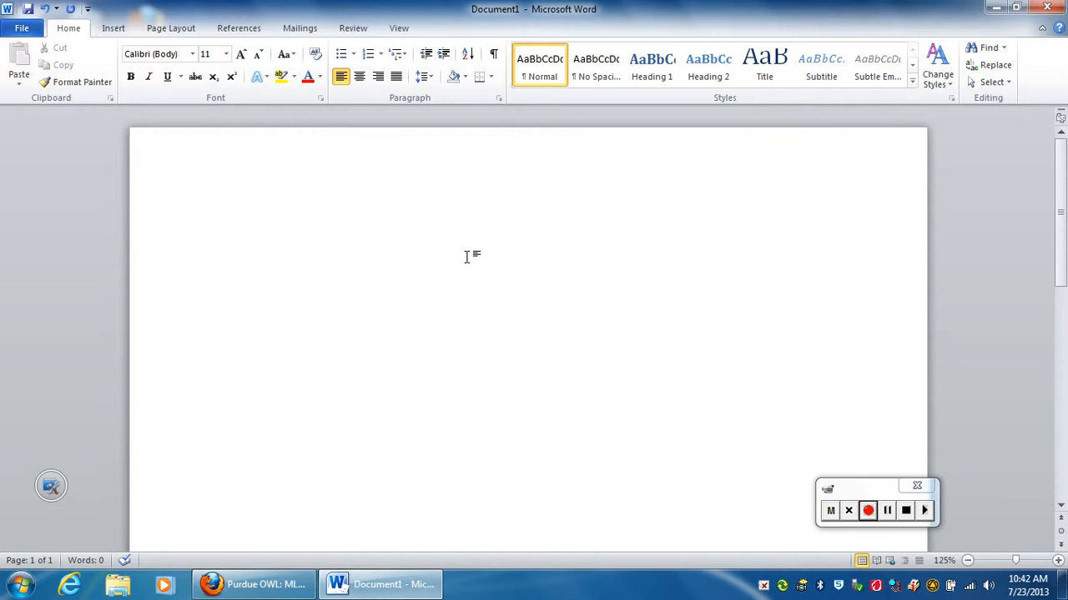
Step: Right-align the header line and begin the surname
click(223, 230)
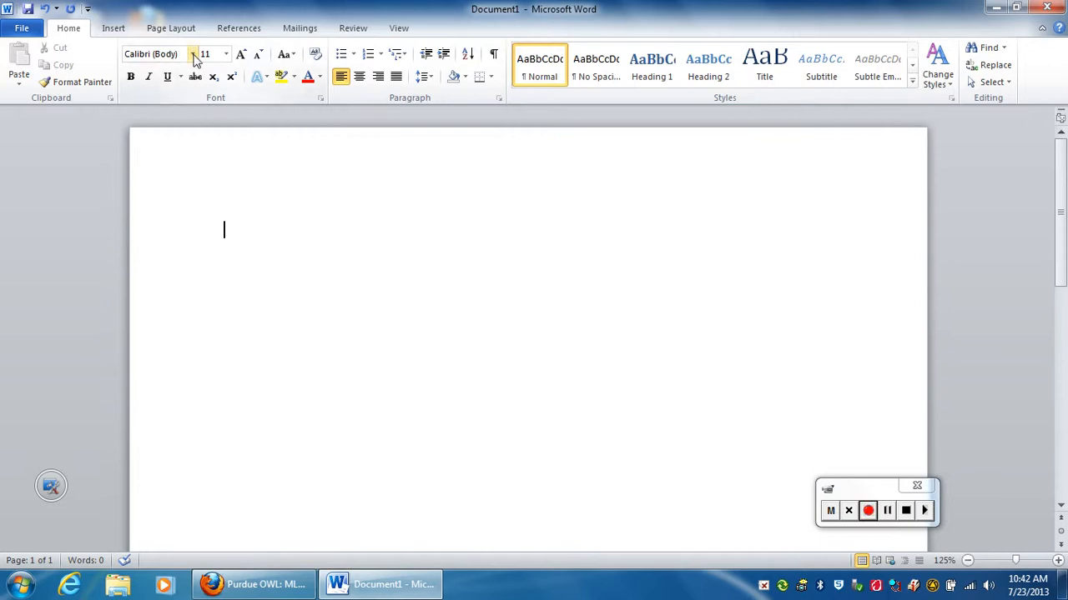
mouse_move(153, 53)
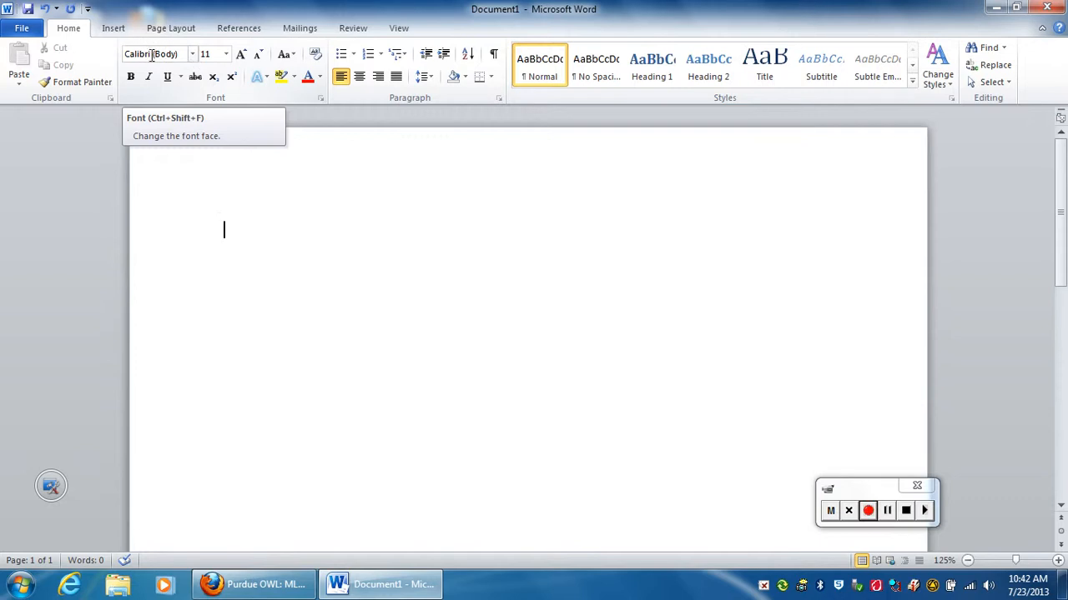
mouse_move(230, 183)
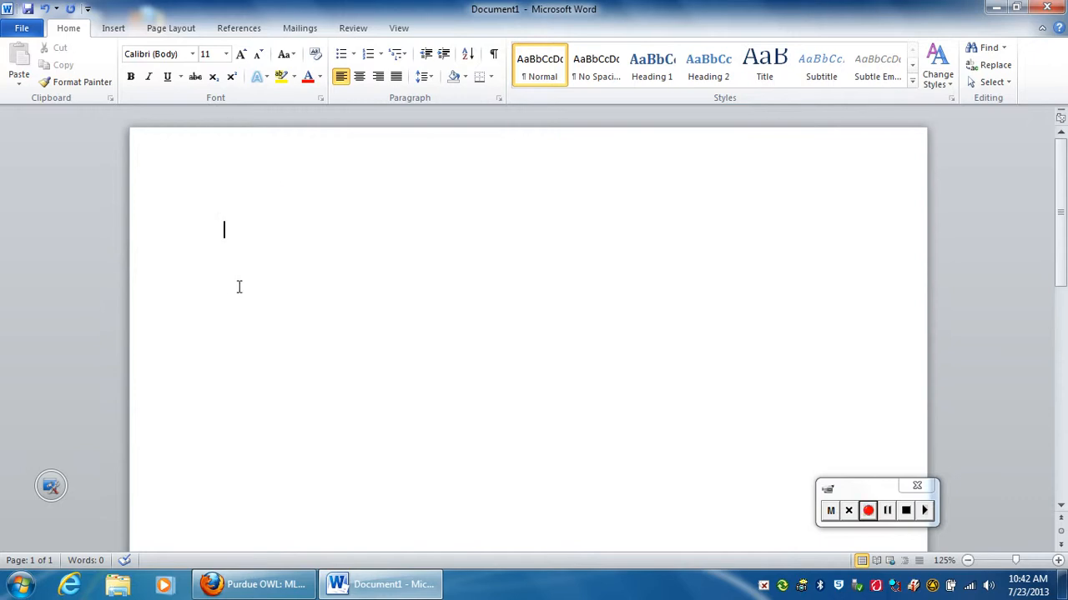
mouse_move(307, 274)
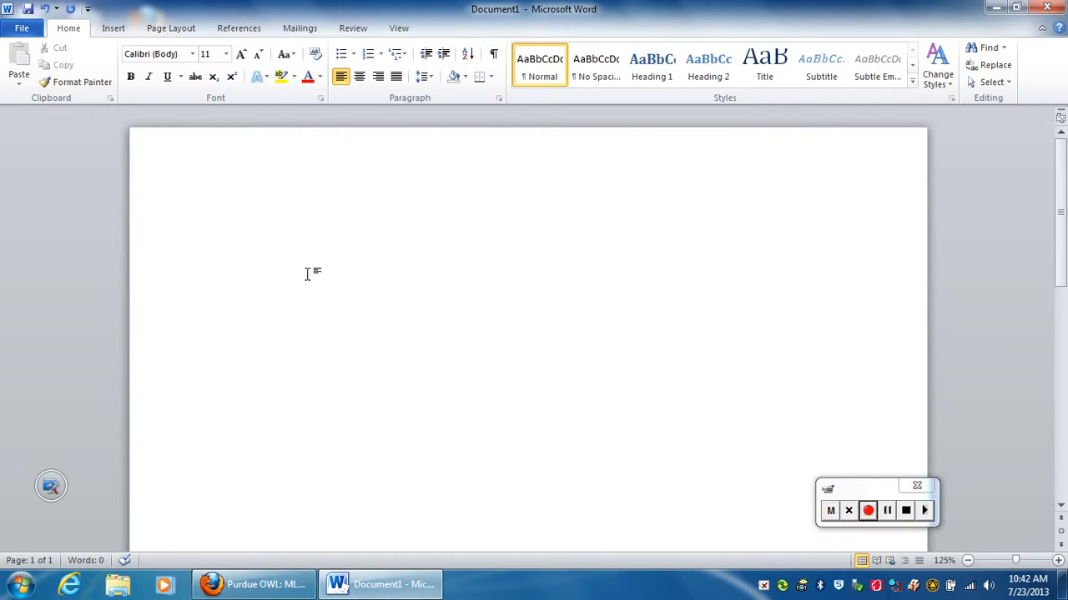
mouse_move(310, 259)
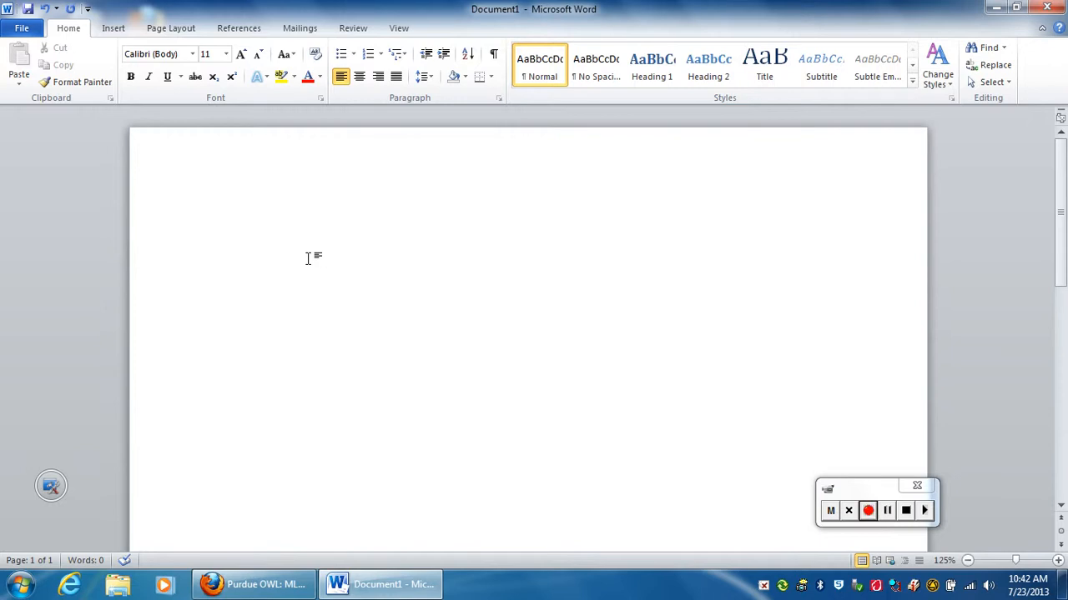
mouse_move(287, 177)
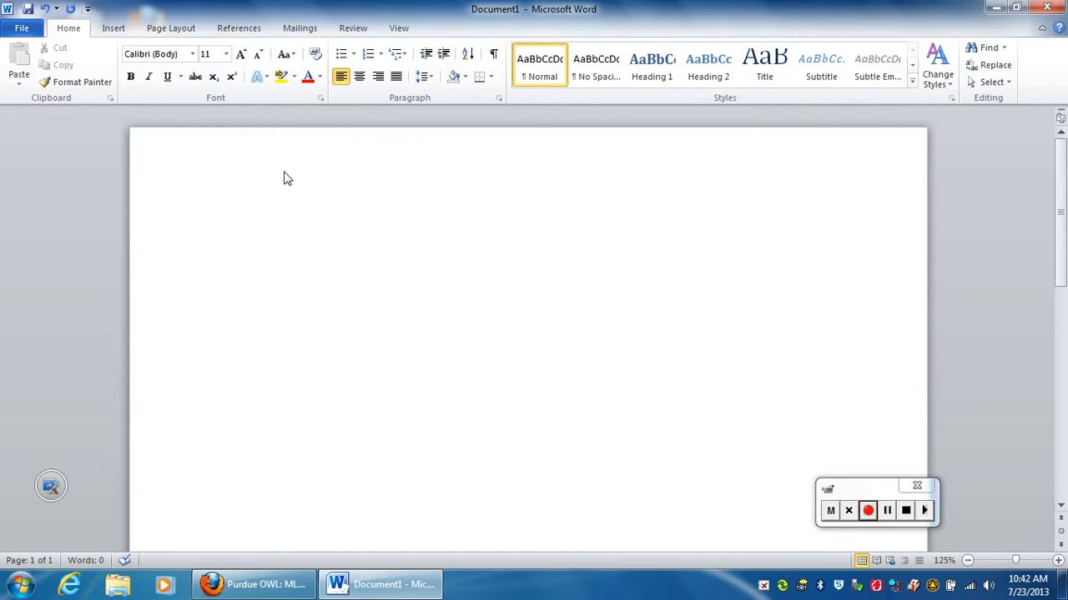
mouse_move(257, 187)
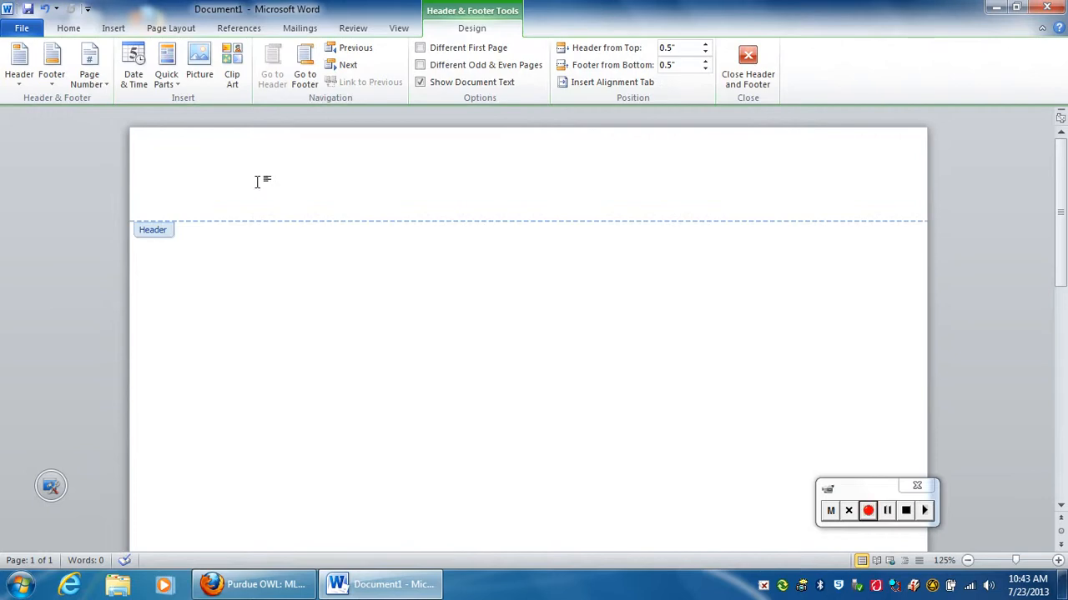
mouse_move(844, 180)
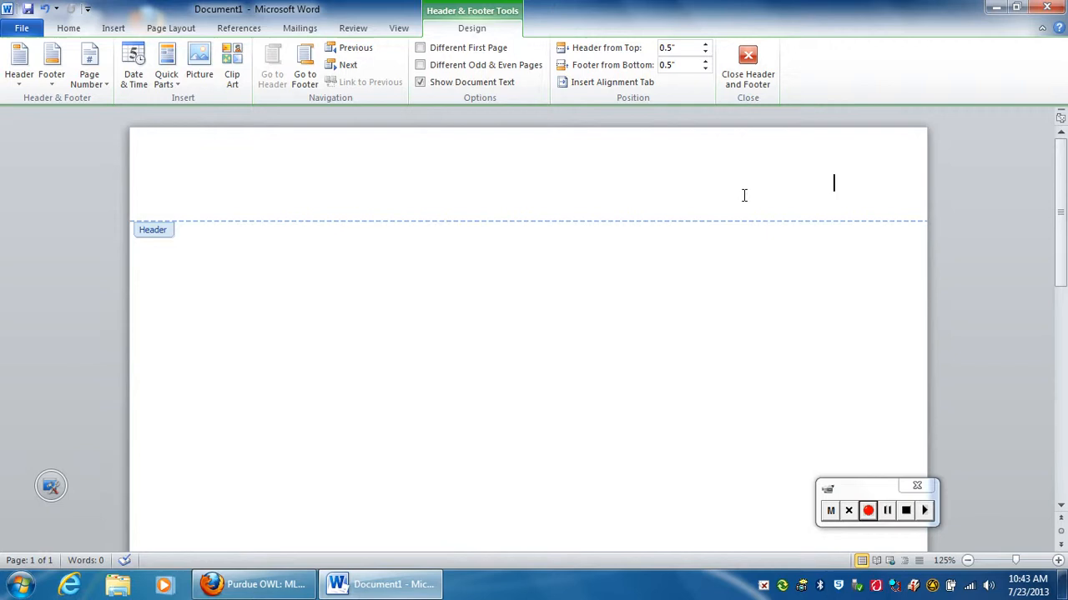
click(68, 26)
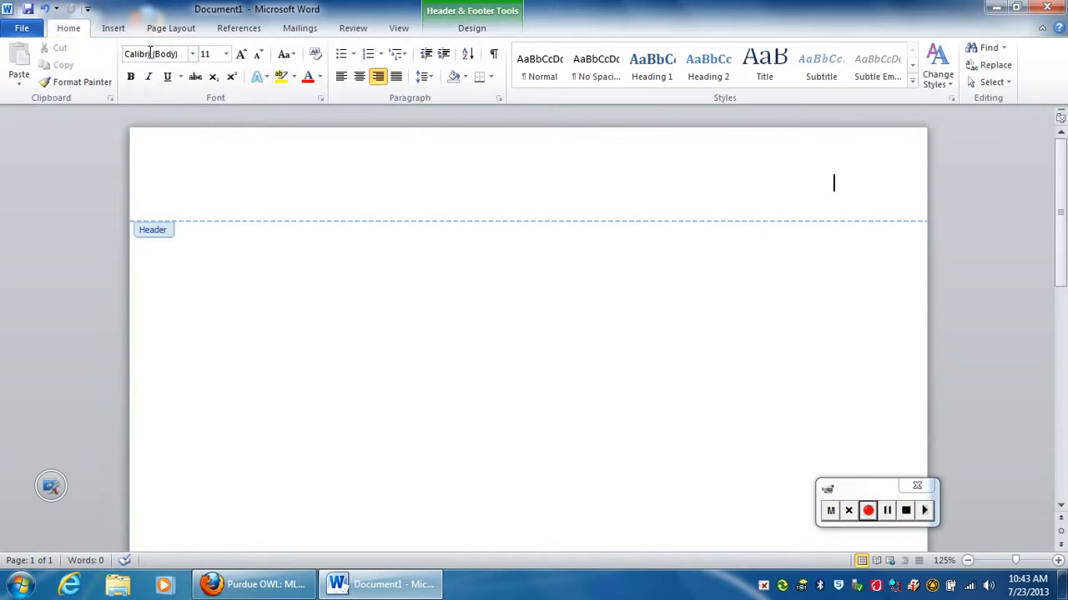
click(340, 76)
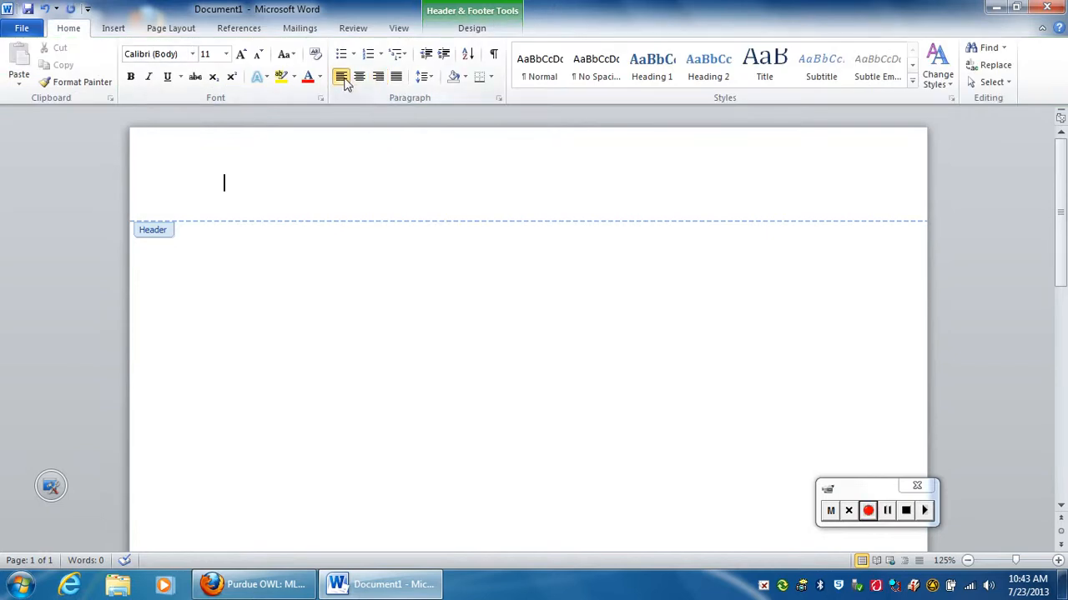
click(377, 77)
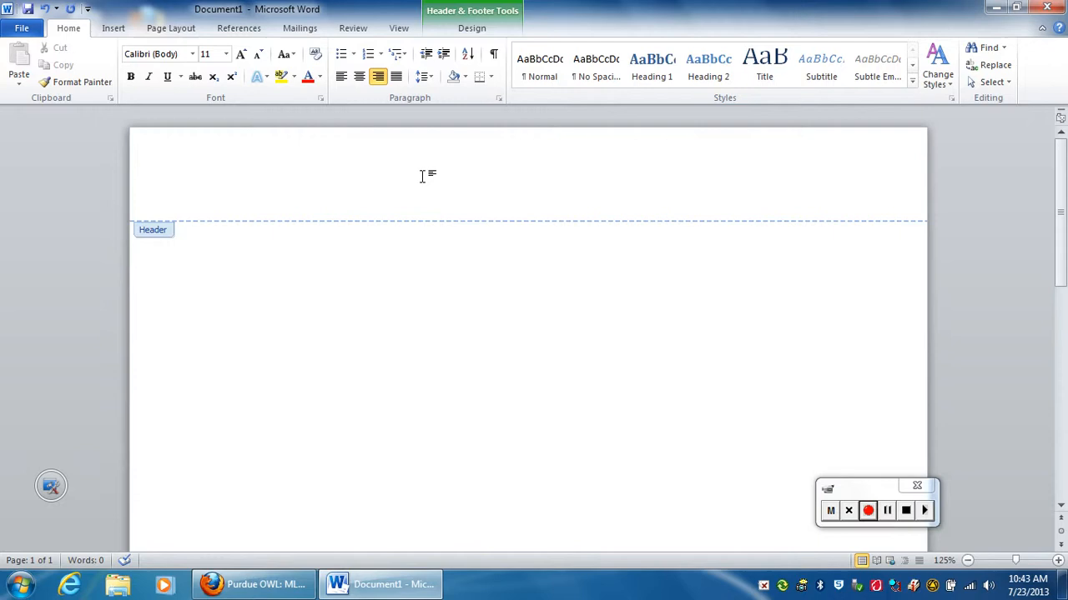
text(Ba)
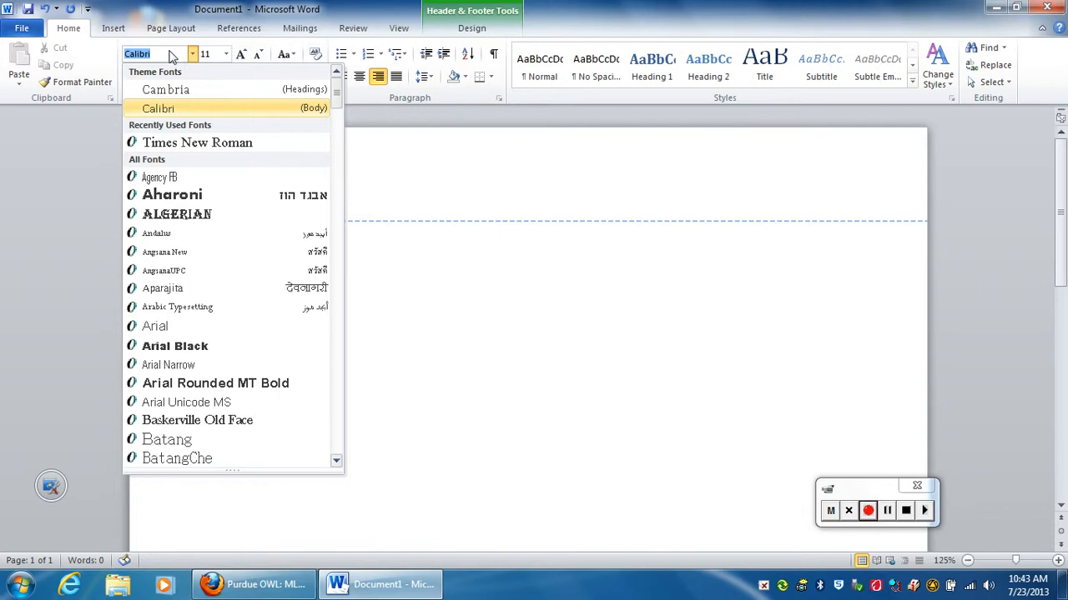
Step: Set the header text to Times New Roman 12 pt and enter the surname 'Bailey'
click(197, 142)
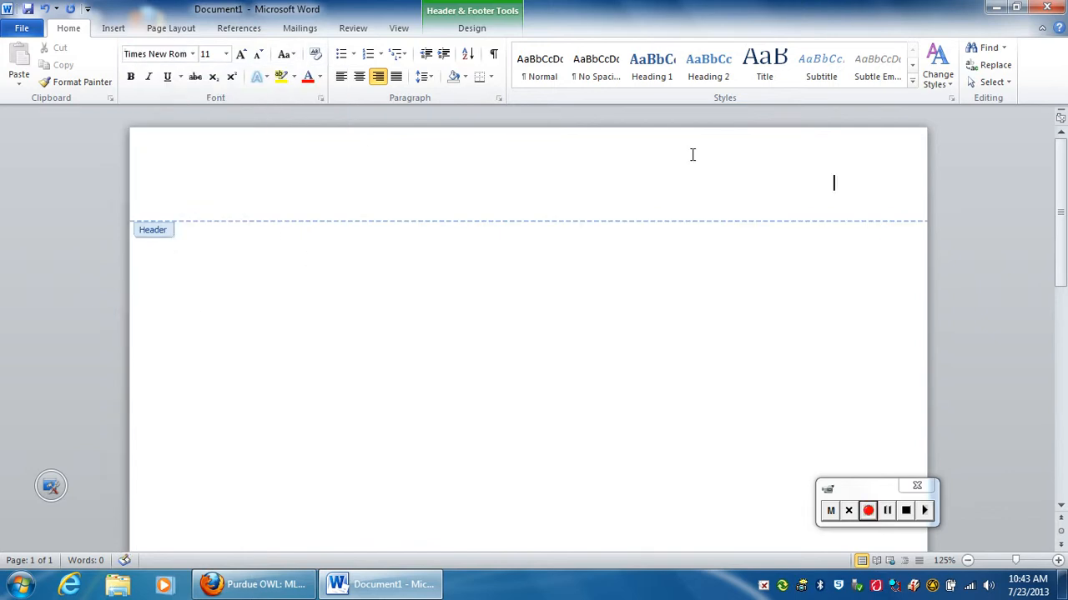
click(224, 53)
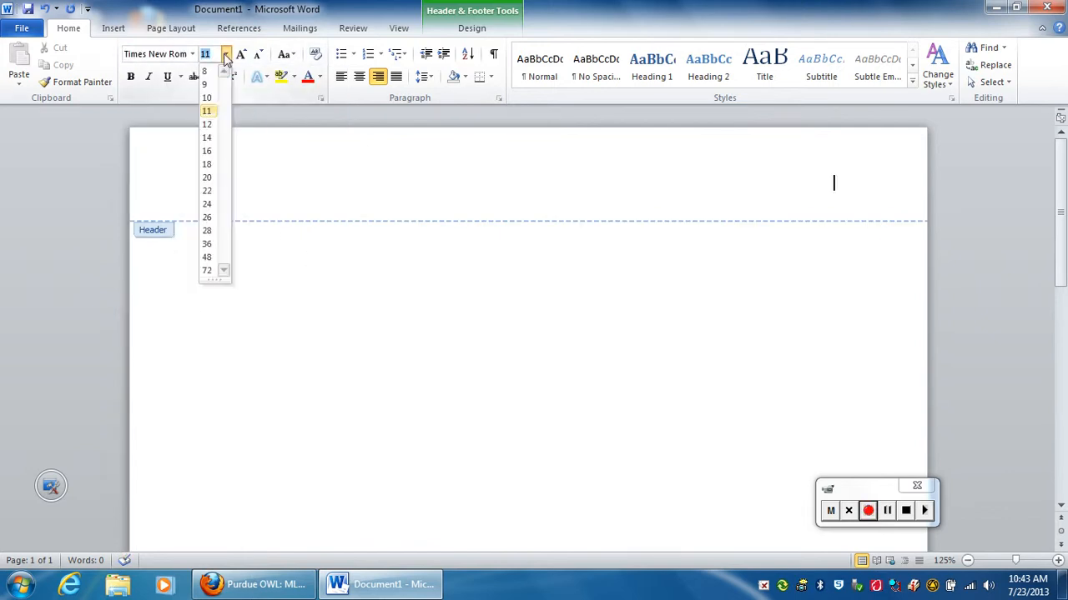
click(207, 123)
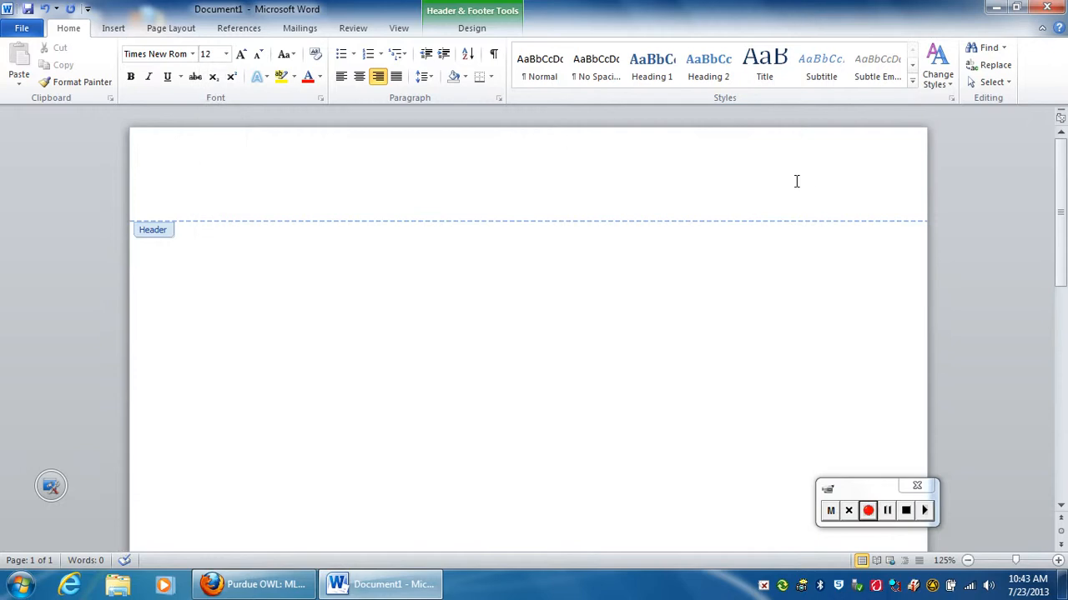
text(Bailey)
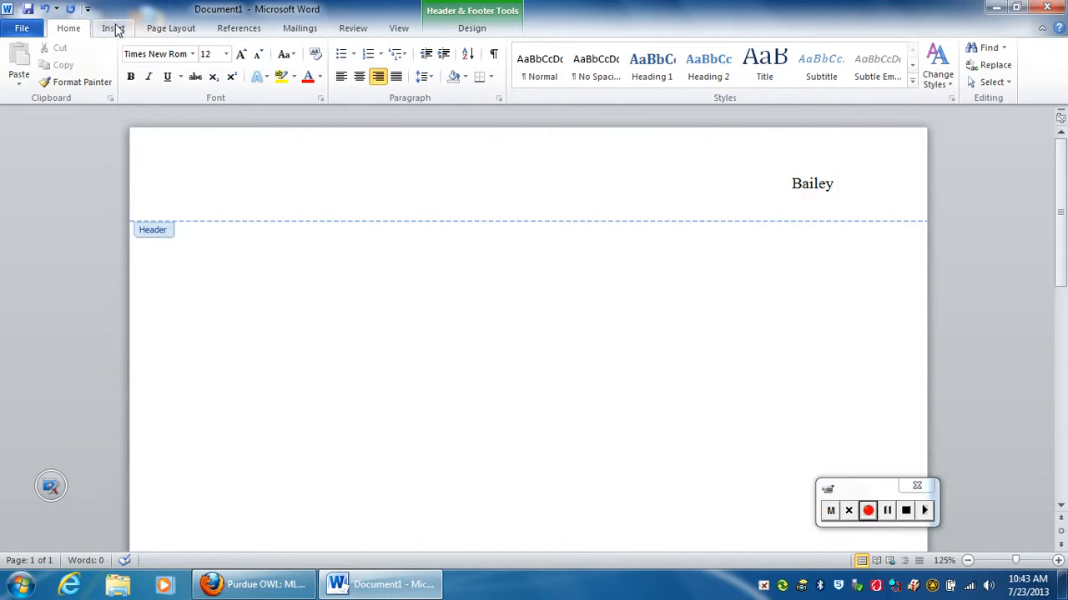
Step: Show the page-number insertion options from the Insert ribbon
click(110, 26)
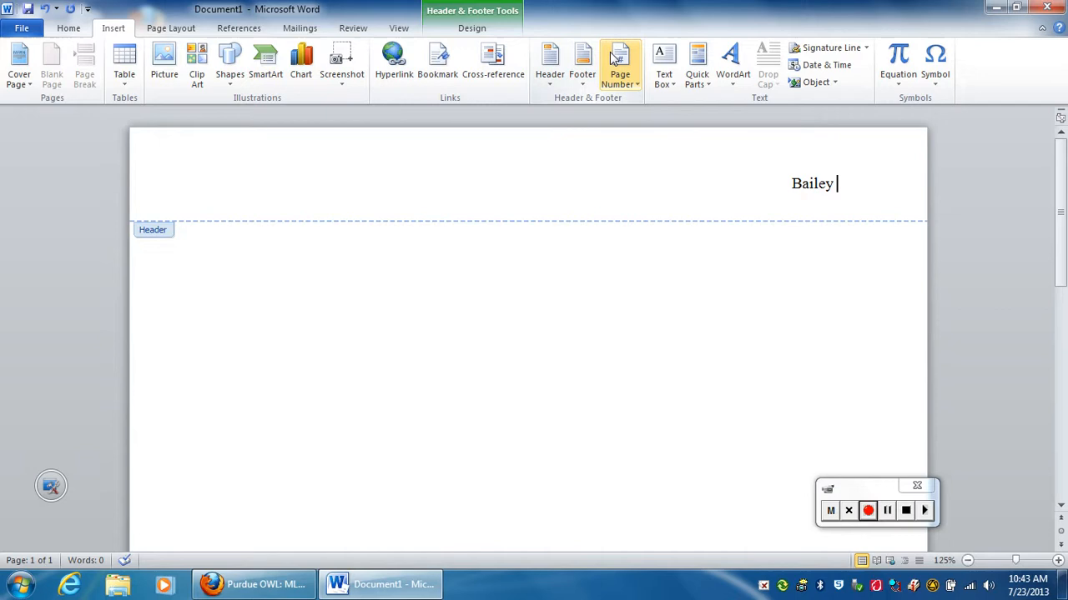
mouse_move(621, 63)
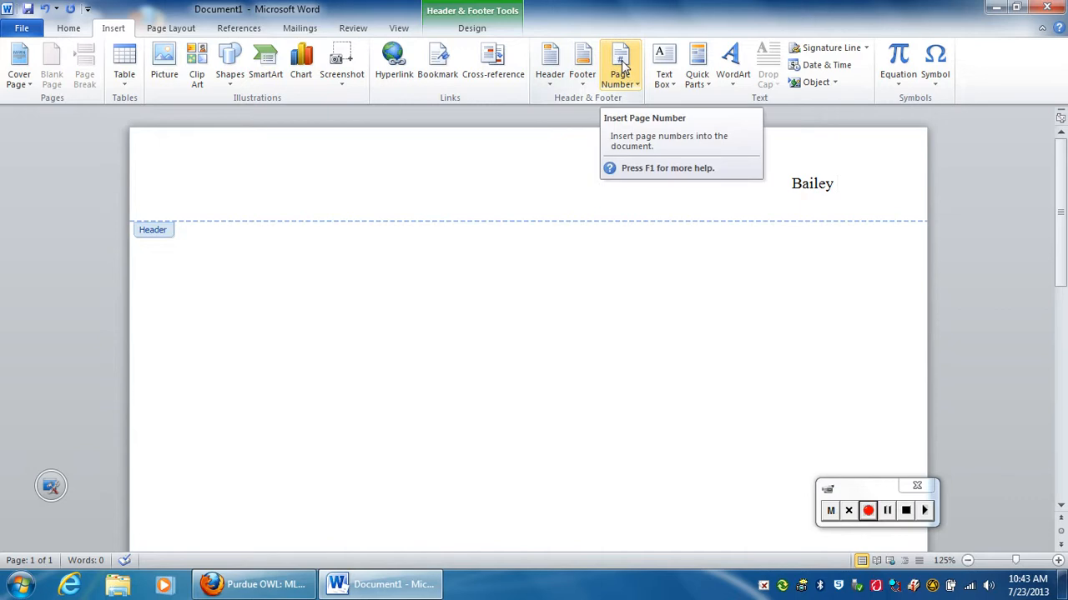
click(620, 64)
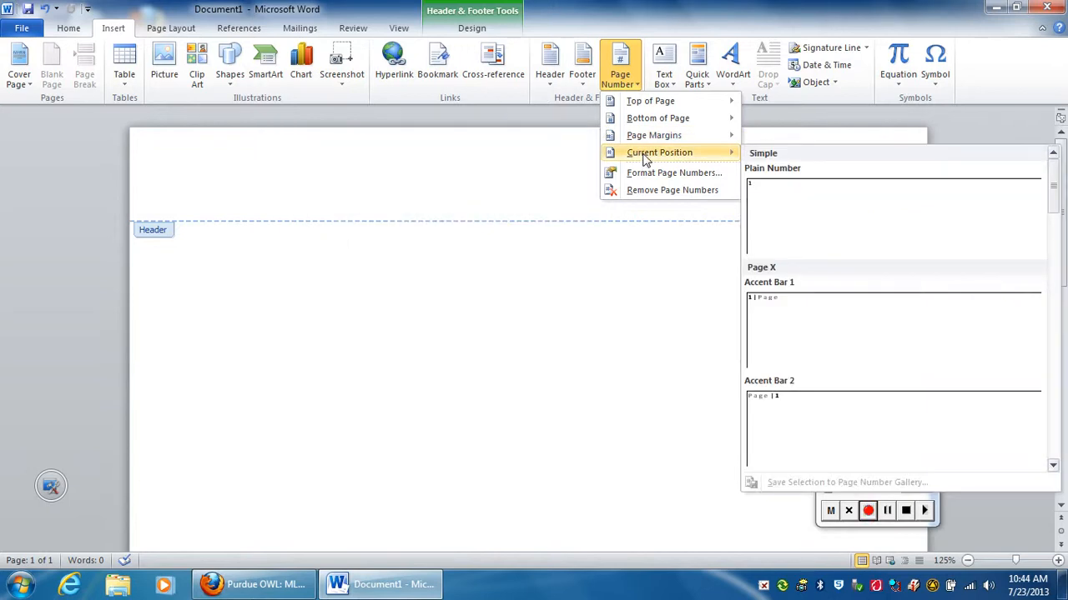
mouse_move(667, 157)
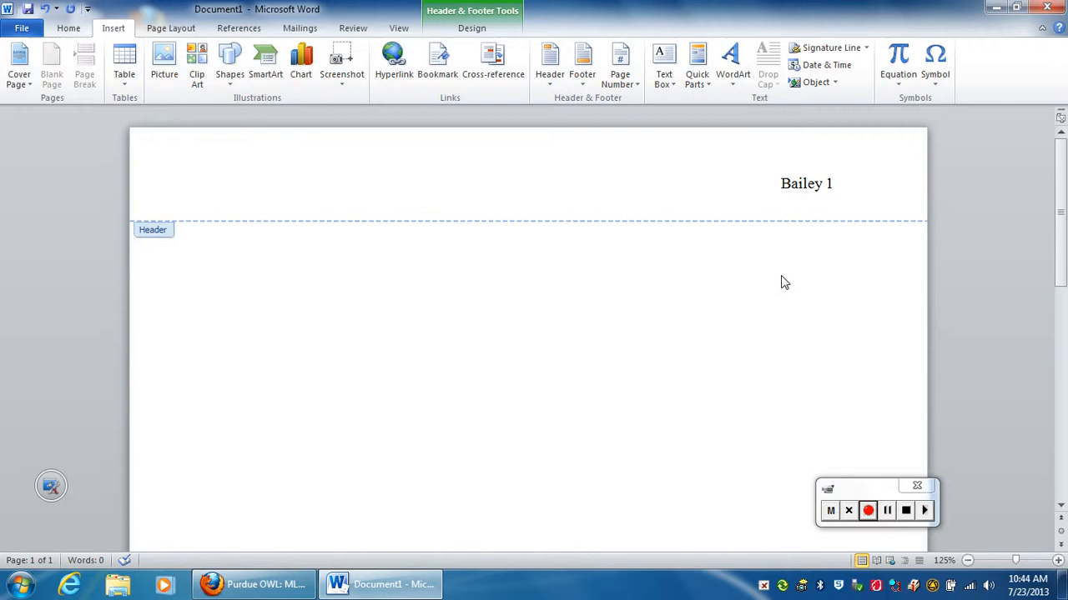
mouse_move(594, 307)
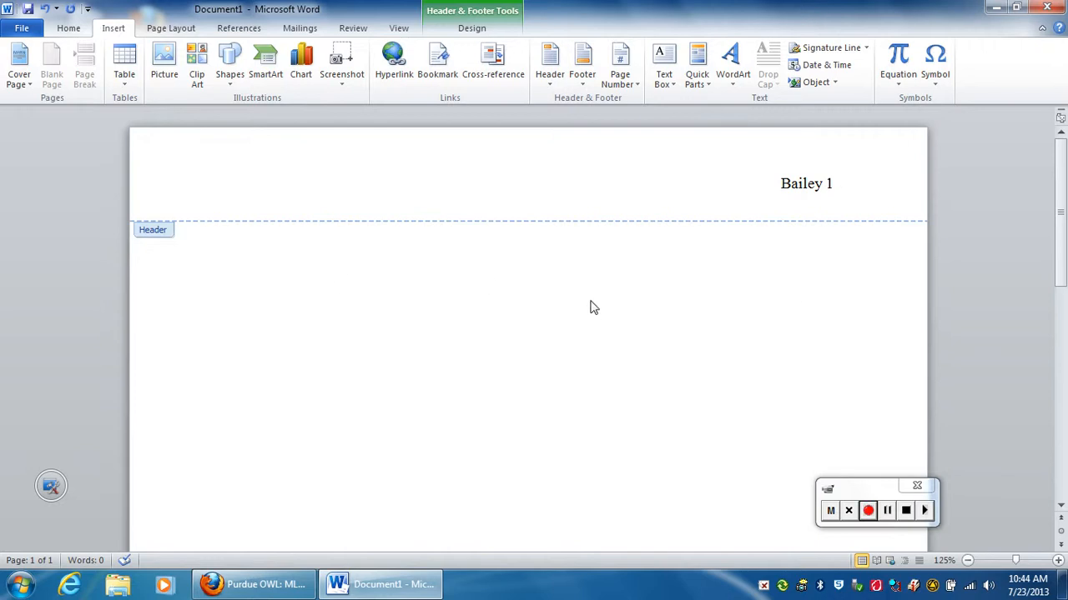
mouse_move(440, 274)
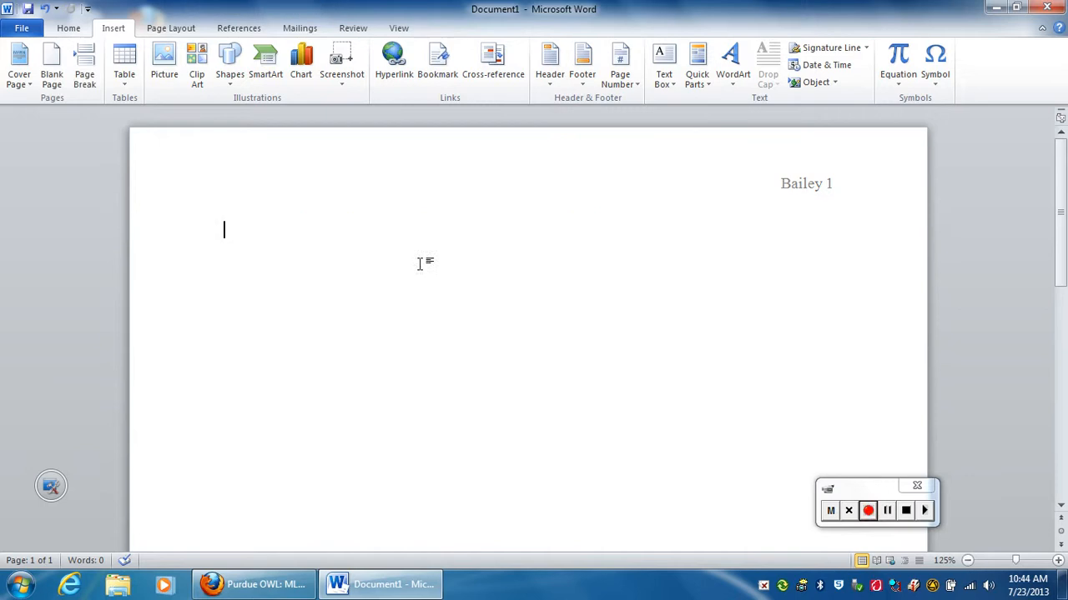
mouse_move(577, 273)
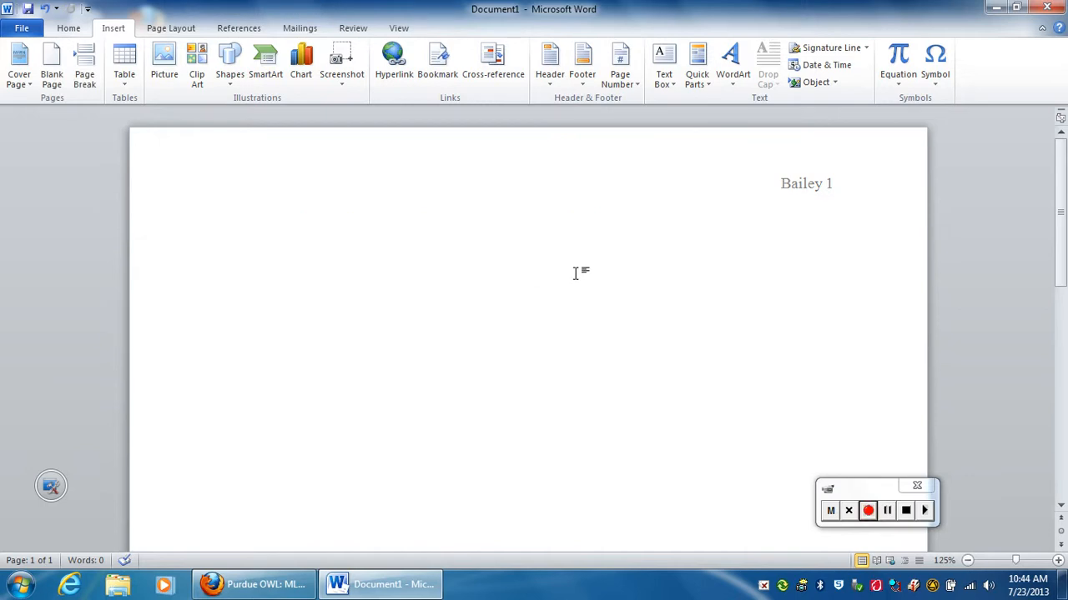
mouse_move(225, 224)
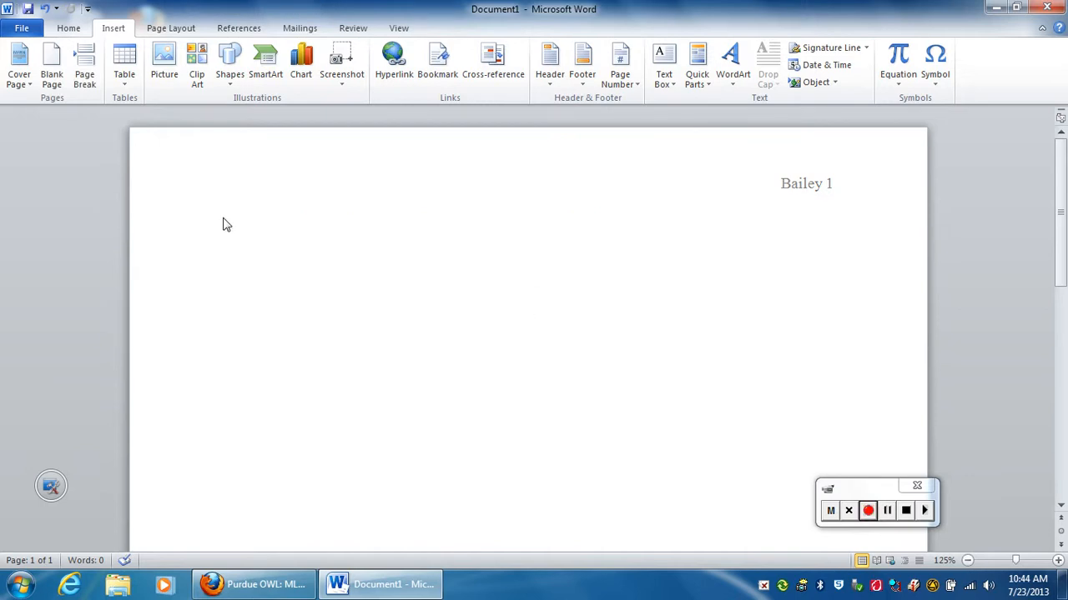
mouse_move(214, 226)
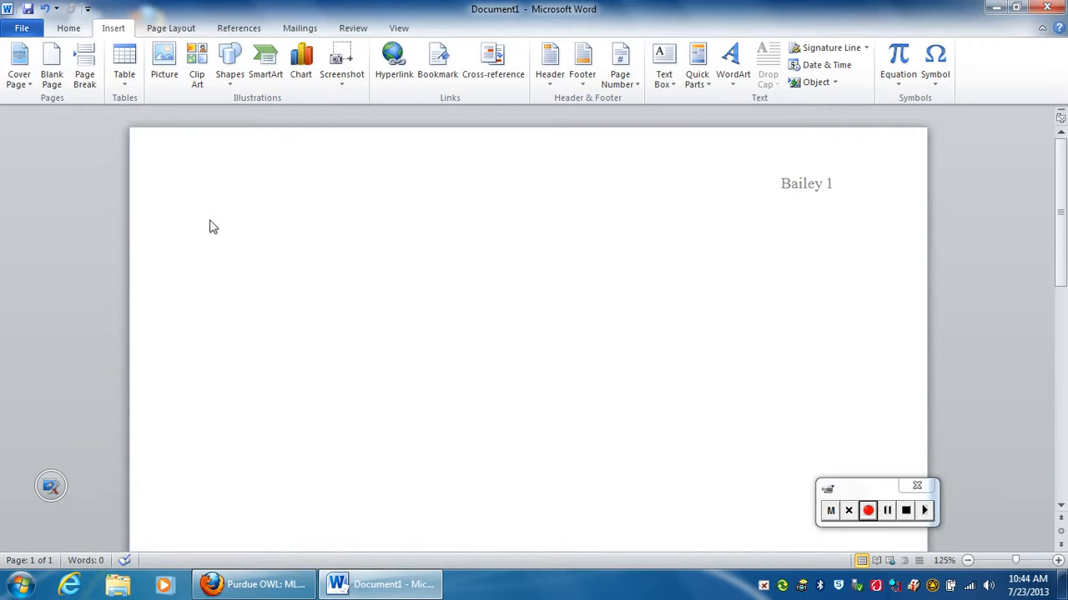
mouse_move(253, 193)
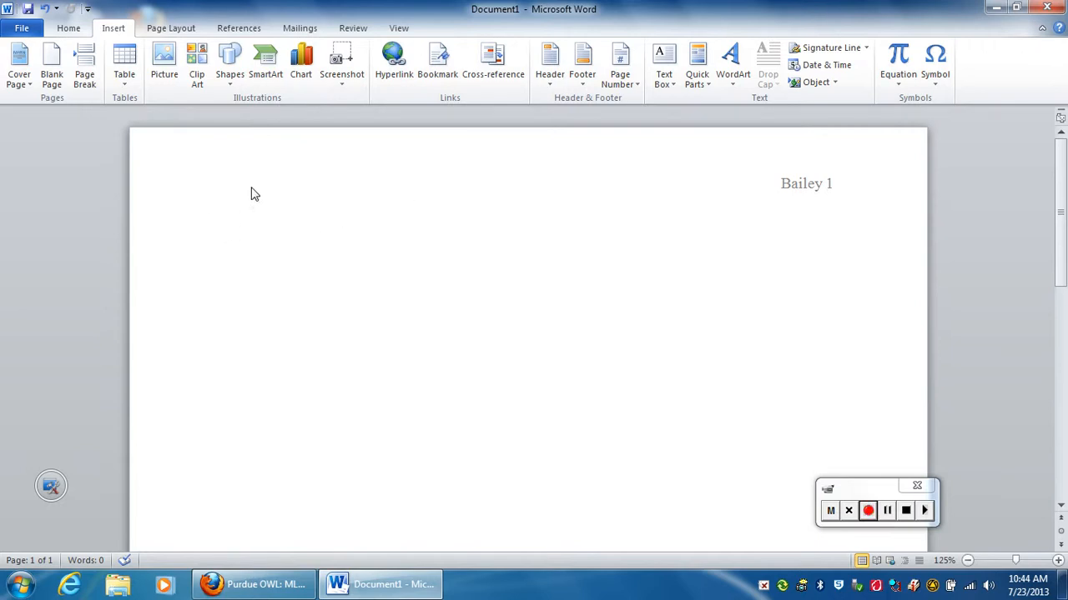
Step: Close the 'Bailey 1' header and return to the document body
double_click(806, 183)
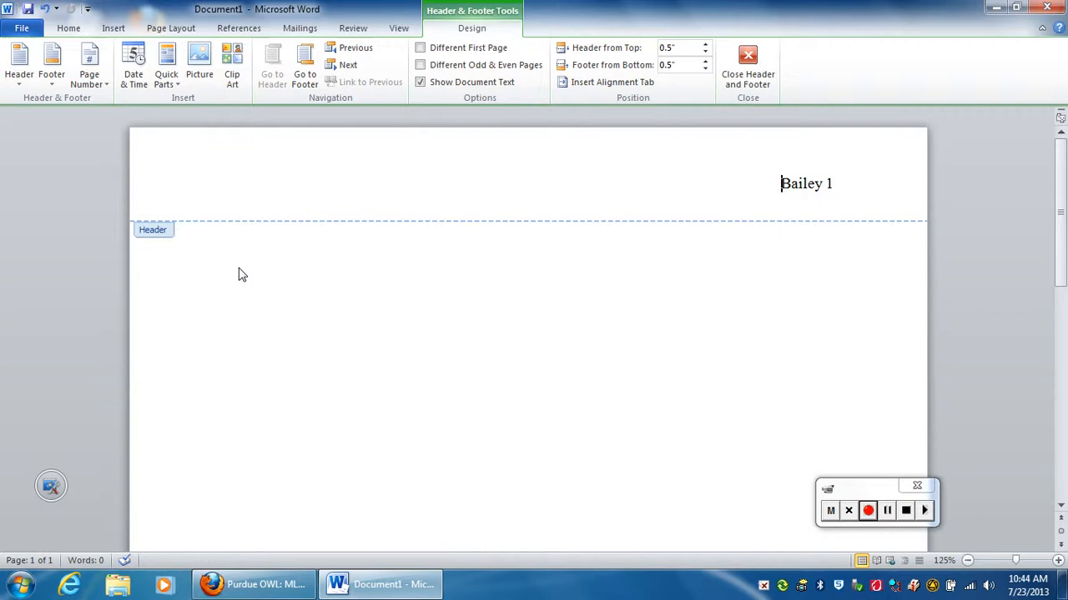
click(747, 67)
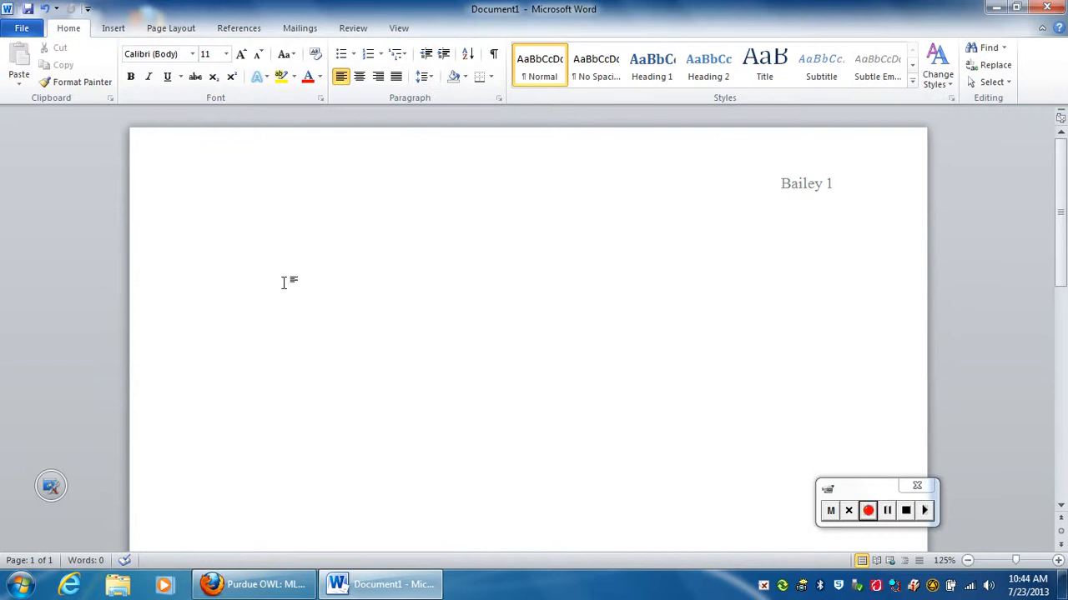
mouse_move(309, 269)
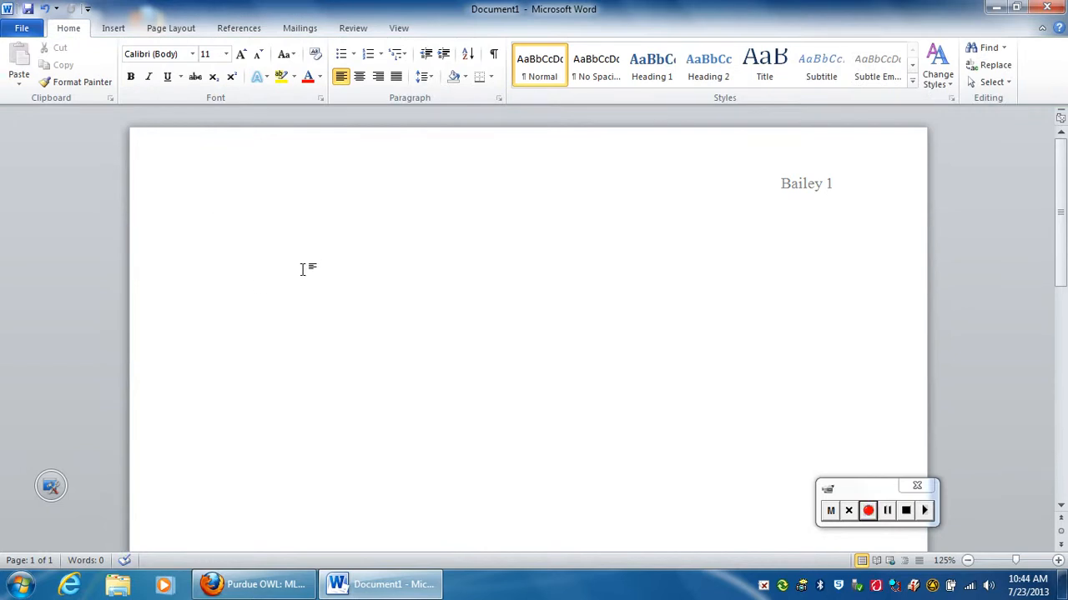
mouse_move(424, 315)
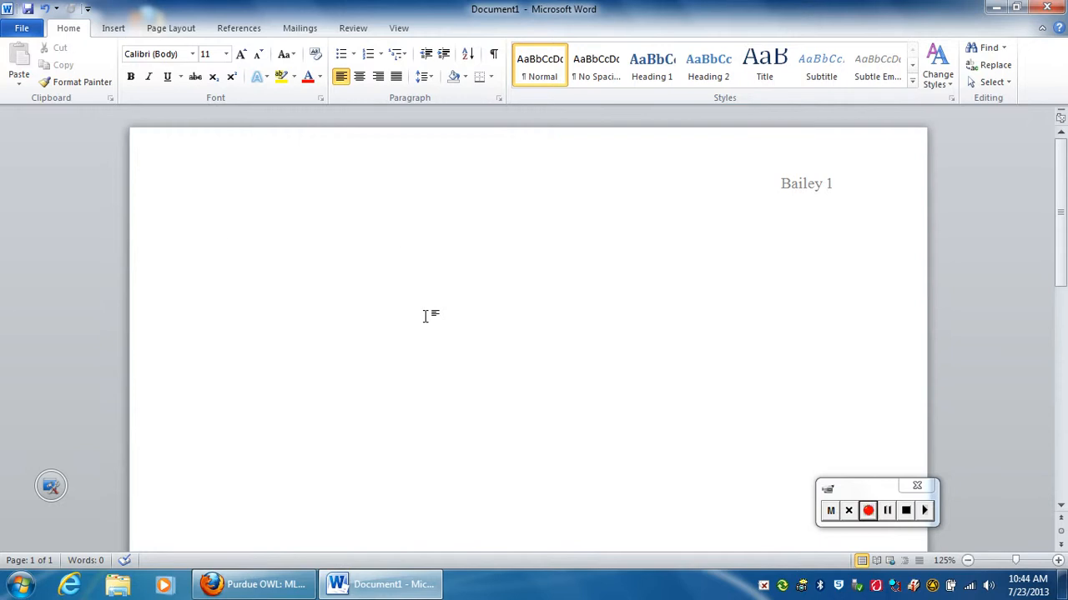
click(224, 230)
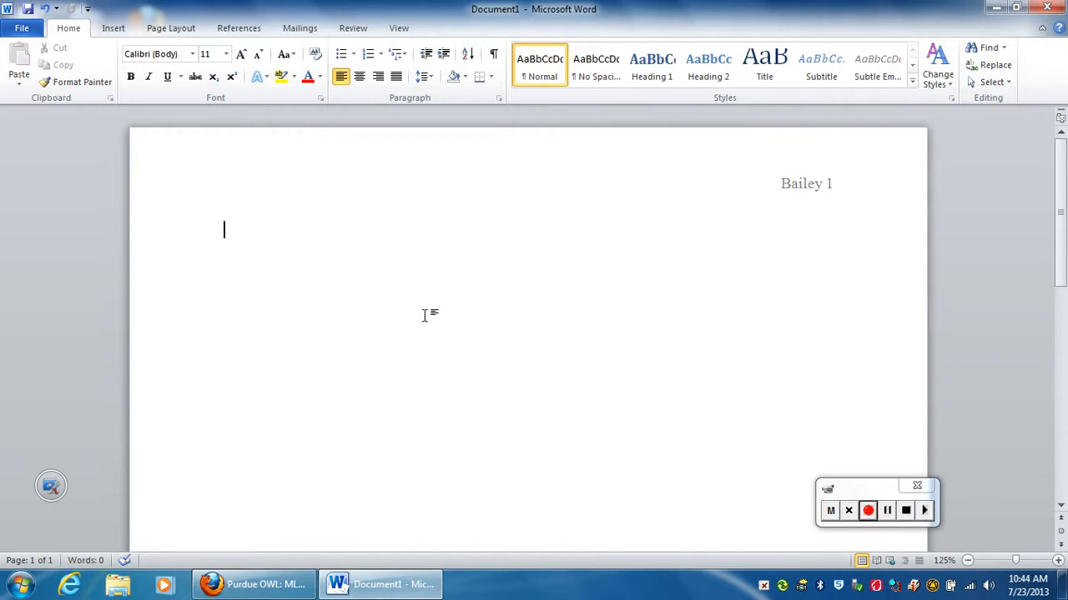
text(Thomas)
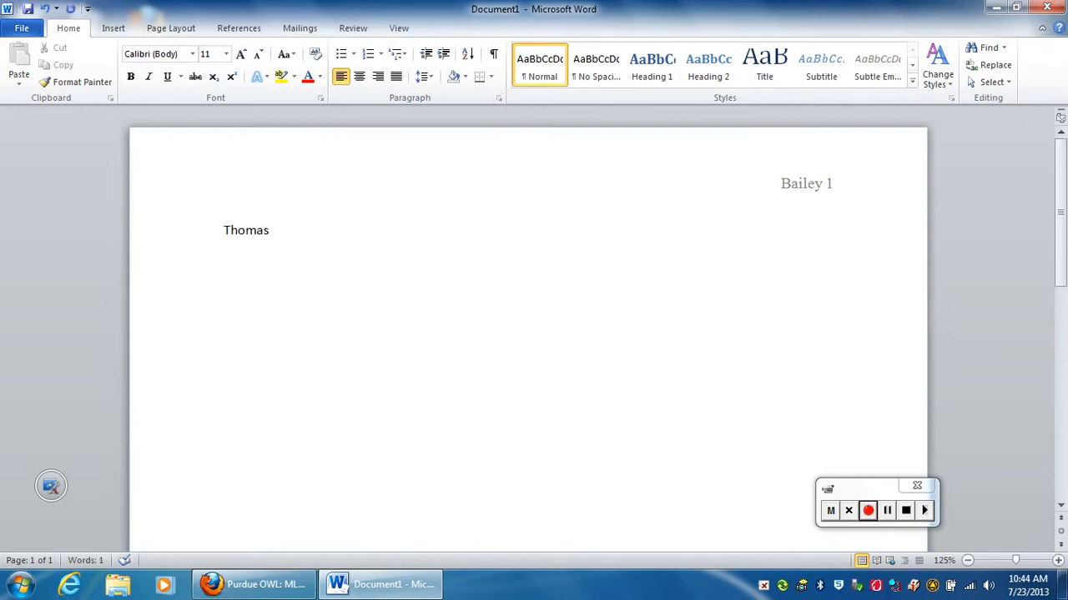
double_click(245, 230)
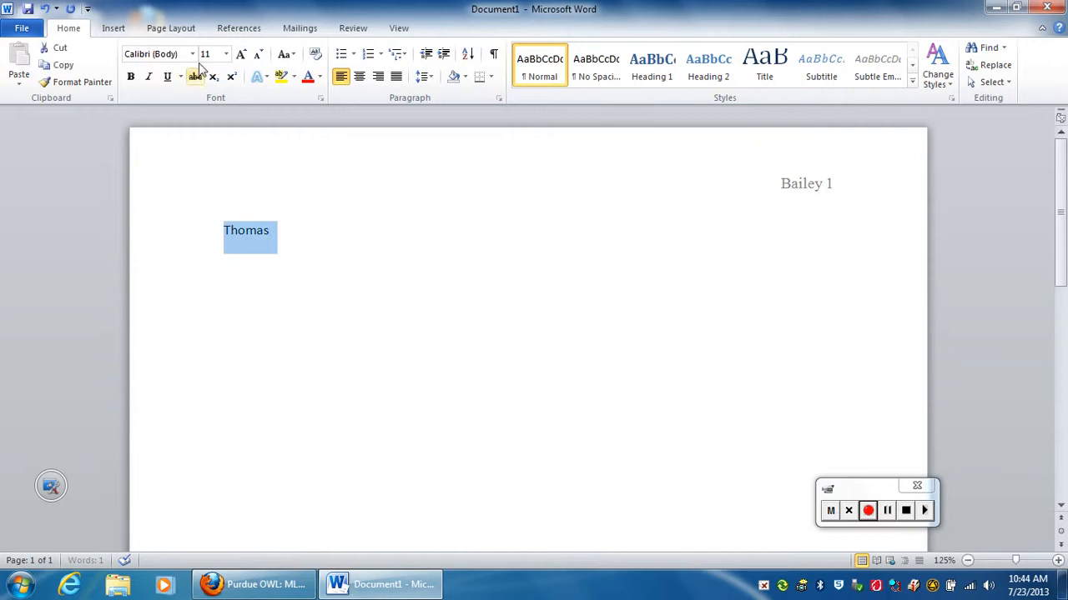
click(191, 54)
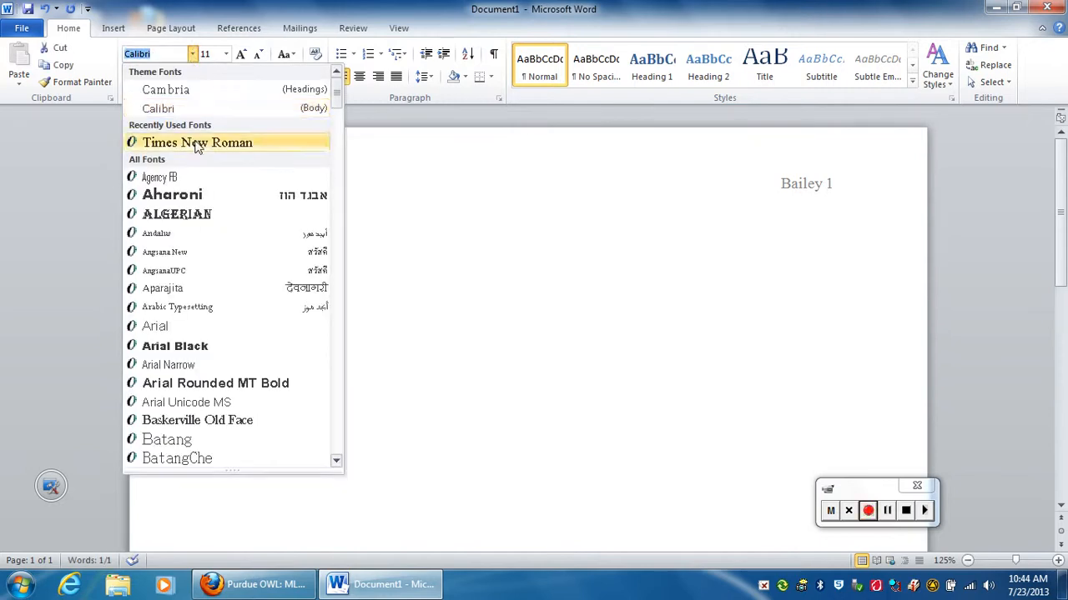
click(197, 142)
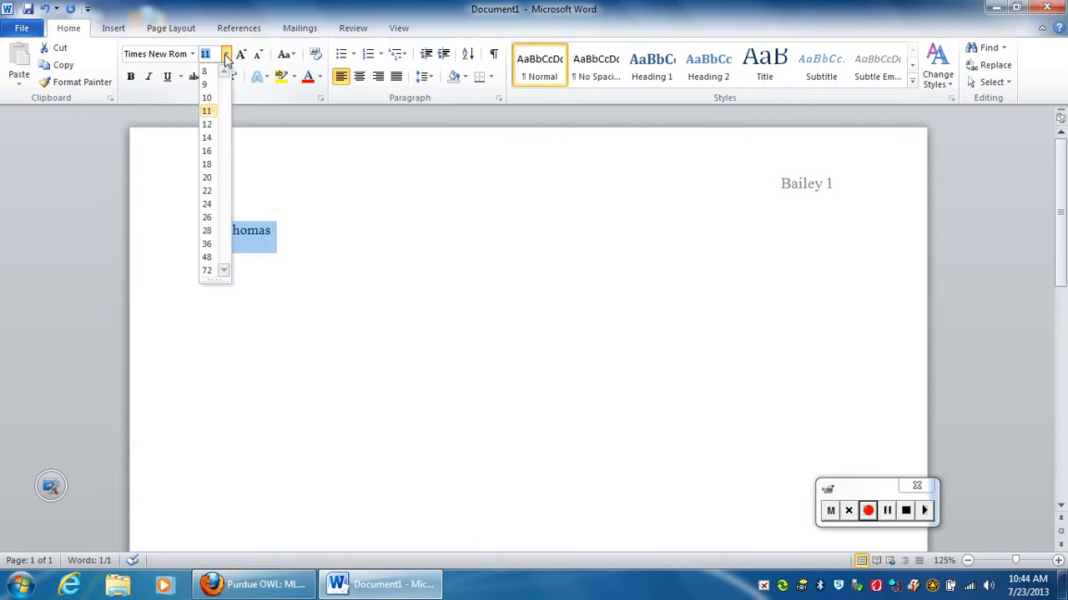
click(207, 123)
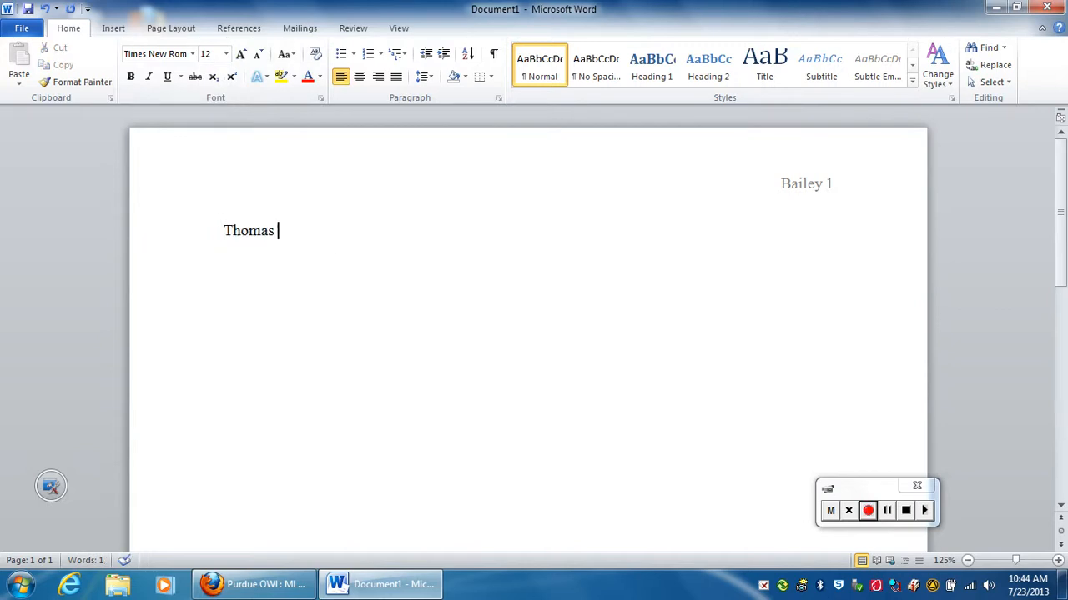
text(J. Bailey)
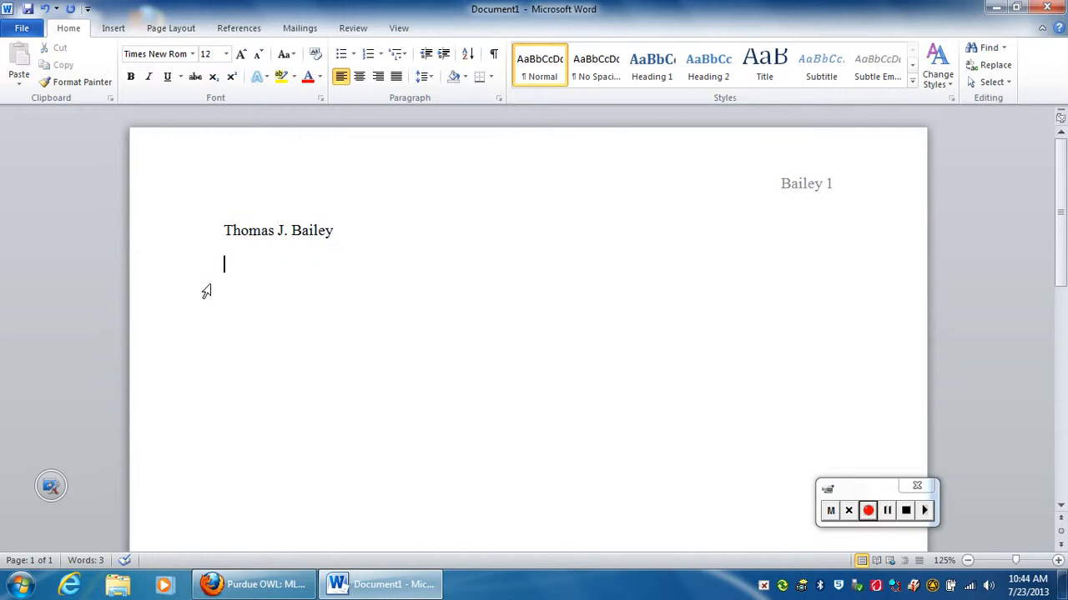
mouse_move(327, 211)
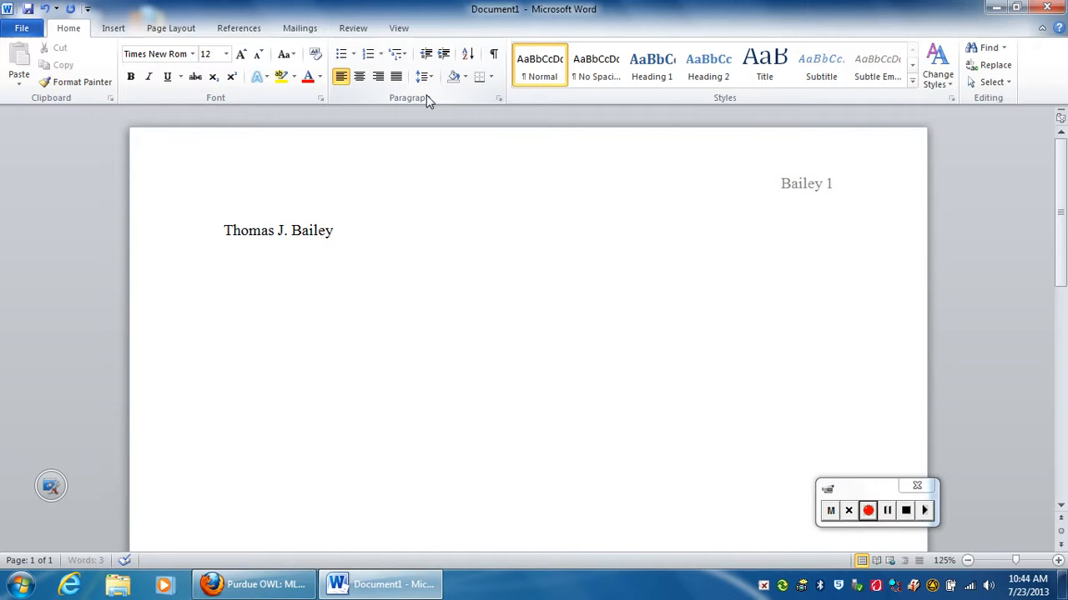
Step: Set line spacing to Double in the Paragraph dialog
click(499, 97)
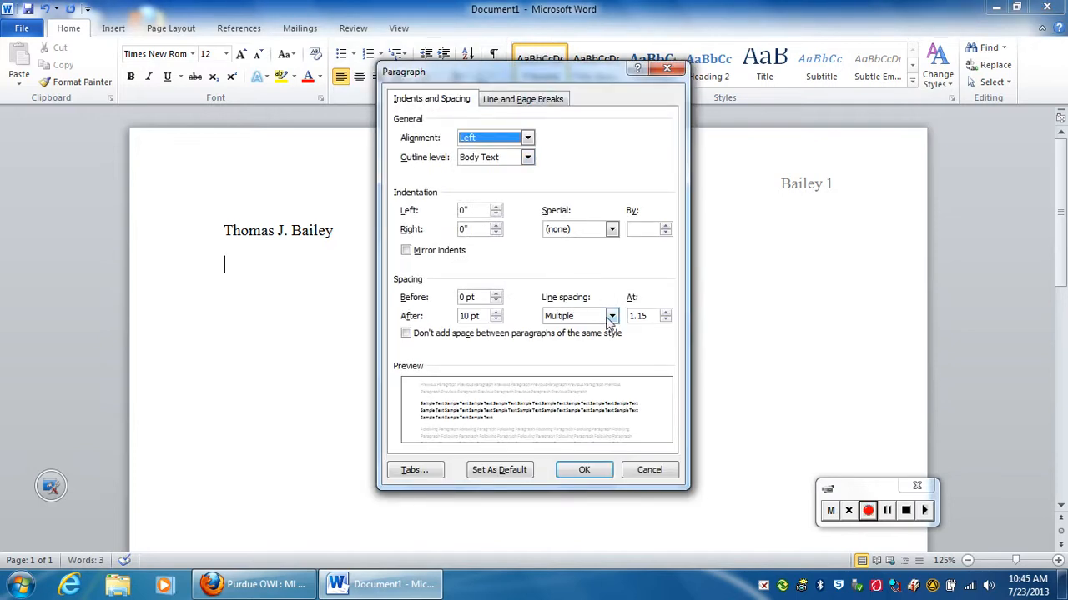
click(584, 471)
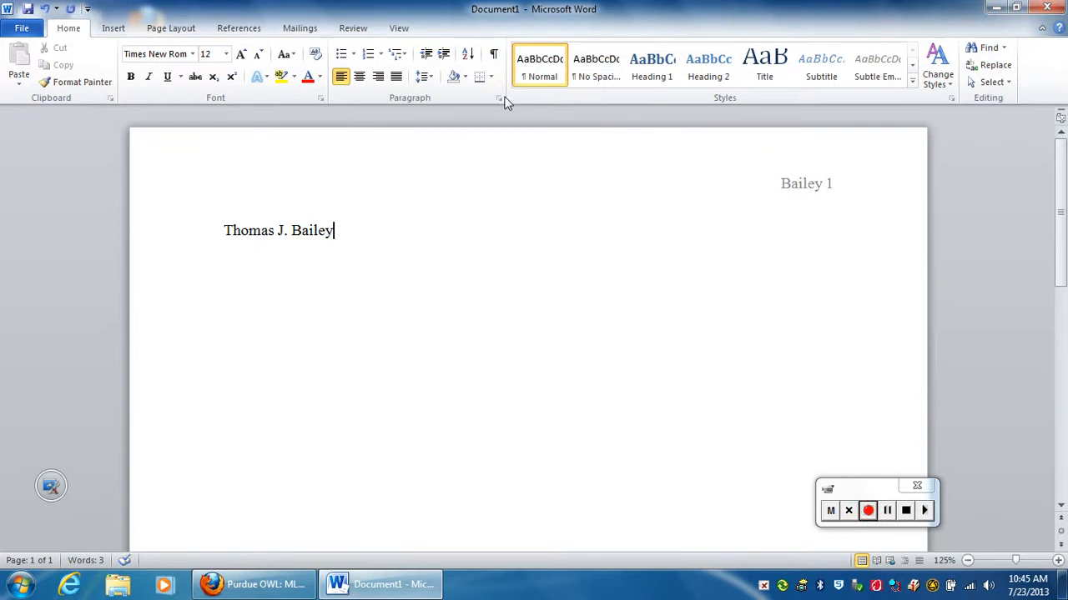
click(501, 97)
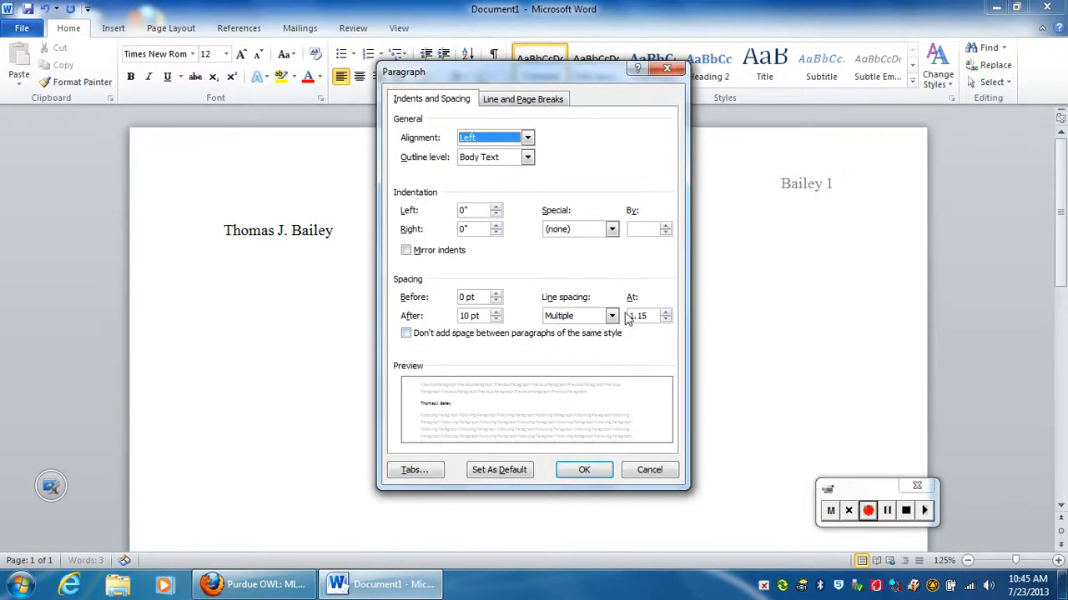
click(557, 315)
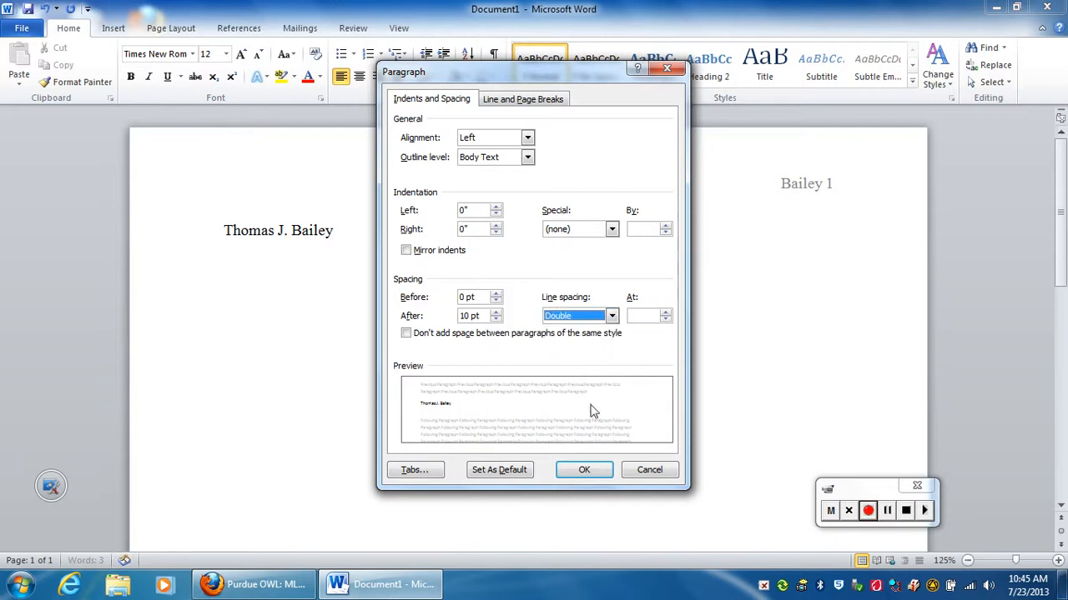
click(584, 470)
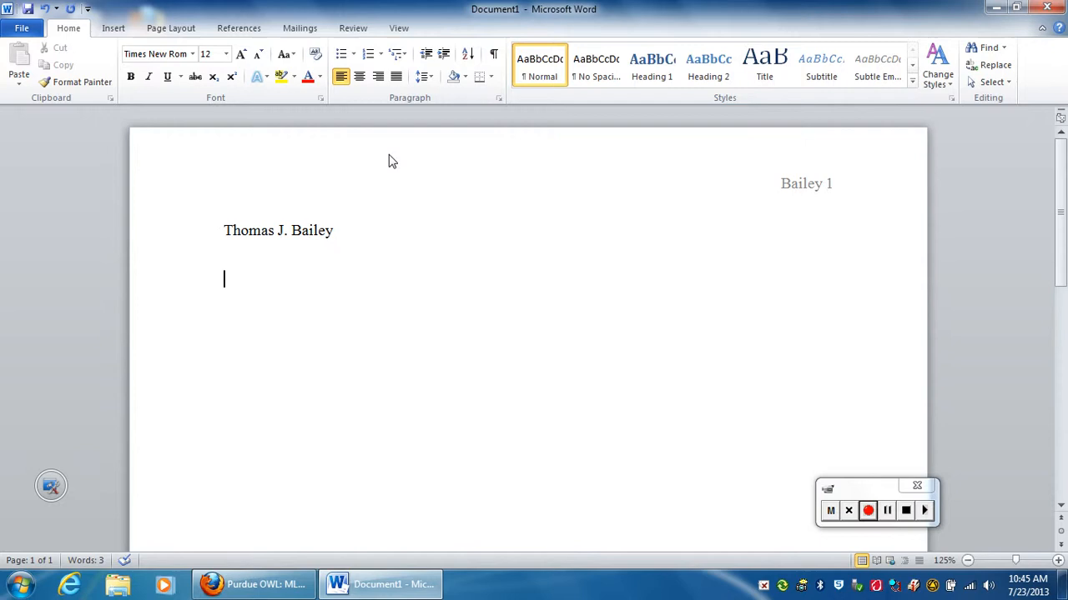
mouse_move(324, 287)
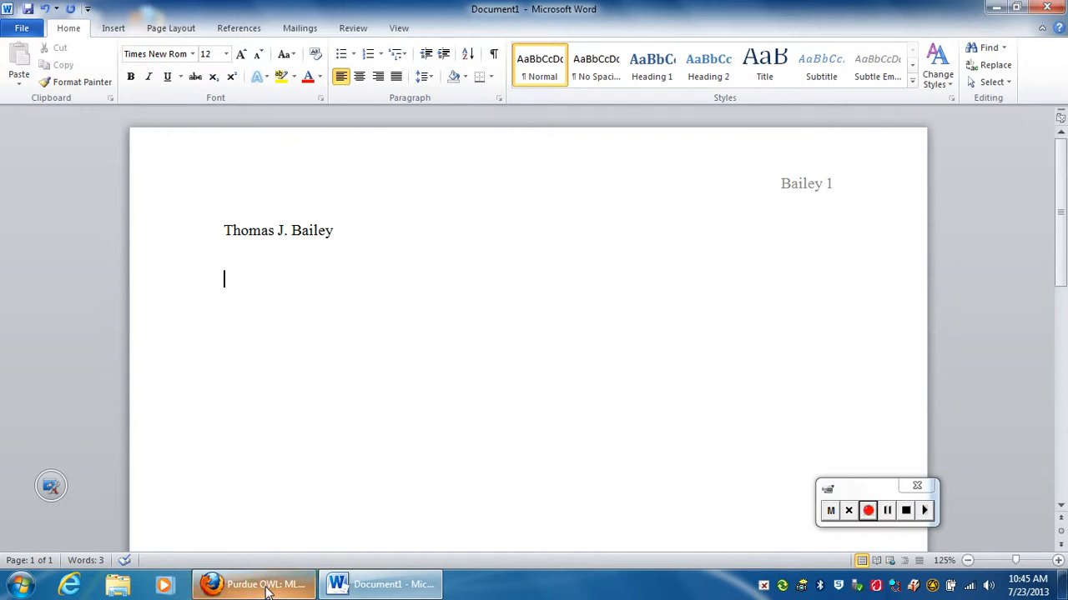
Step: Add the heading line 'Name of your teacher', checking the browser sample
click(254, 583)
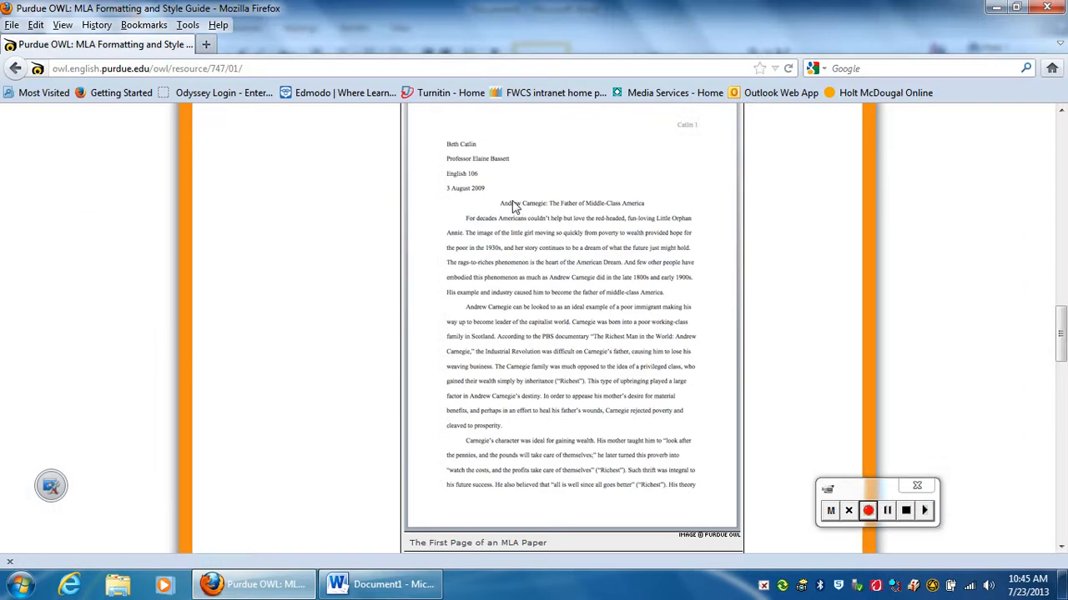
click(380, 584)
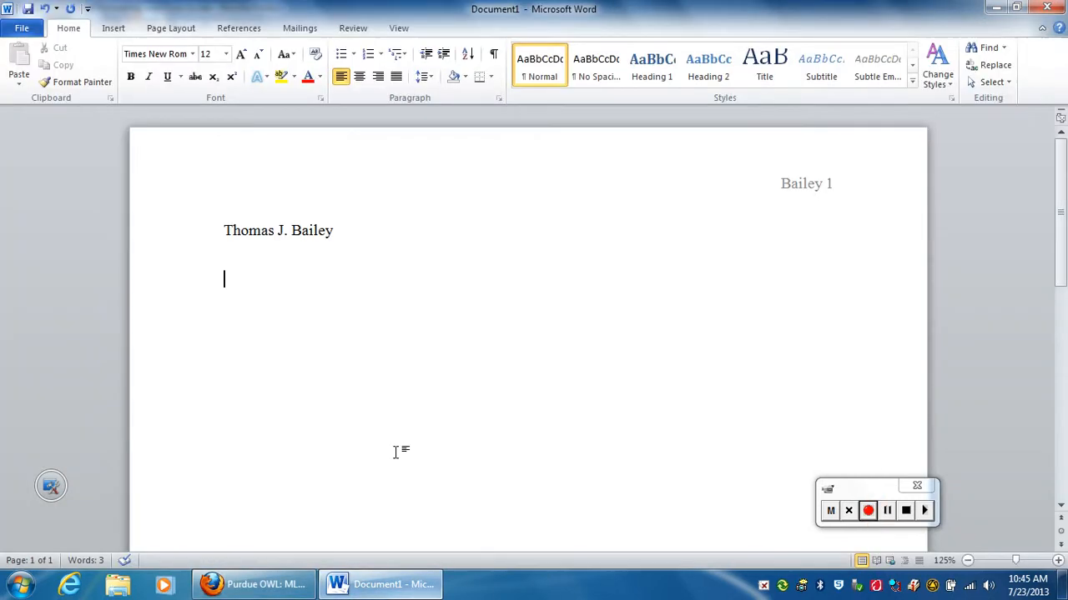
text(Name of y)
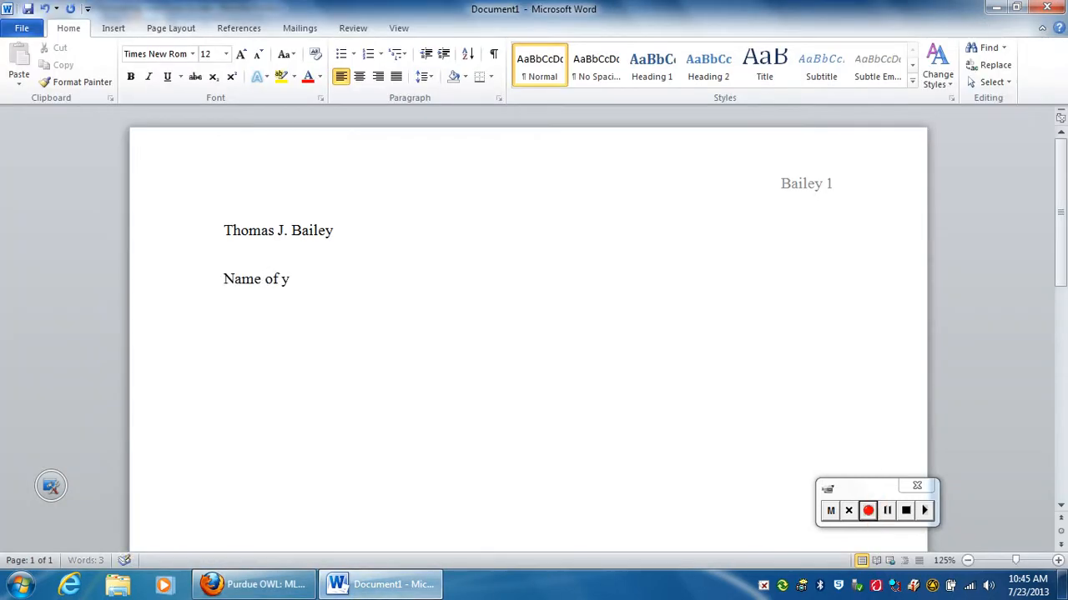
text(our)
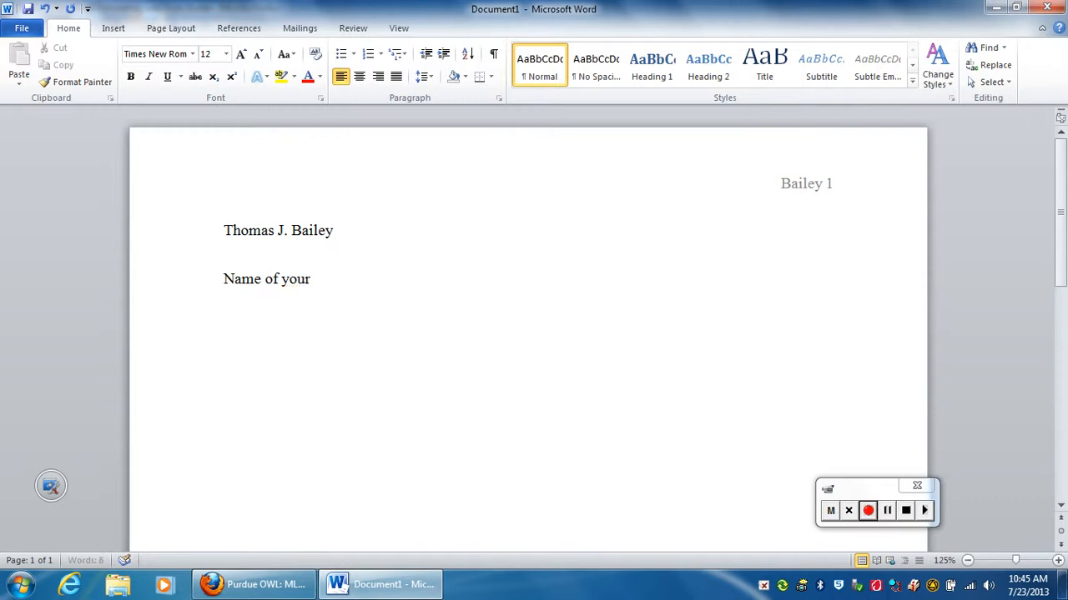
text(teacher)
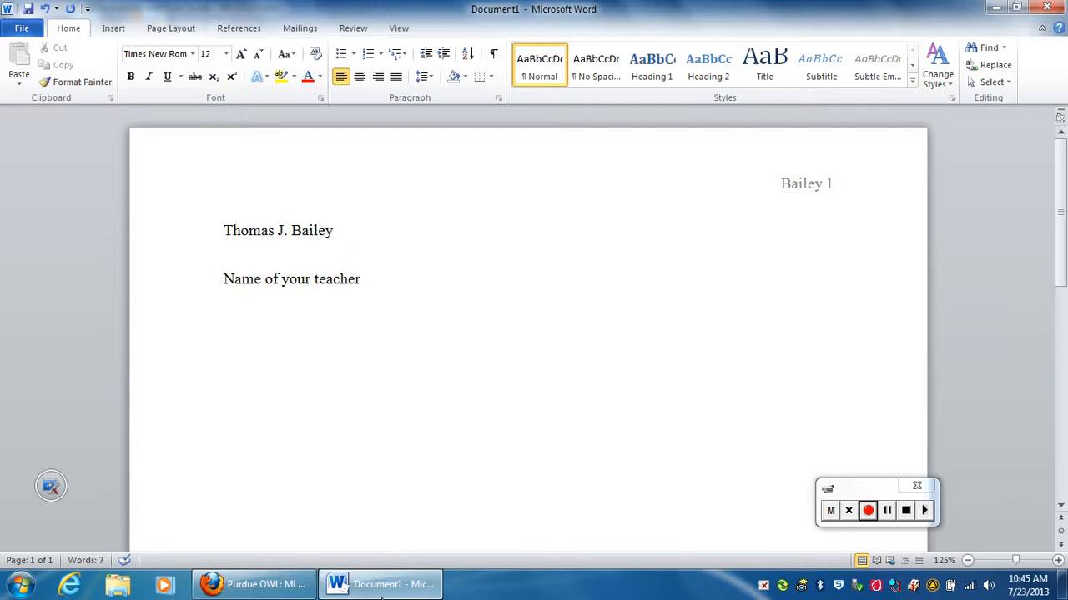
Step: Add the class line 'English 10 Period 1' below the teacher line
click(254, 584)
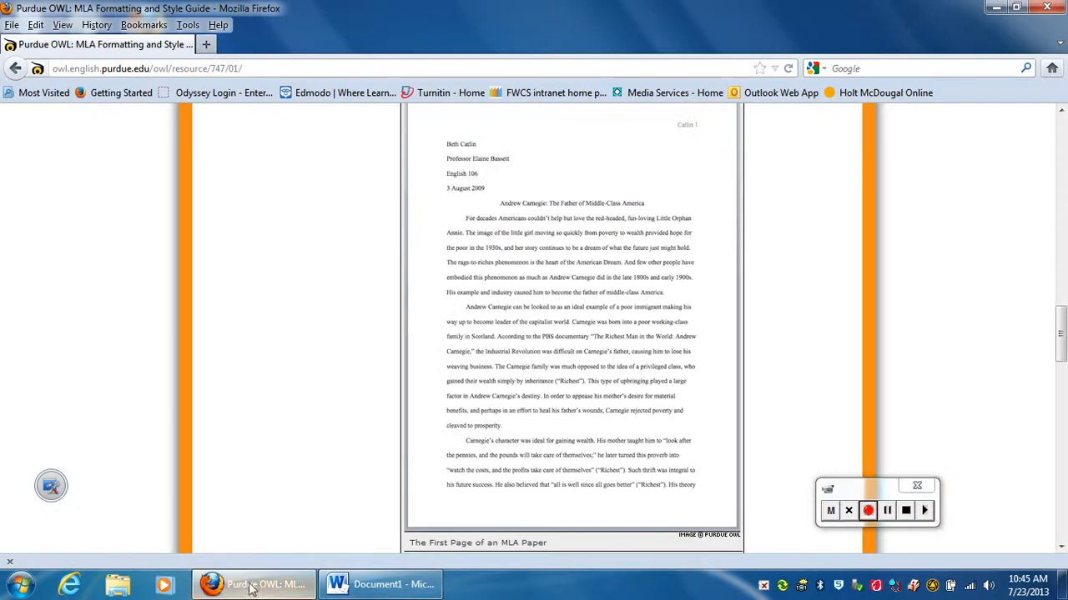
click(380, 584)
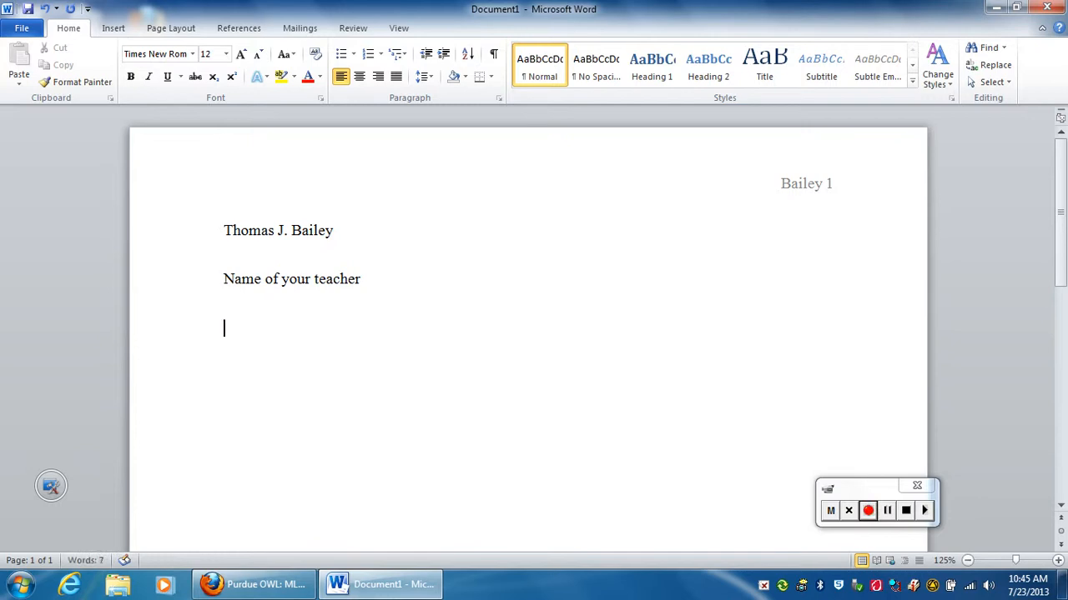
text(Englis)
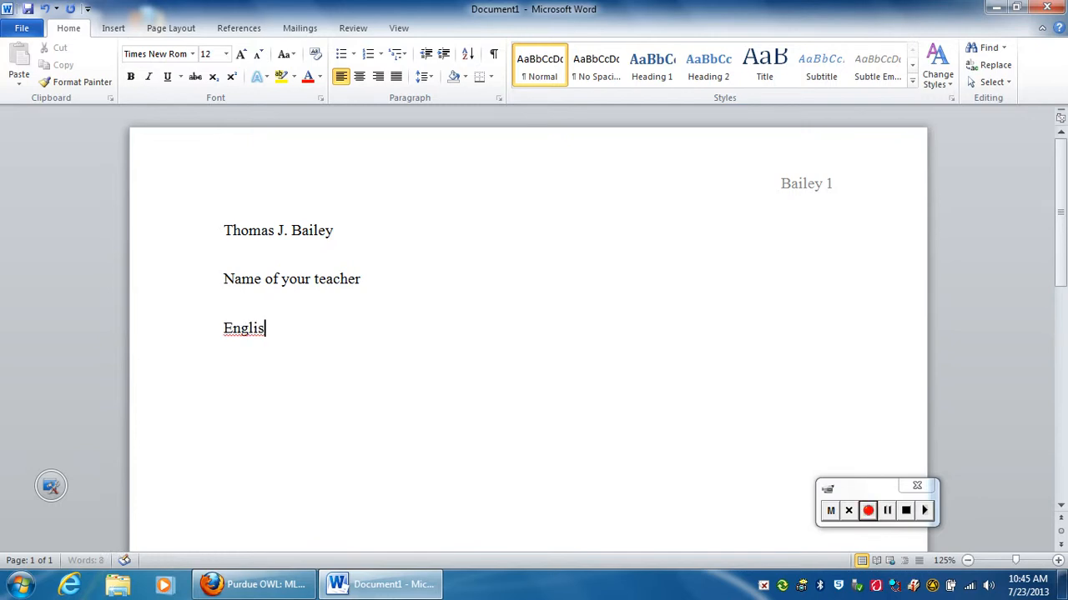
text(h 10 Period)
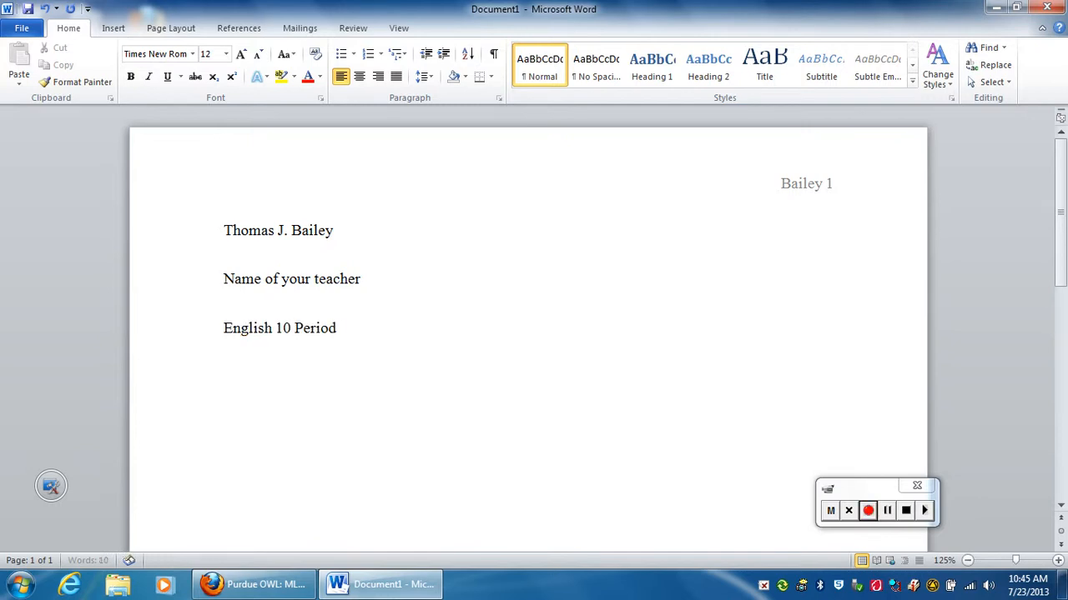
text(1)
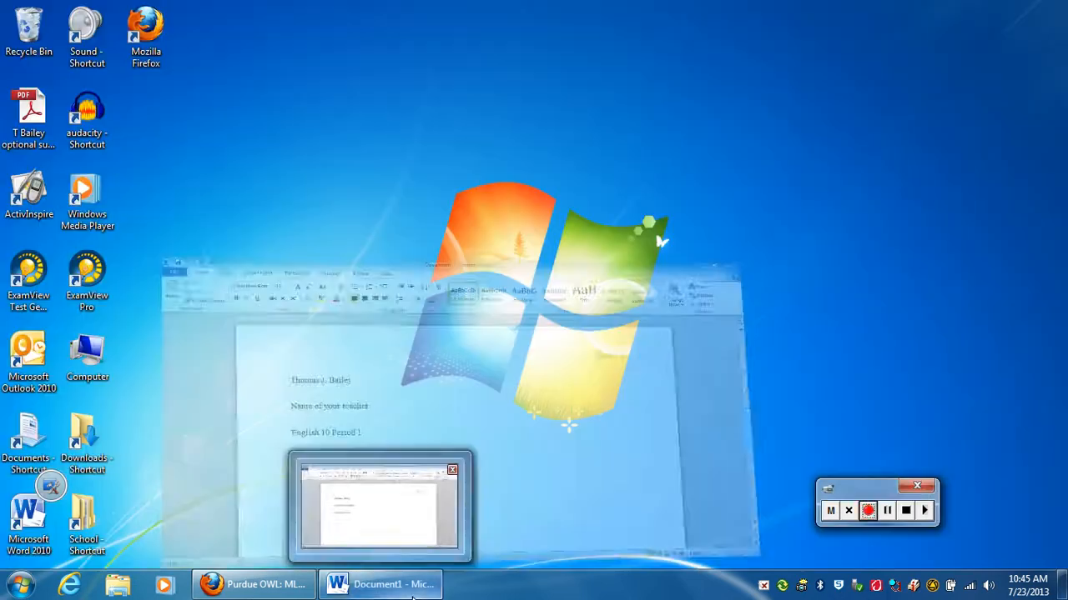
Step: Add the date line '23 July 2013' as the fourth heading line
click(265, 584)
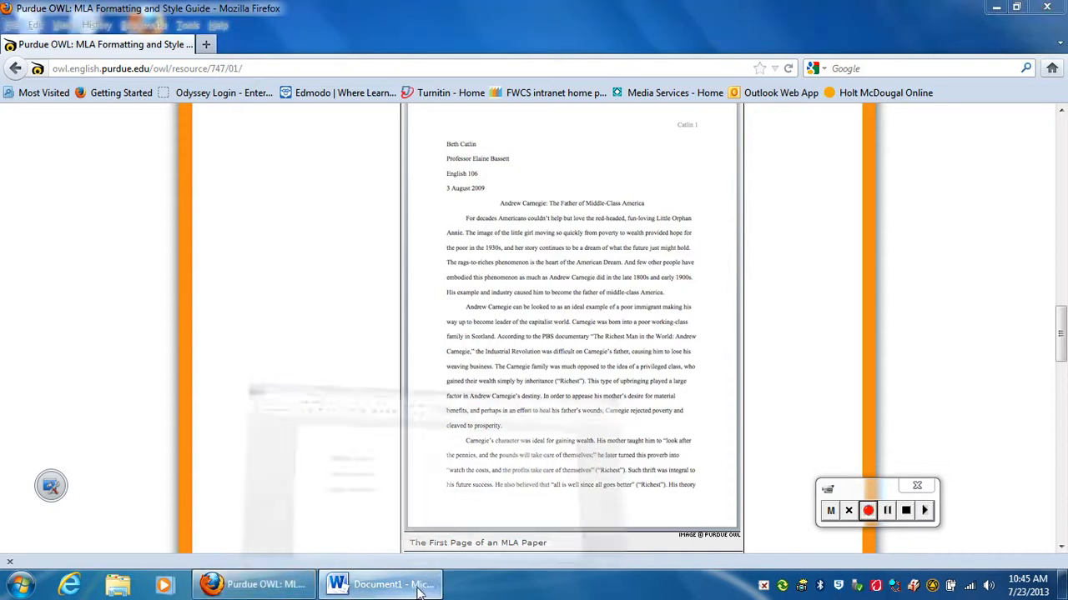
click(380, 584)
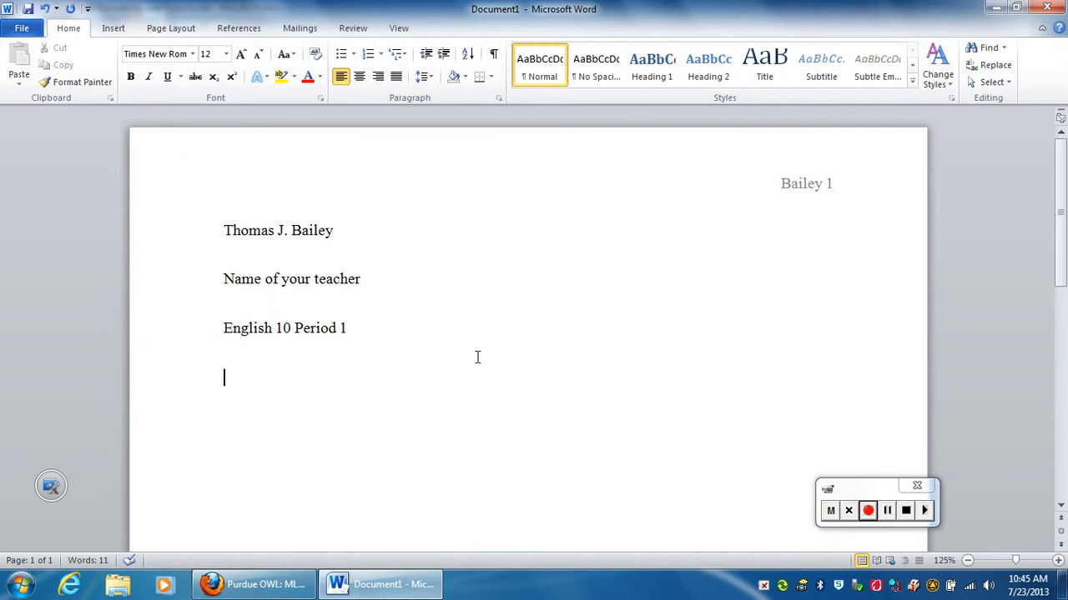
text(23)
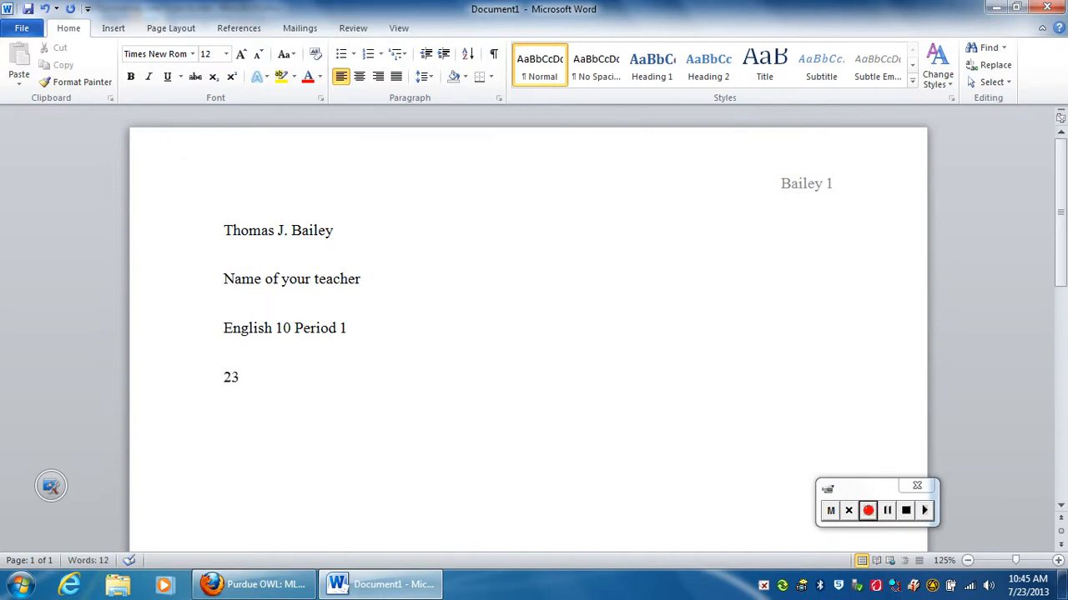
text(July)
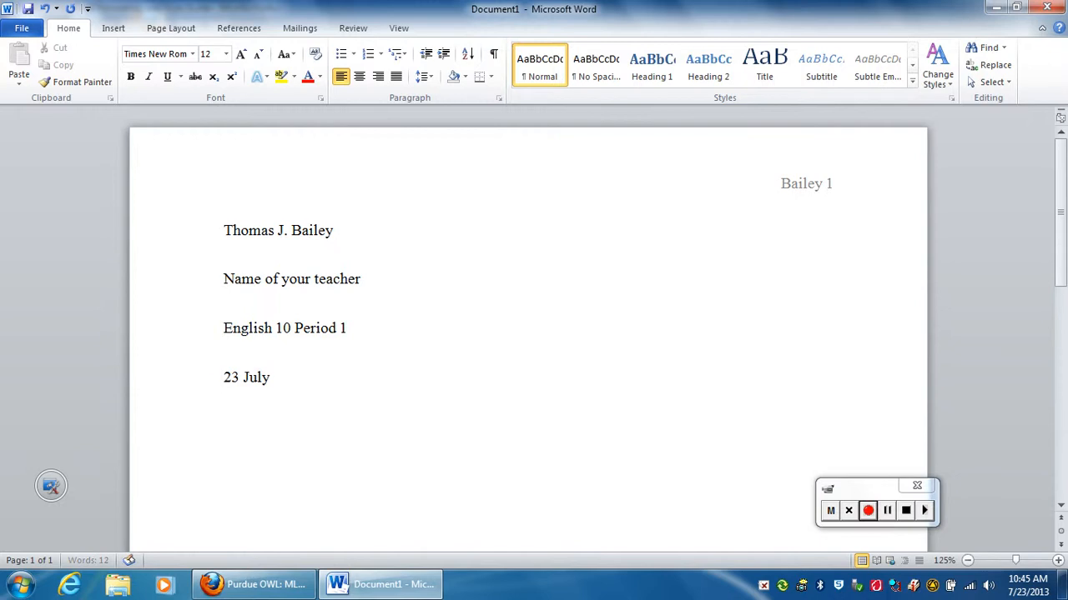
text(2013)
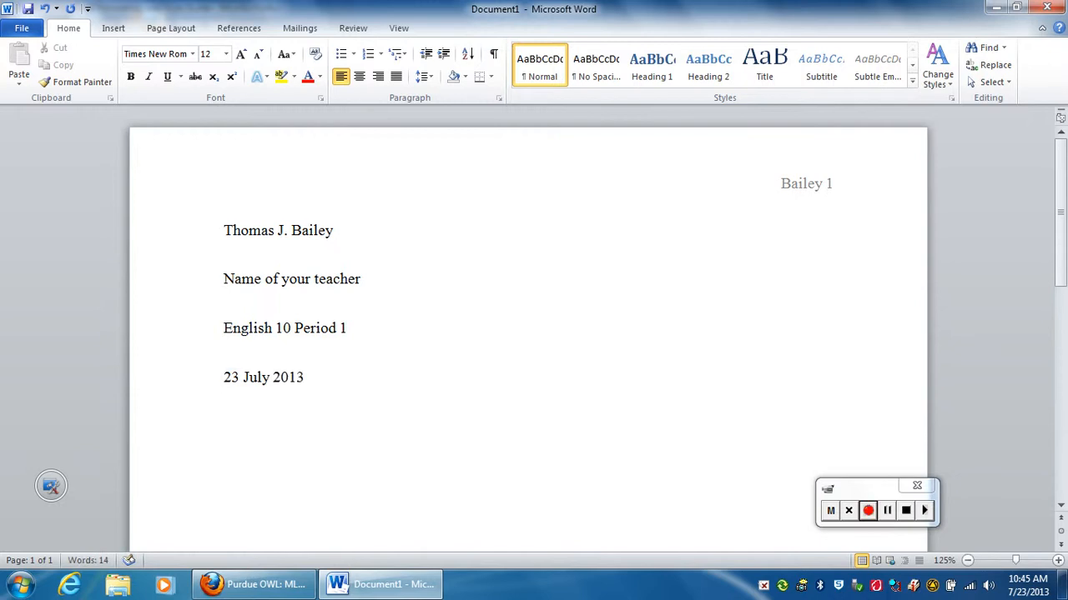
scroll(down, 3)
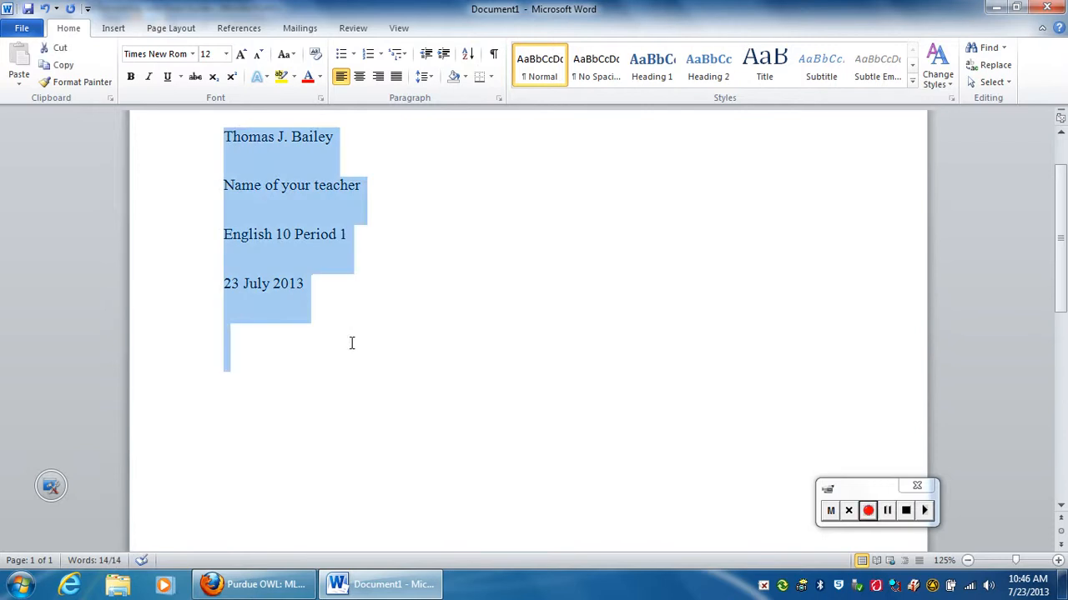
Step: Centre the line below the date and enter 'Title of the Paper', comparing with the sample
click(404, 336)
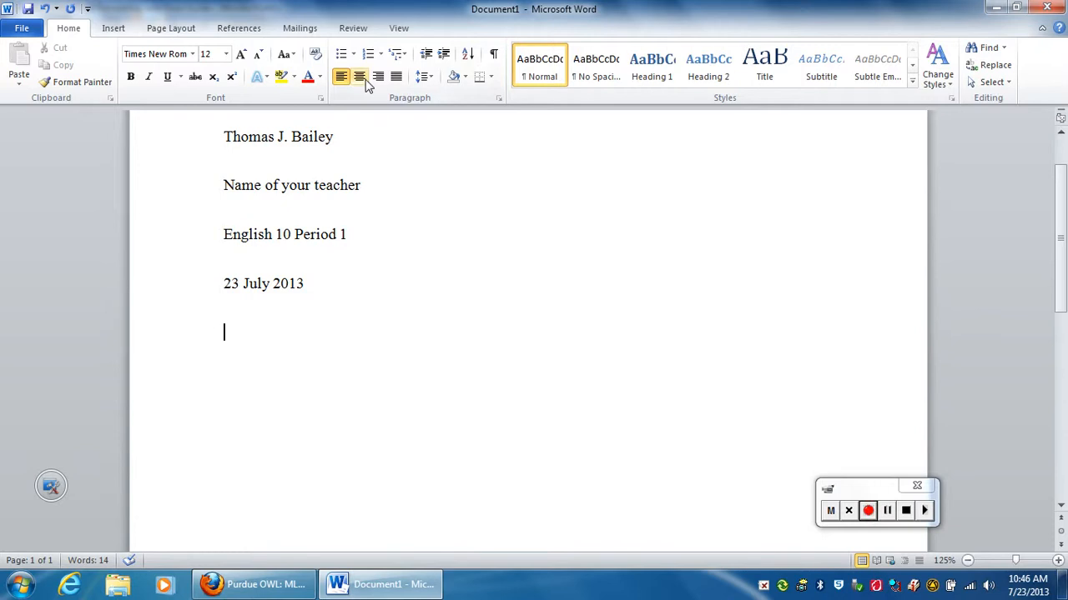
click(359, 76)
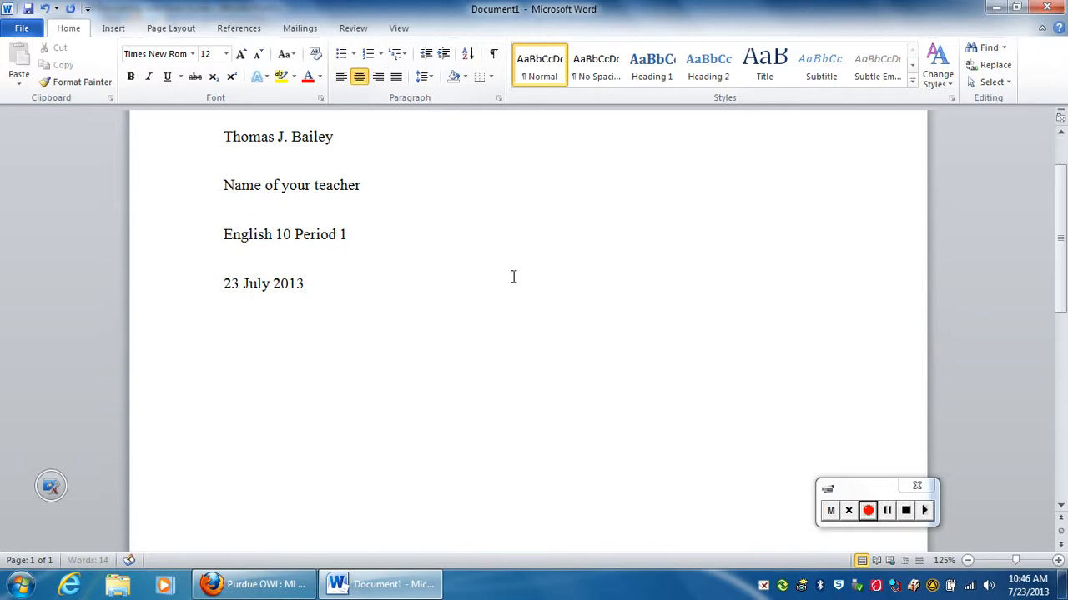
text(Title of the)
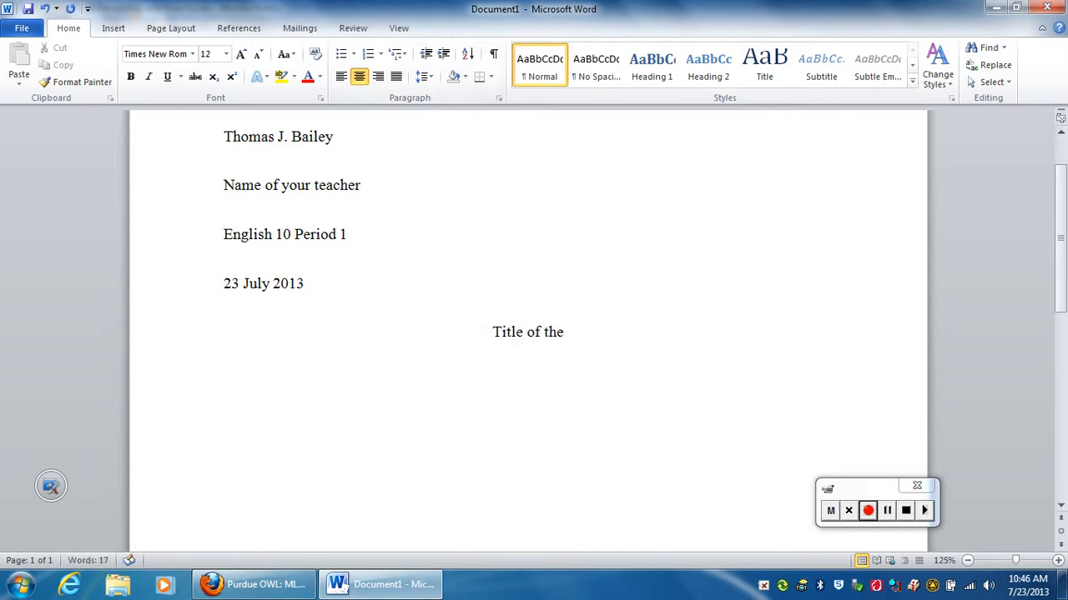
text(Paper)
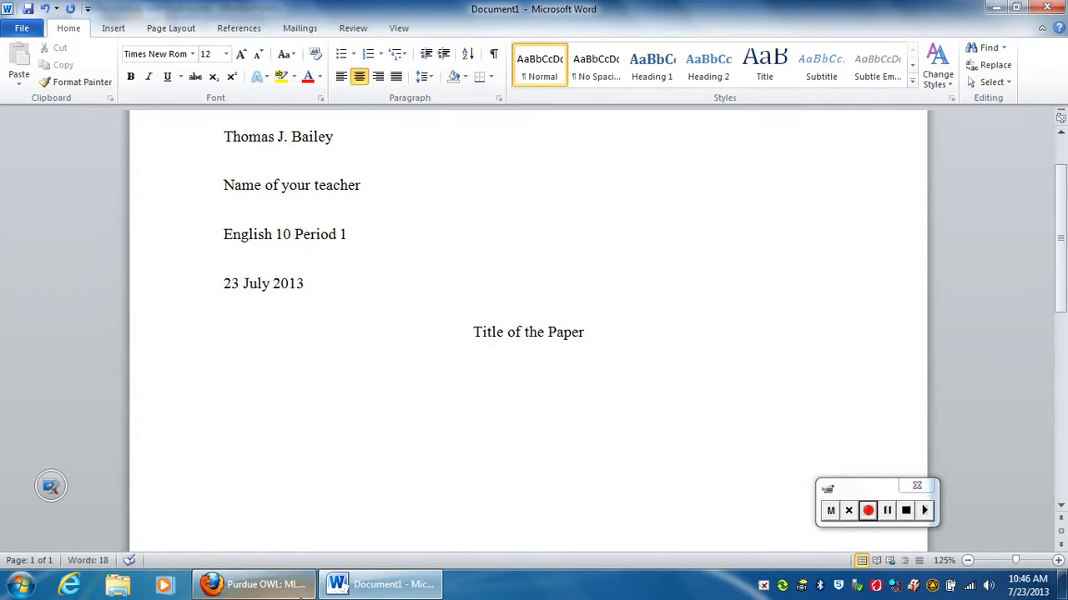
click(254, 584)
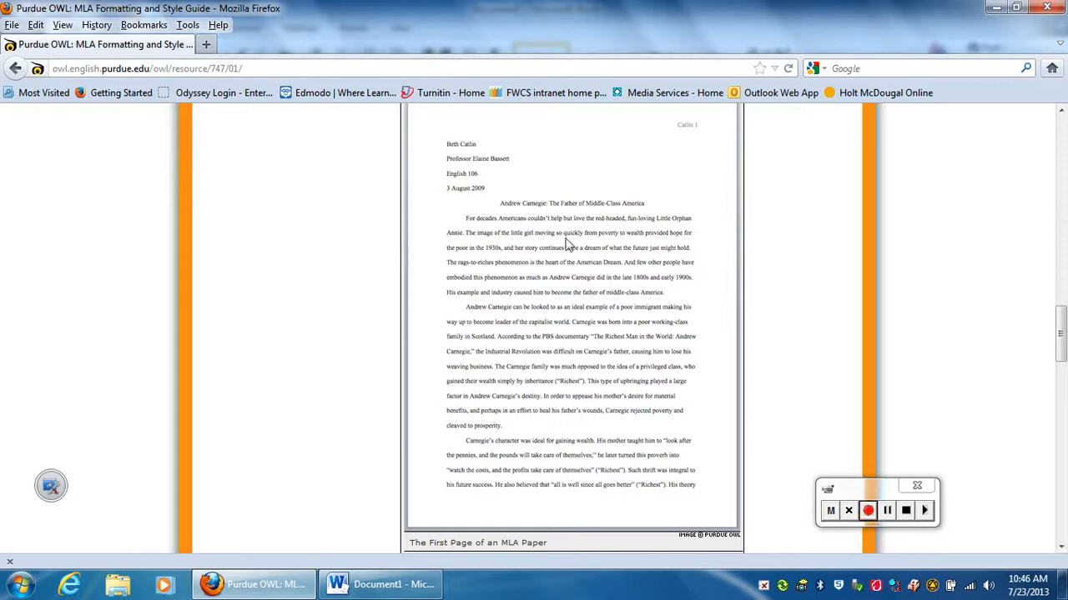
click(380, 583)
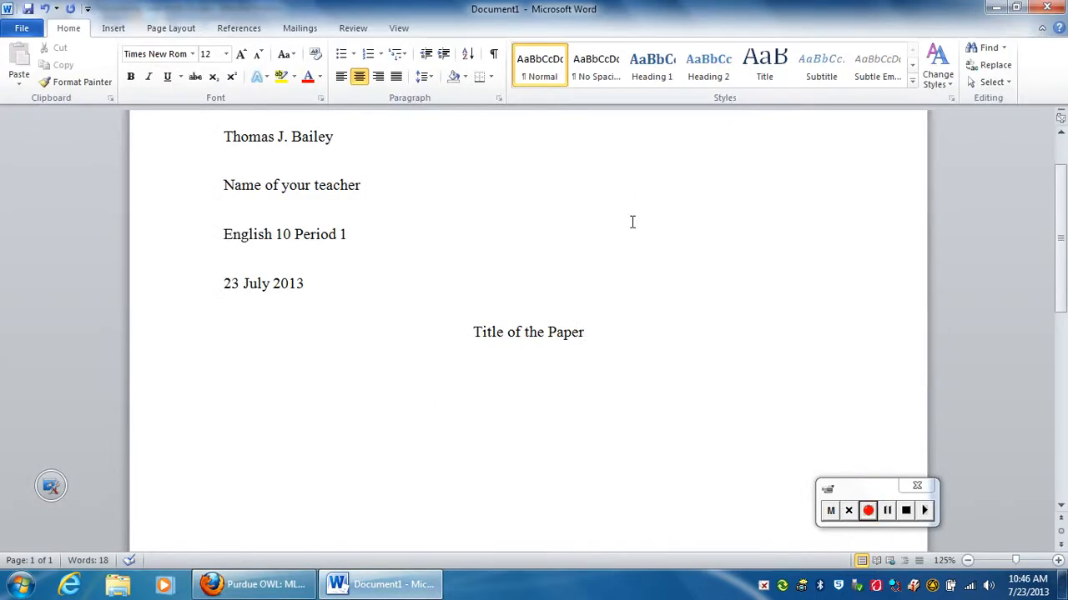
mouse_move(642, 204)
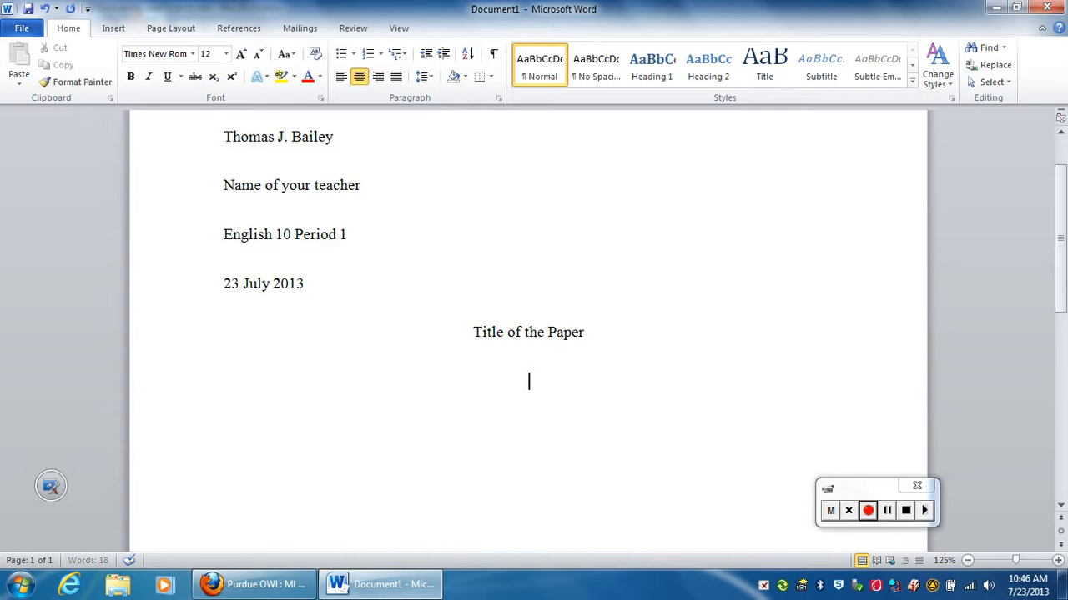
mouse_move(370, 134)
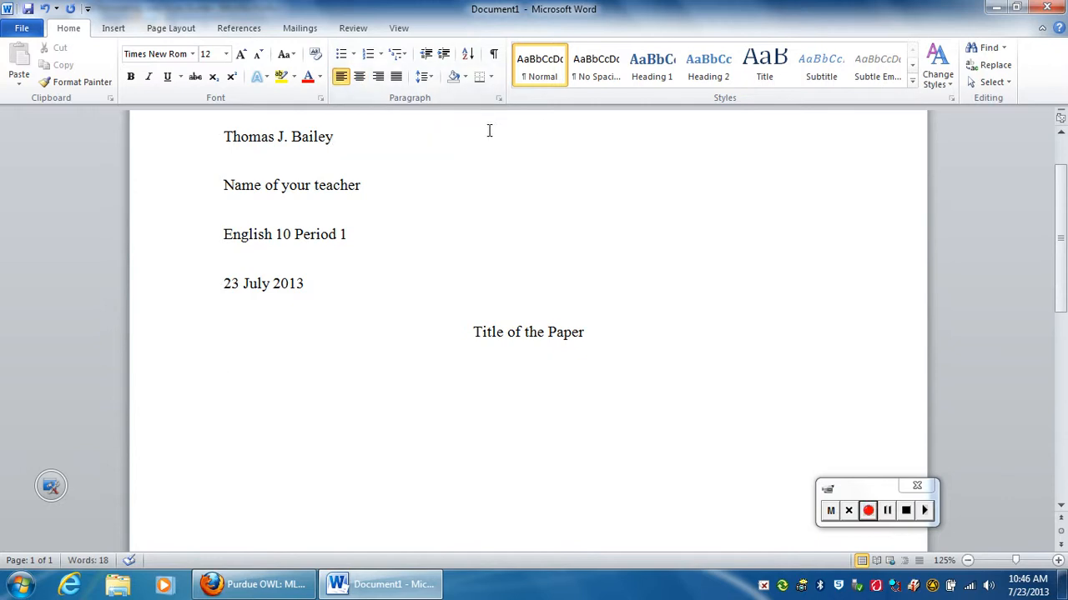
Step: Left-align the line below the title and give it a 0.5-inch first-line indent
click(224, 380)
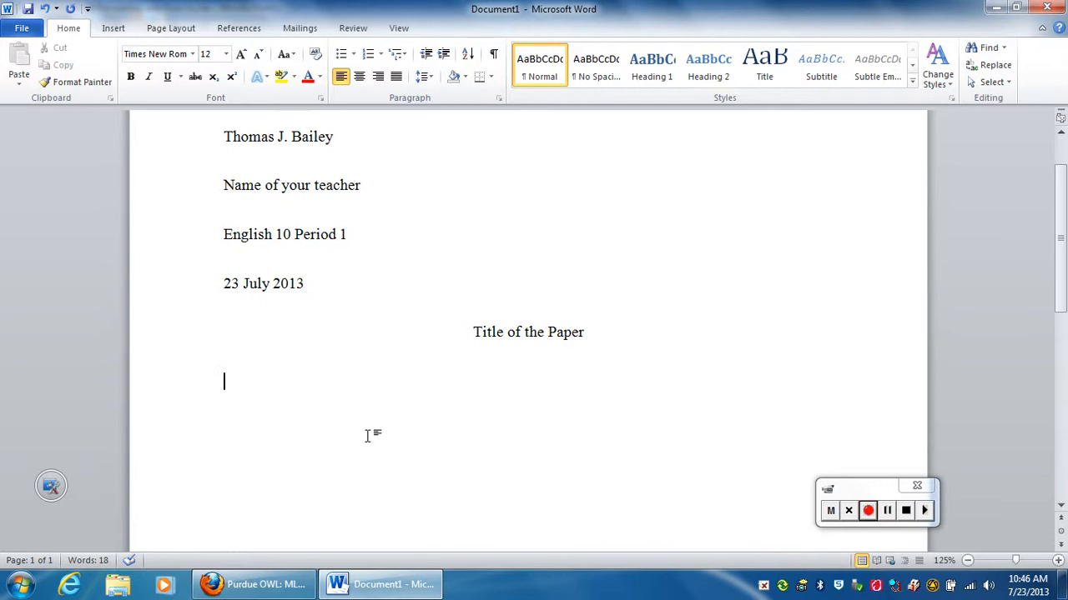
mouse_move(481, 104)
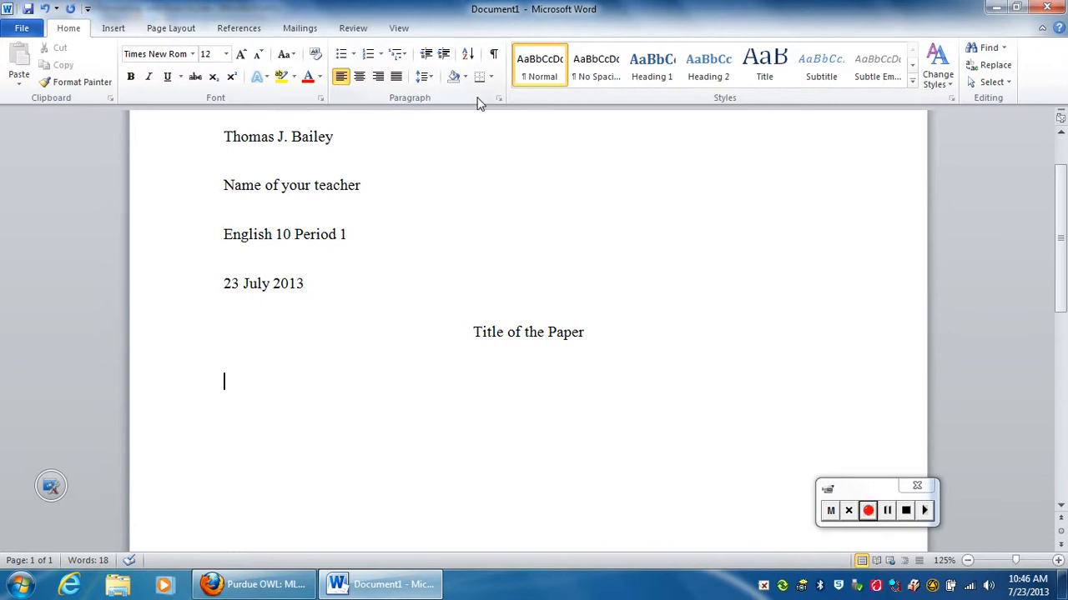
click(497, 96)
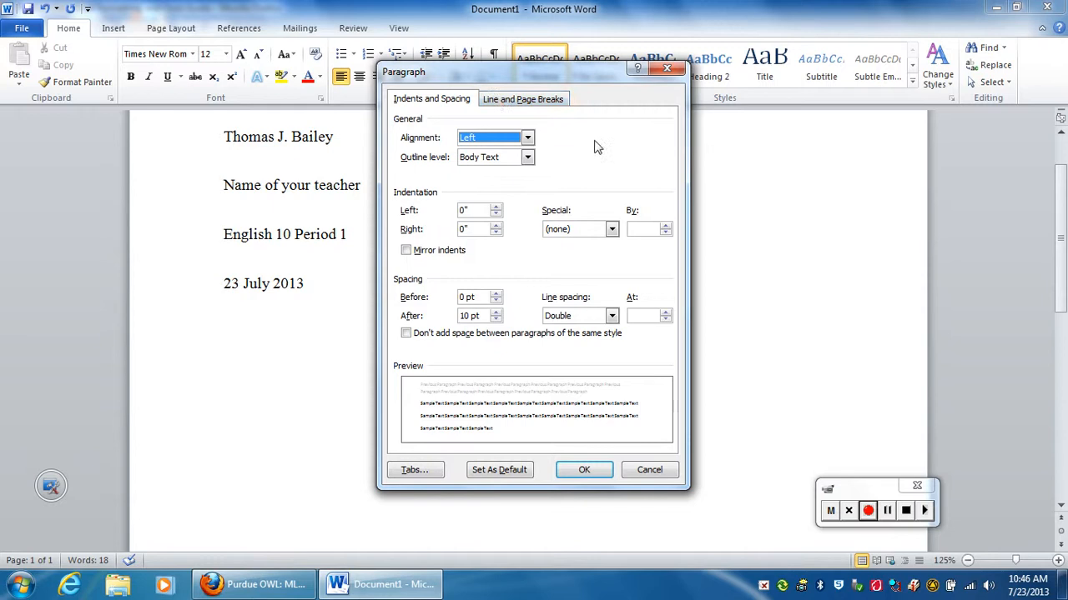
mouse_move(590, 165)
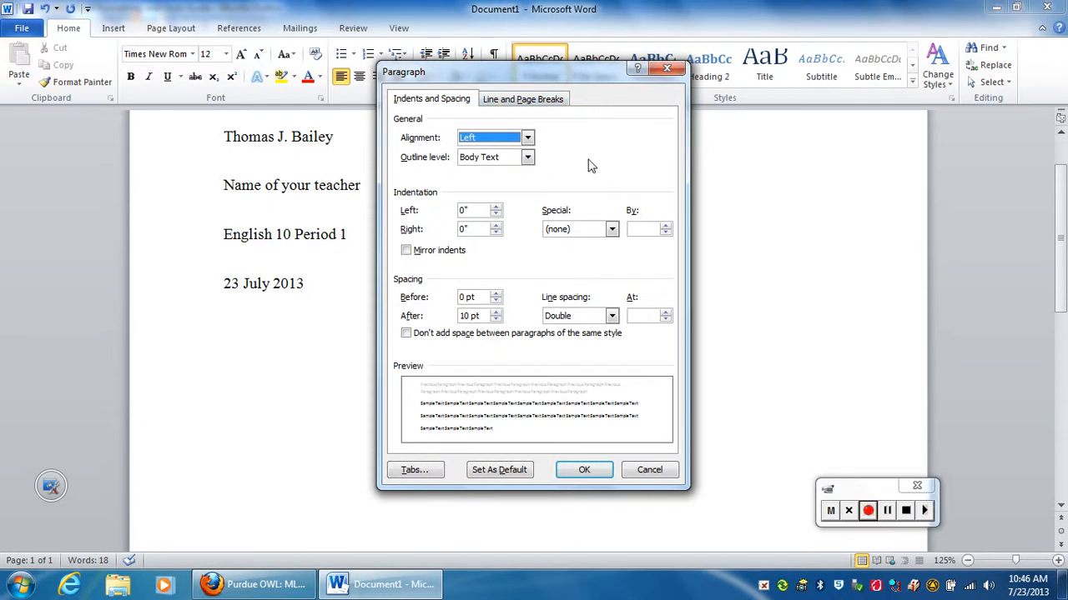
mouse_move(611, 230)
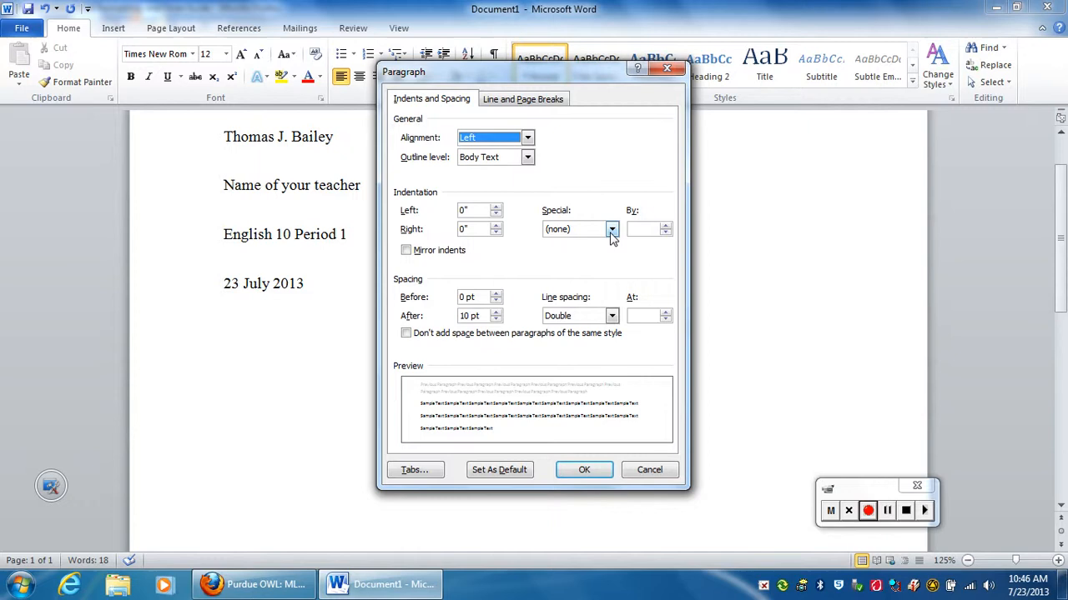
click(610, 230)
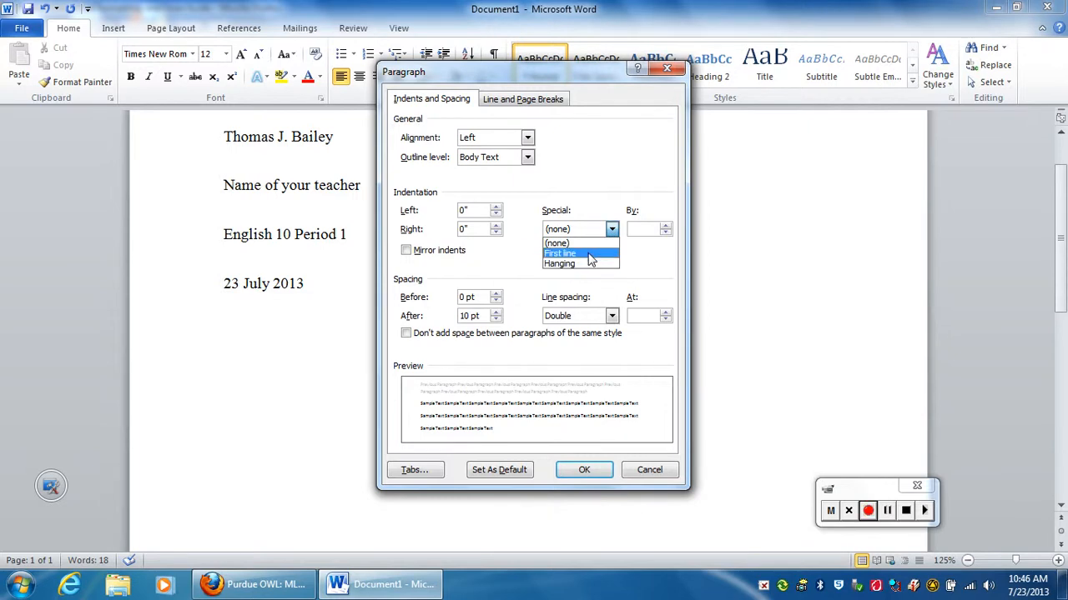
mouse_move(558, 263)
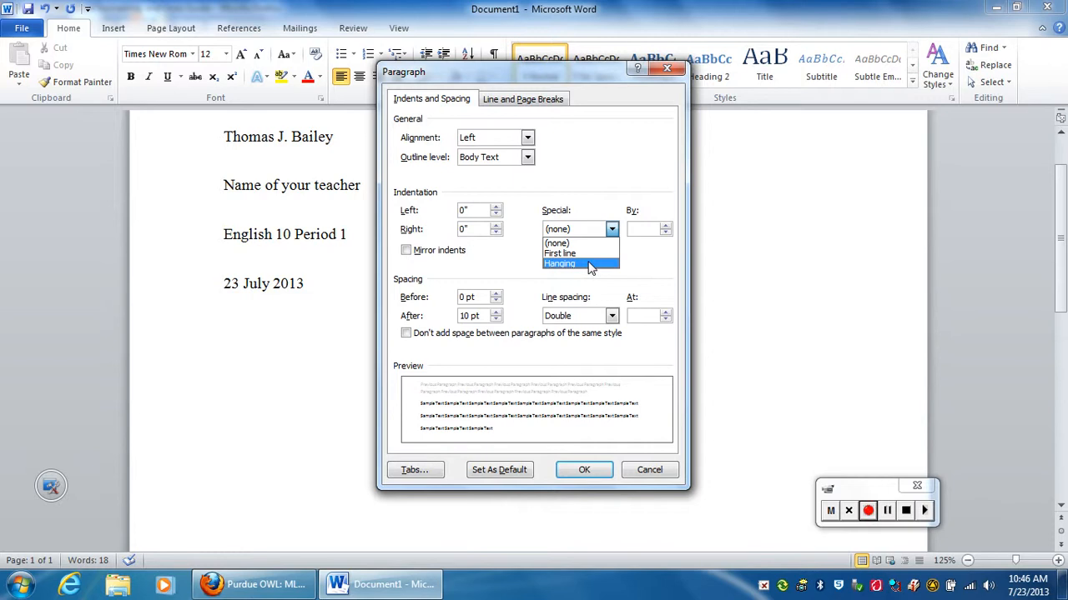
mouse_move(559, 253)
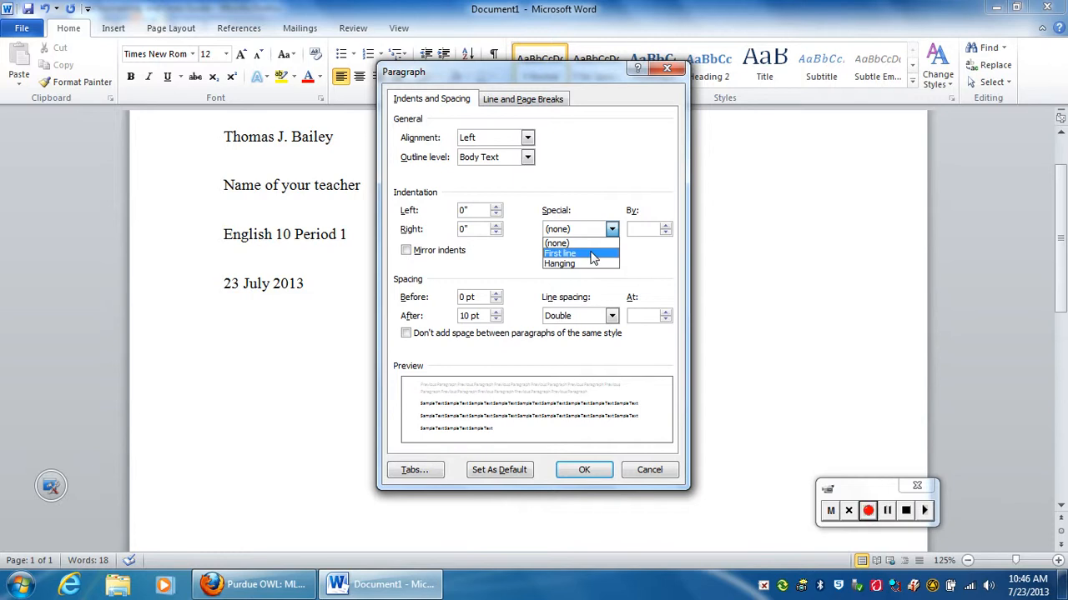
click(560, 253)
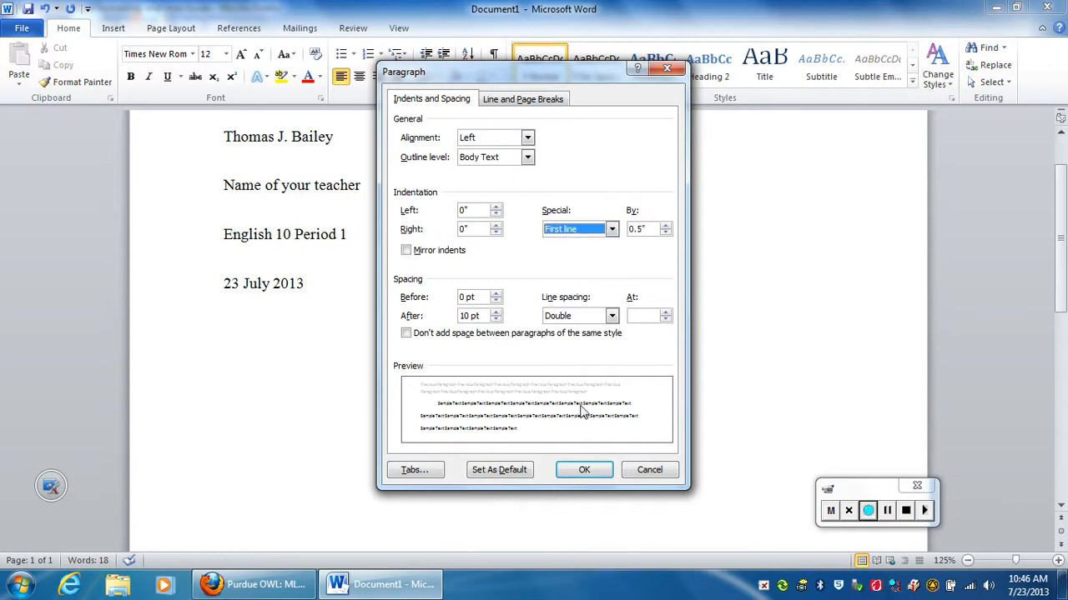
click(584, 471)
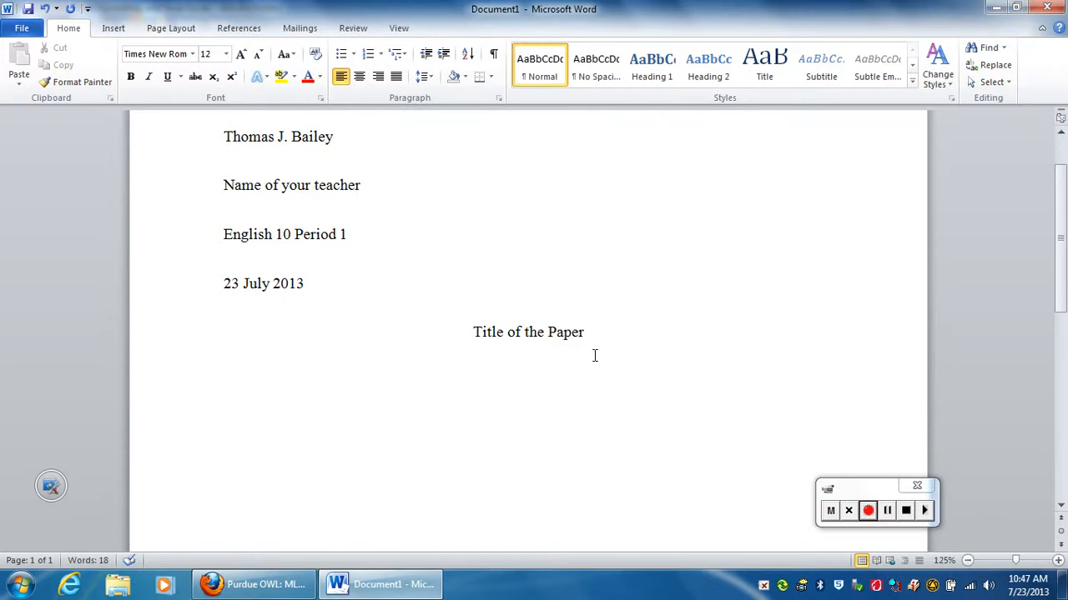
Step: Fill the first body paragraph with placeholder text and begin a second one
text(Asdf asdf asdf asdf asdf asdf asdf asdf)
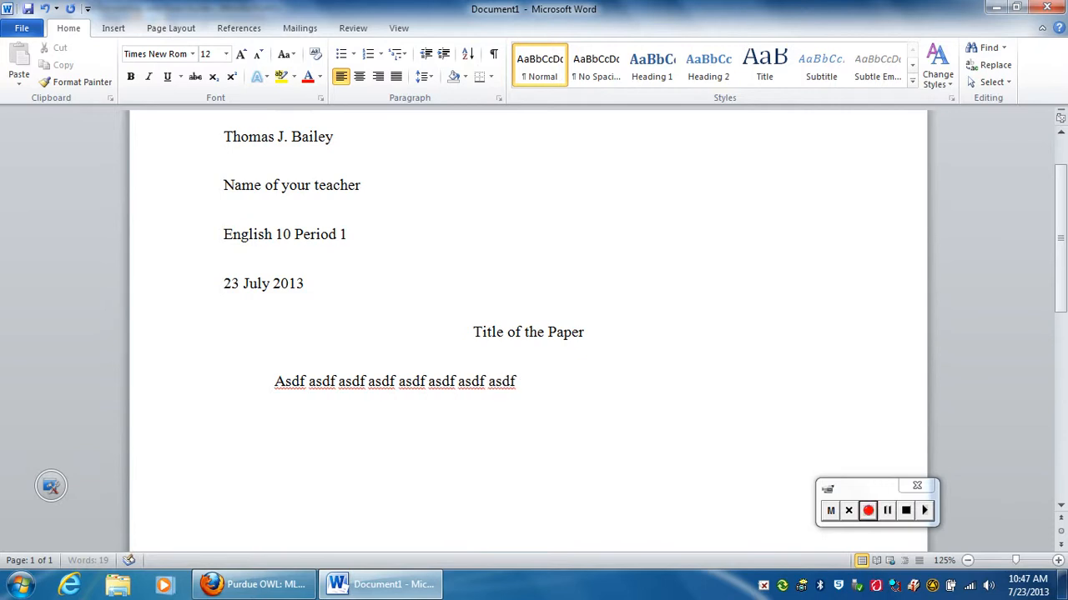
text(;q fhiqe fpiqw fhpiqw fhpiqw fhpiq fpiq fiqpe fiqefn qwifun qfn hnqfn qfhqiefu qiwe nrfff)
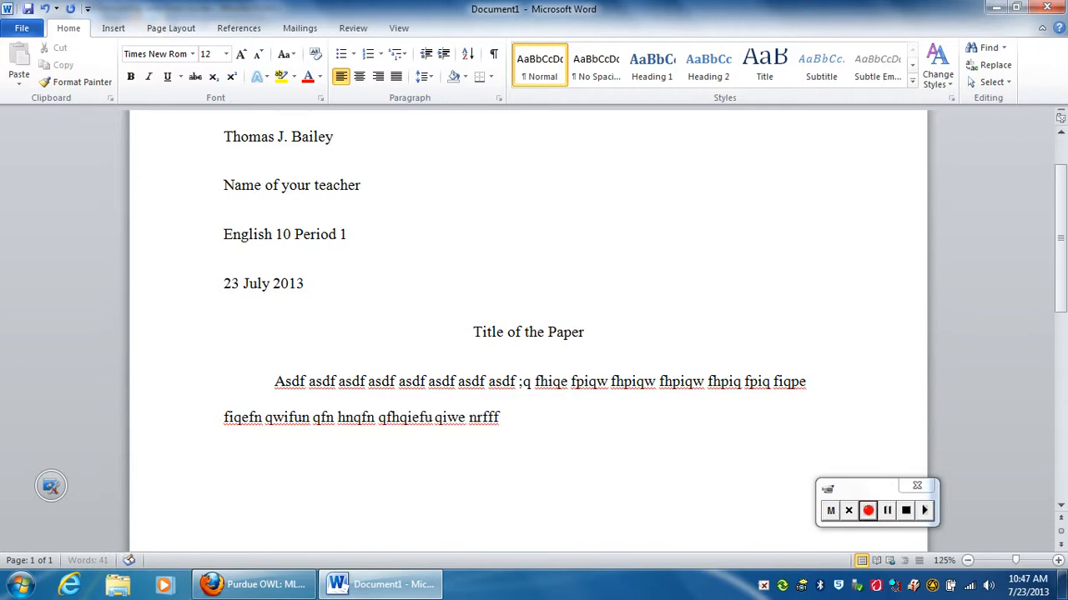
text(nen iqu fnifn n un)
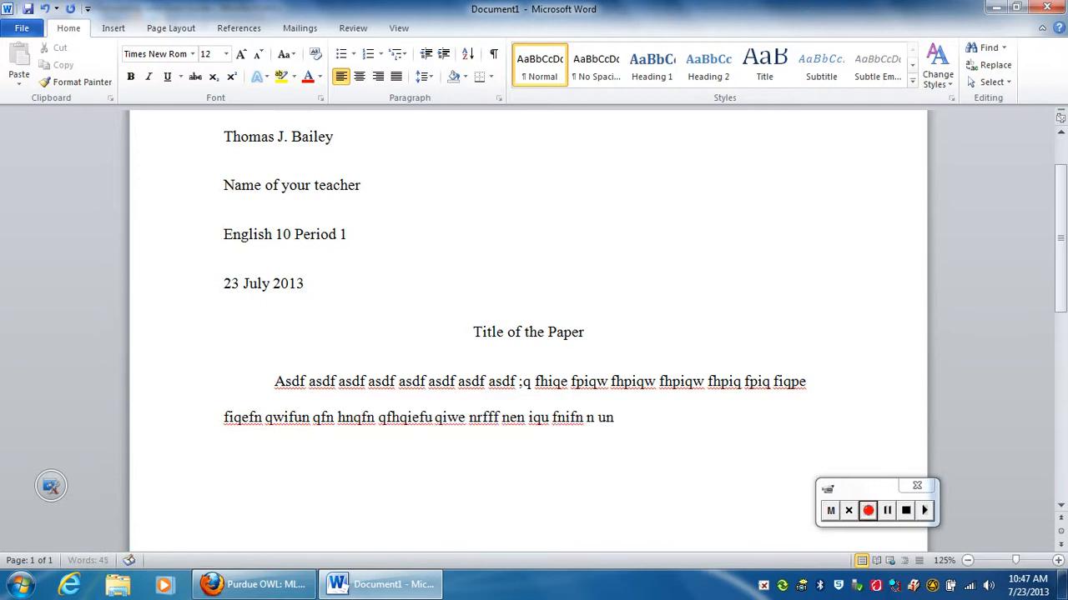
text(uin ein qn qwien feiuwn fui iqwenf)
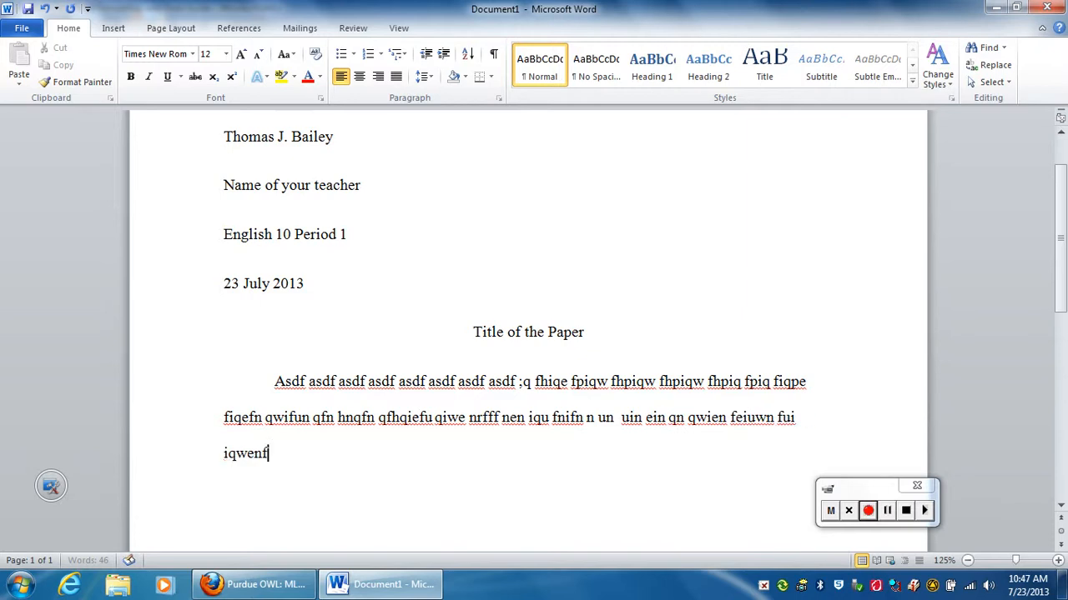
text(ien qwei f.)
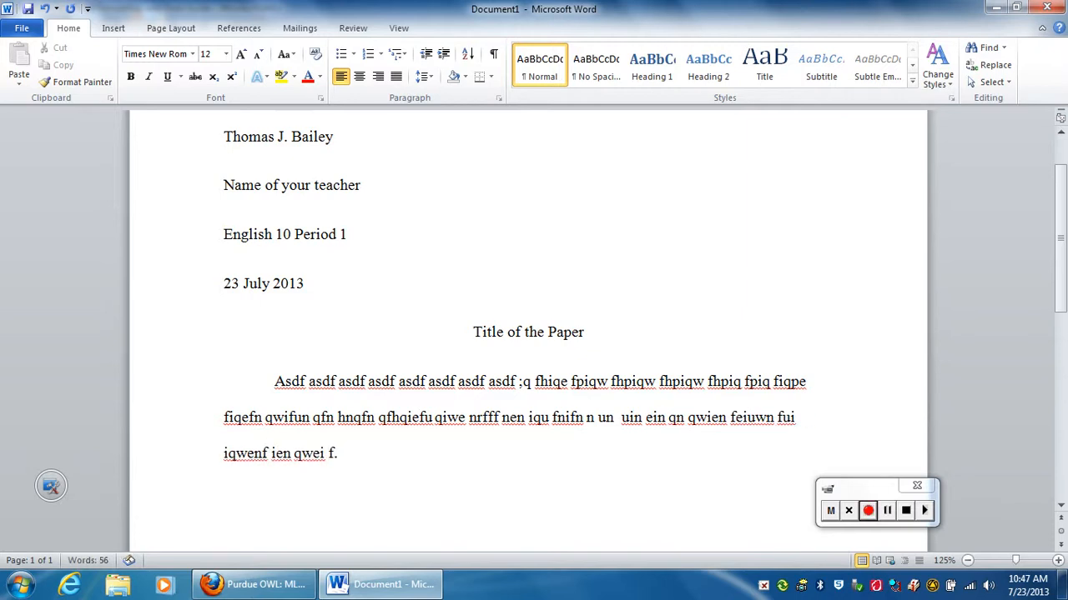
text(Qwek rhqwerh h)
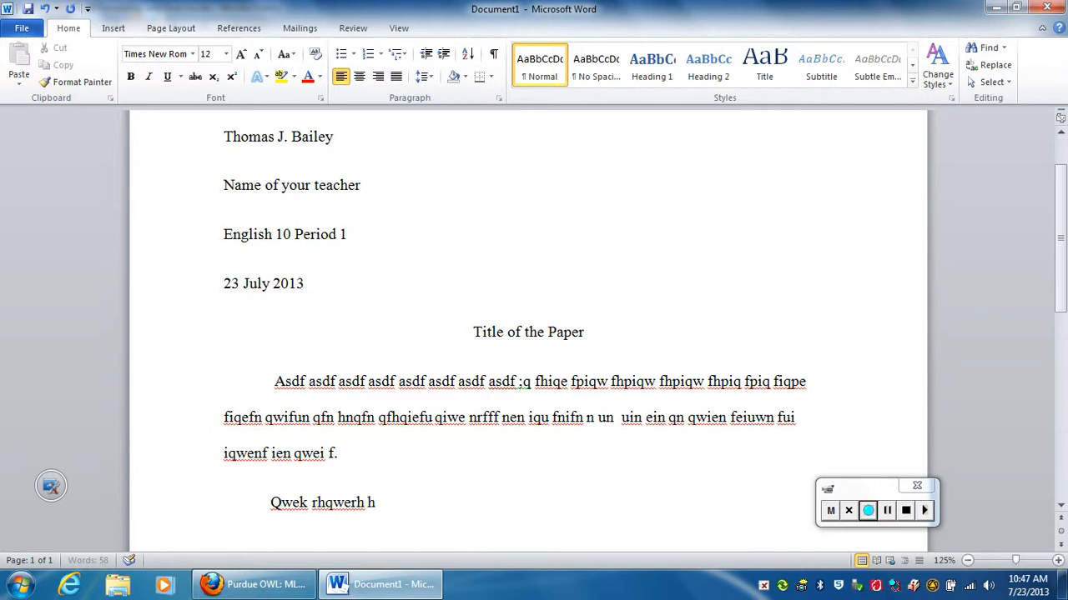
text(h hqkrh hiqu rhiqh)
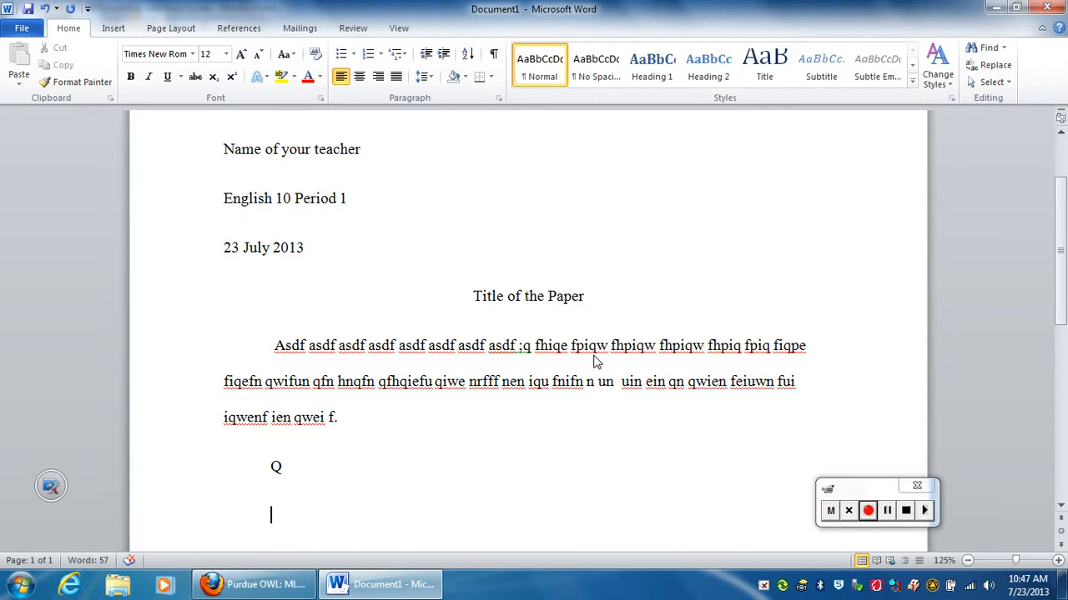
Step: Set Special indentation to (none) for the new paragraph
click(498, 96)
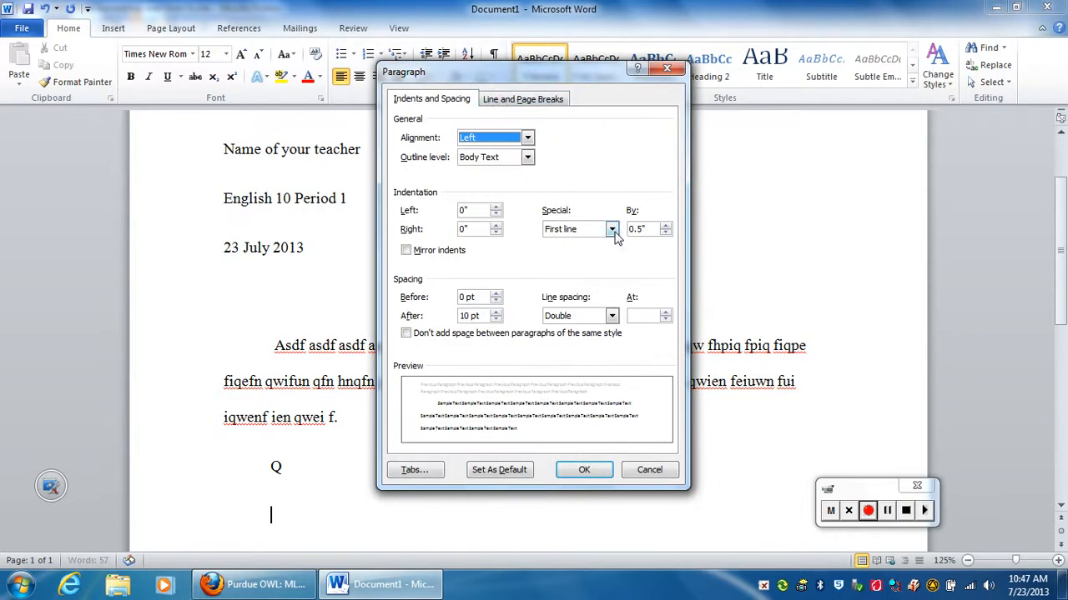
click(610, 229)
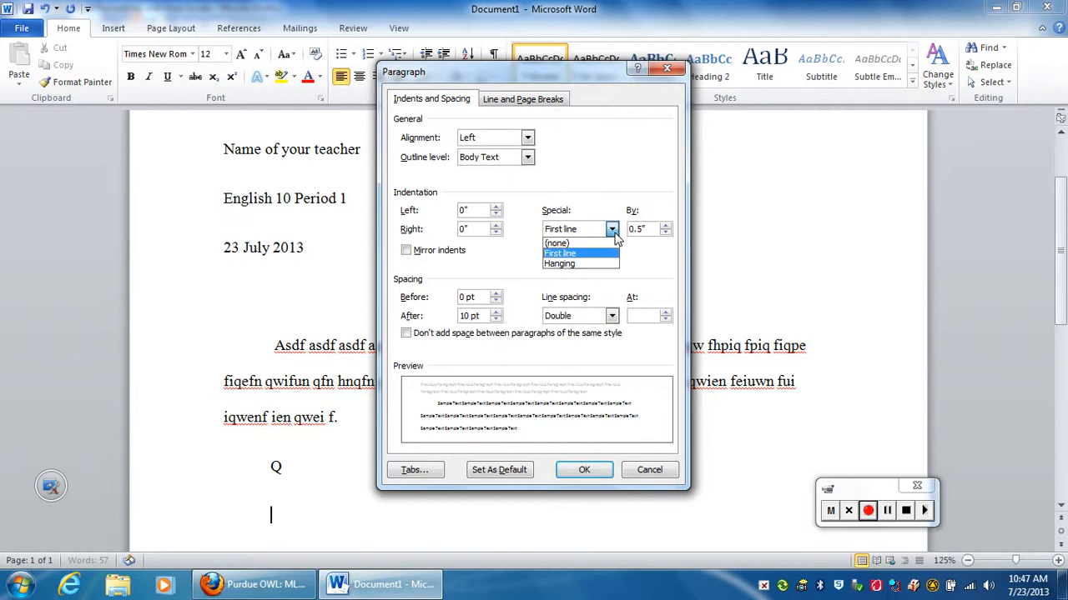
click(557, 244)
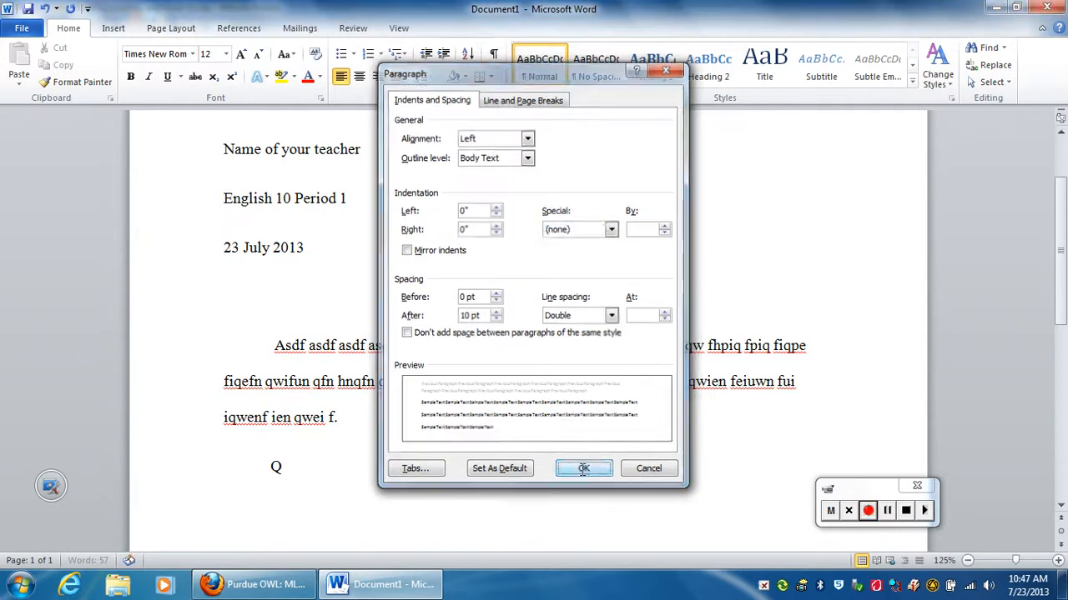
click(584, 467)
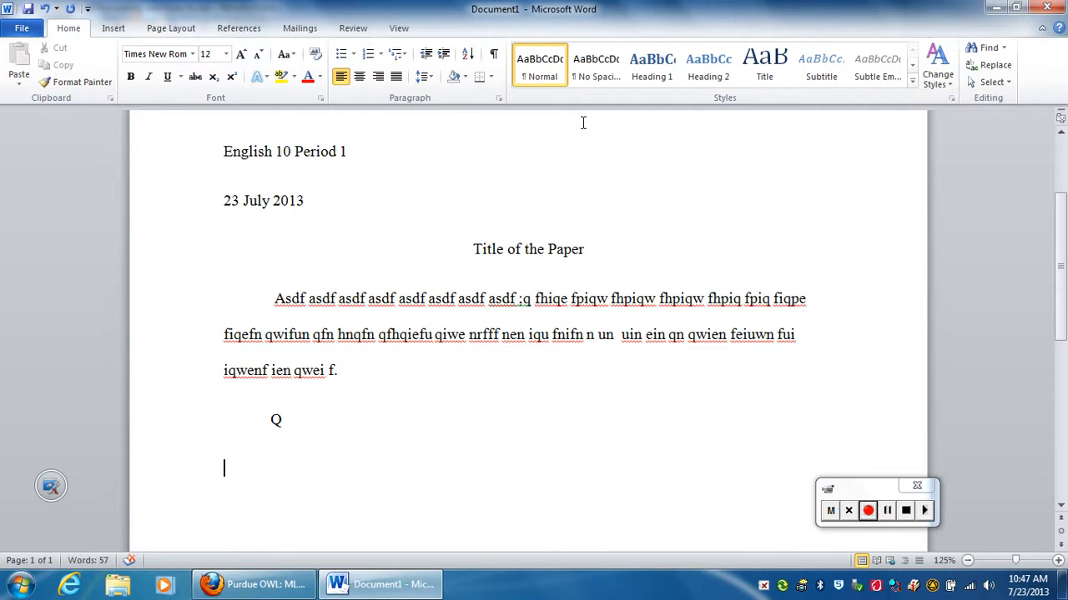
mouse_move(609, 150)
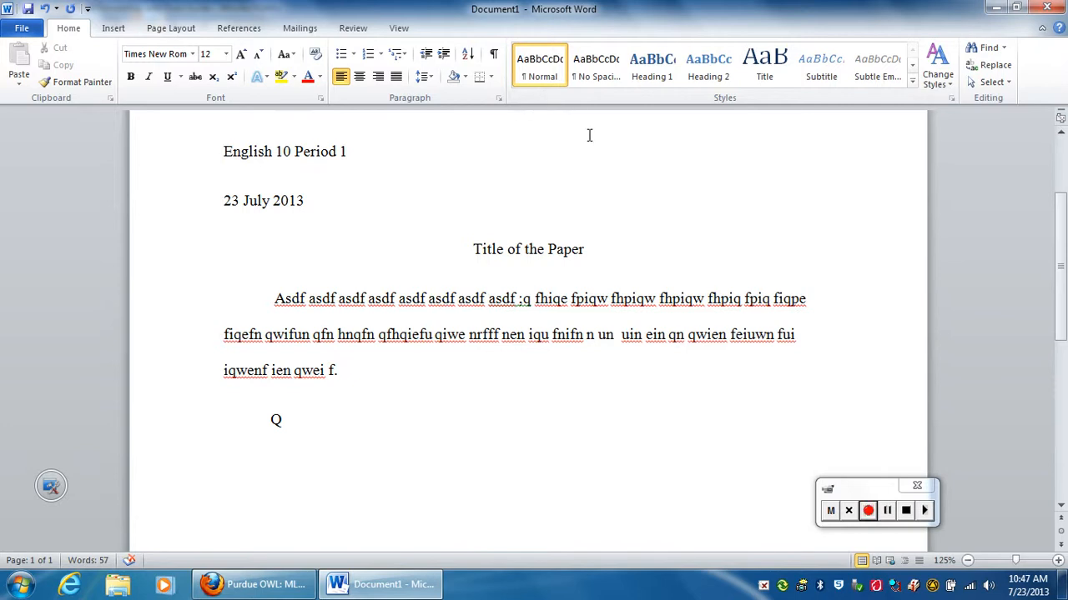
mouse_move(613, 147)
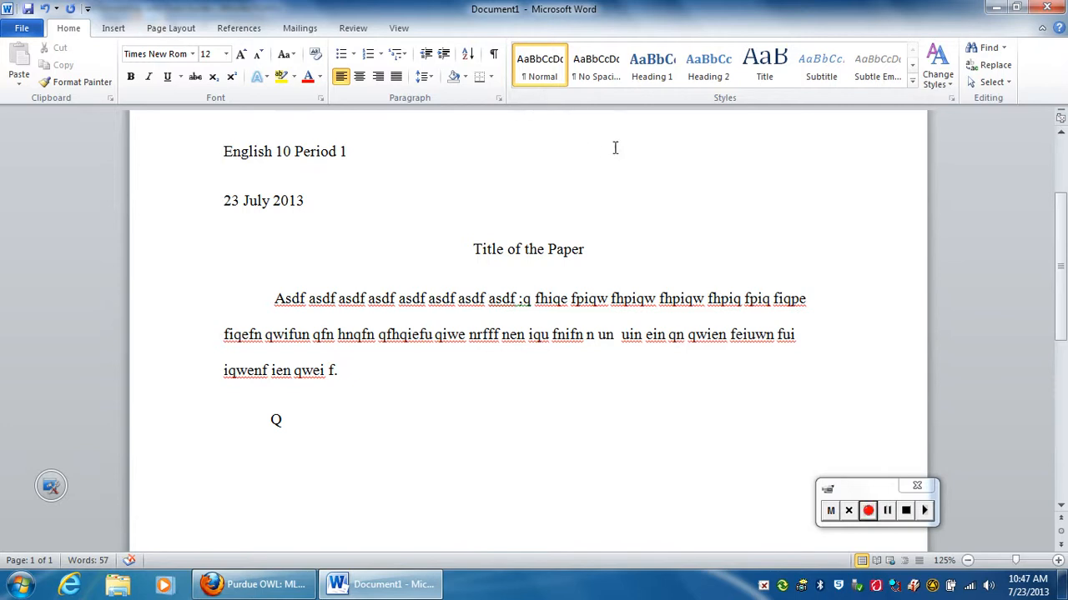
mouse_move(410, 190)
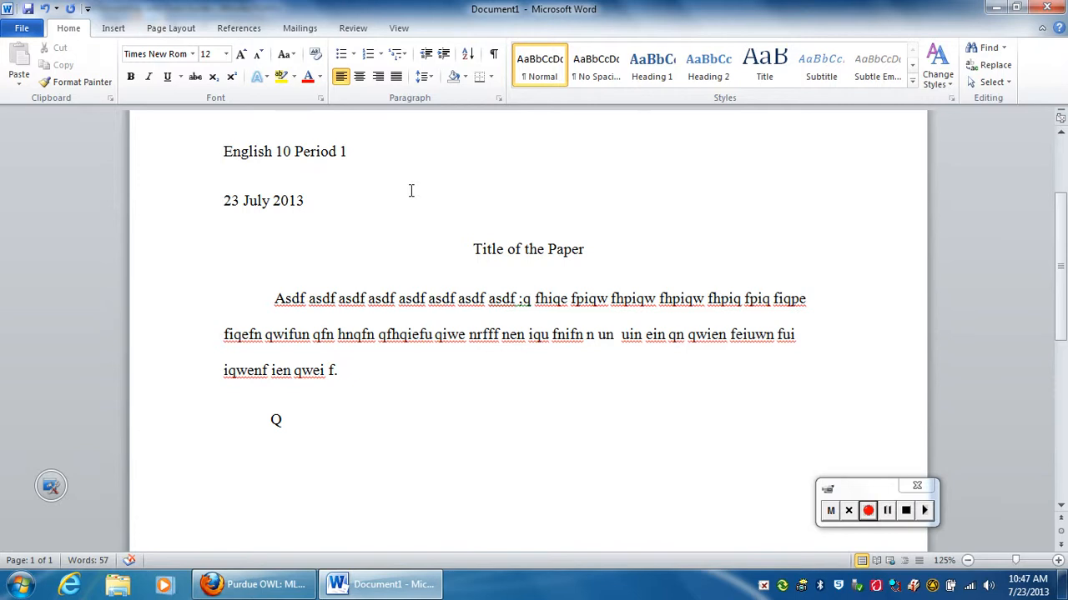
Step: Insert a page break after the body and place the cursor on the new page headed Bailey 2
click(113, 27)
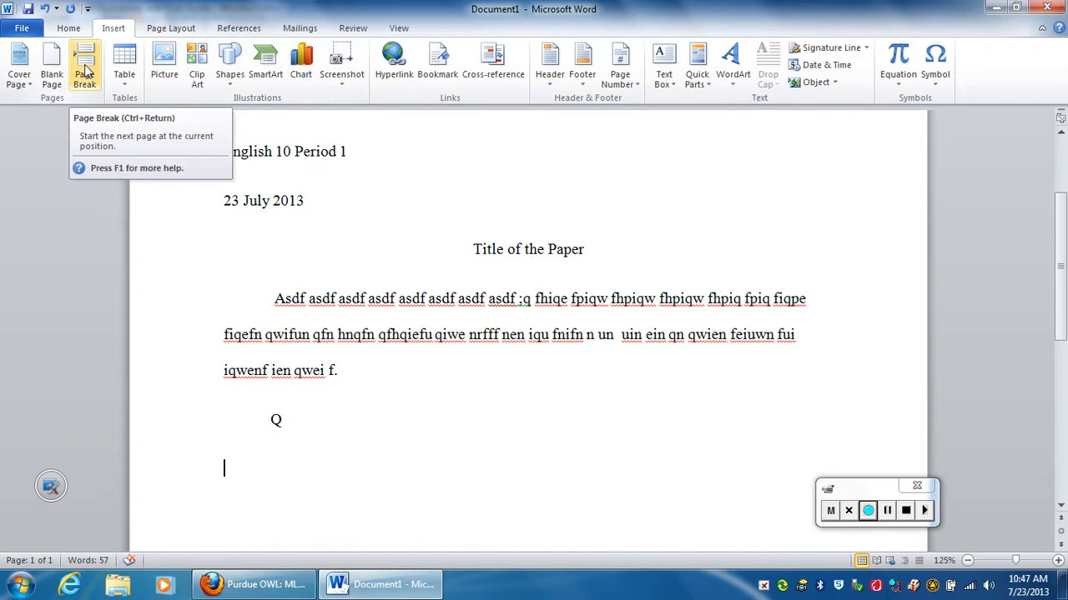
click(83, 63)
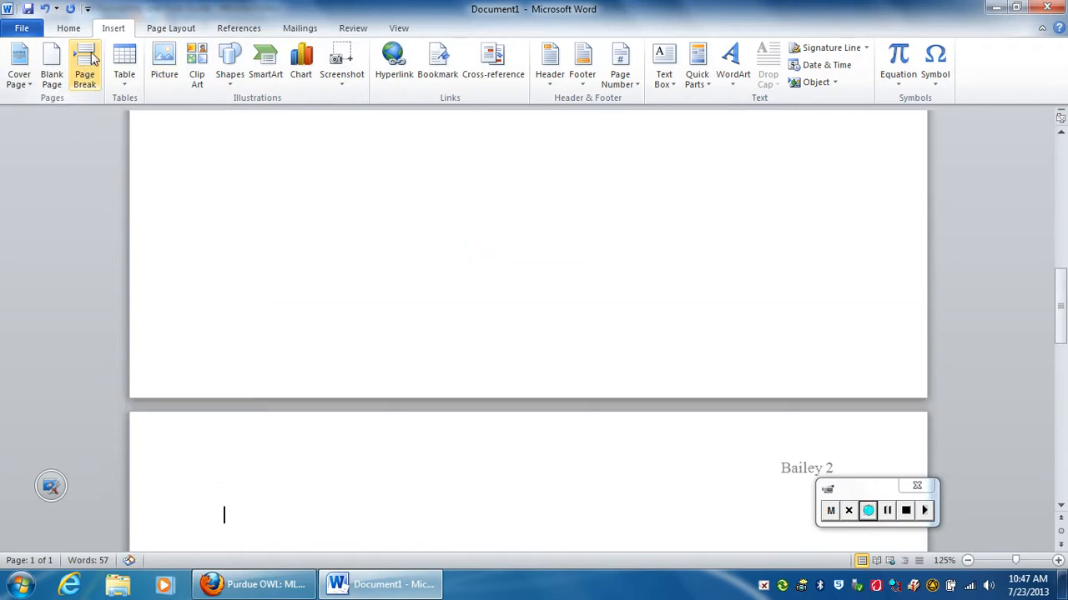
click(83, 67)
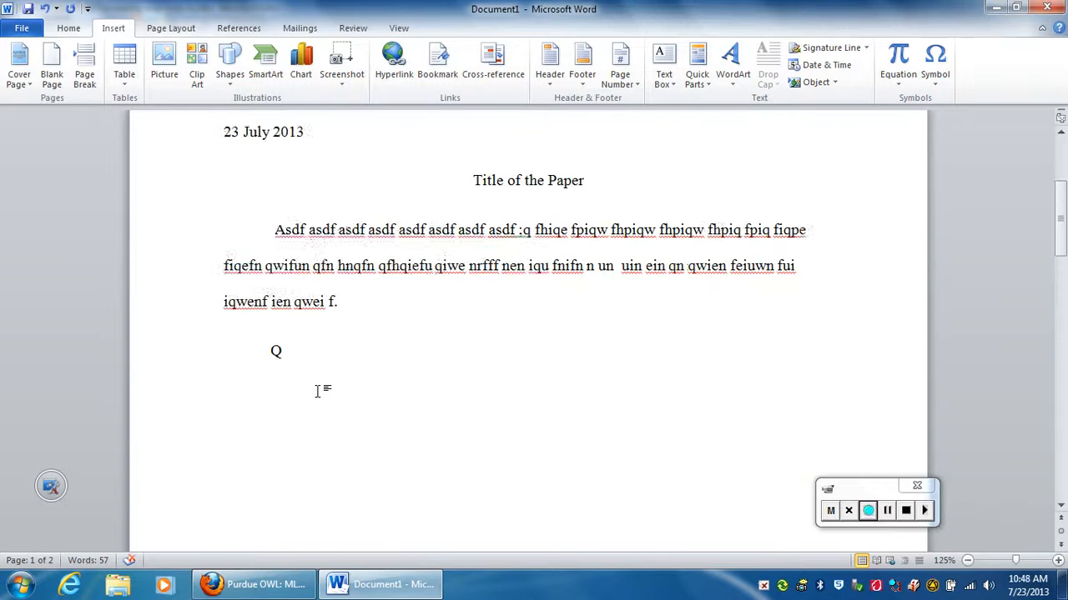
scroll(down, 3)
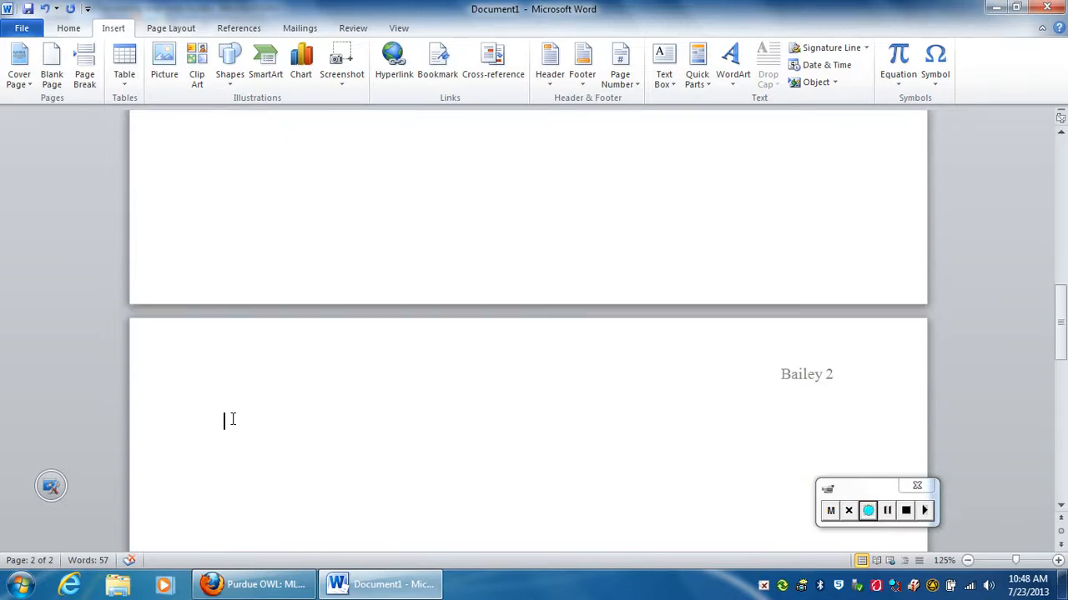
click(867, 510)
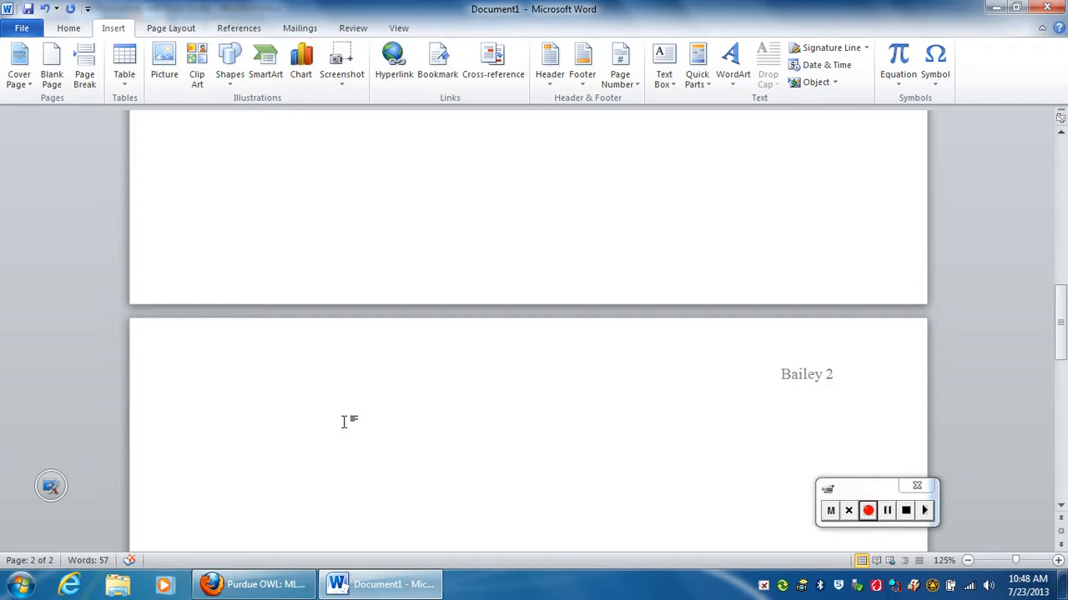
mouse_move(265, 584)
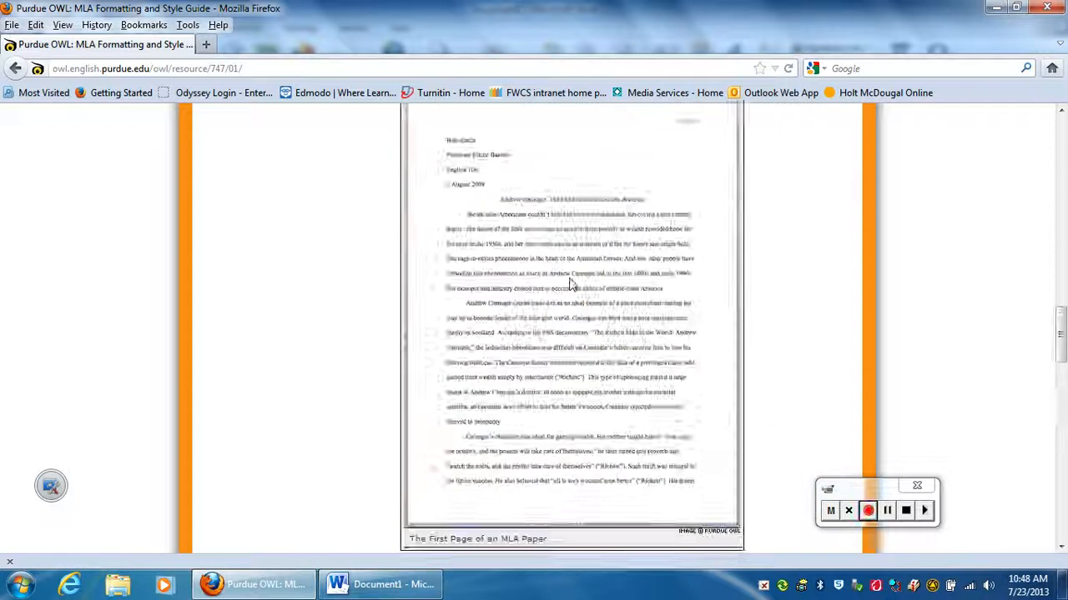
Step: Review Purdue OWL's 'MLA Works Cited Page: Basic Format' rules, then switch back to Word
scroll(down, 3)
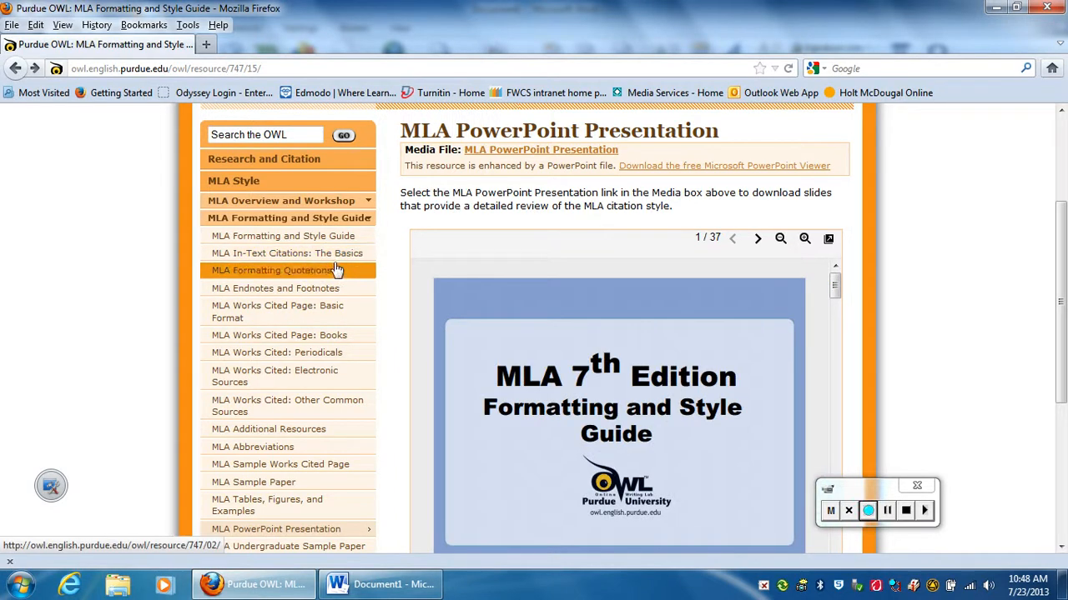
mouse_move(165, 274)
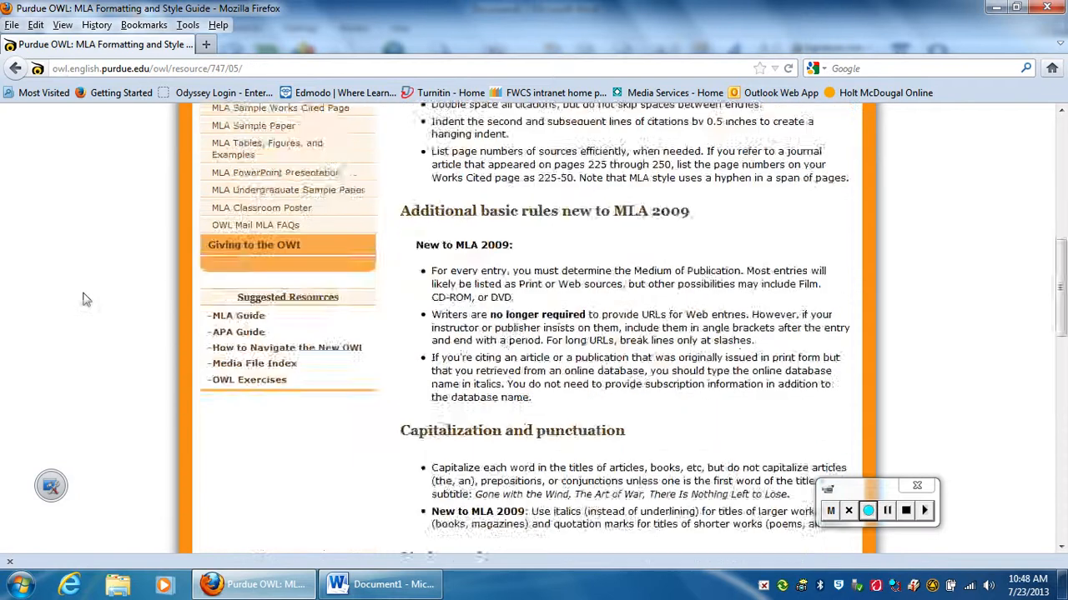
scroll(down, 3)
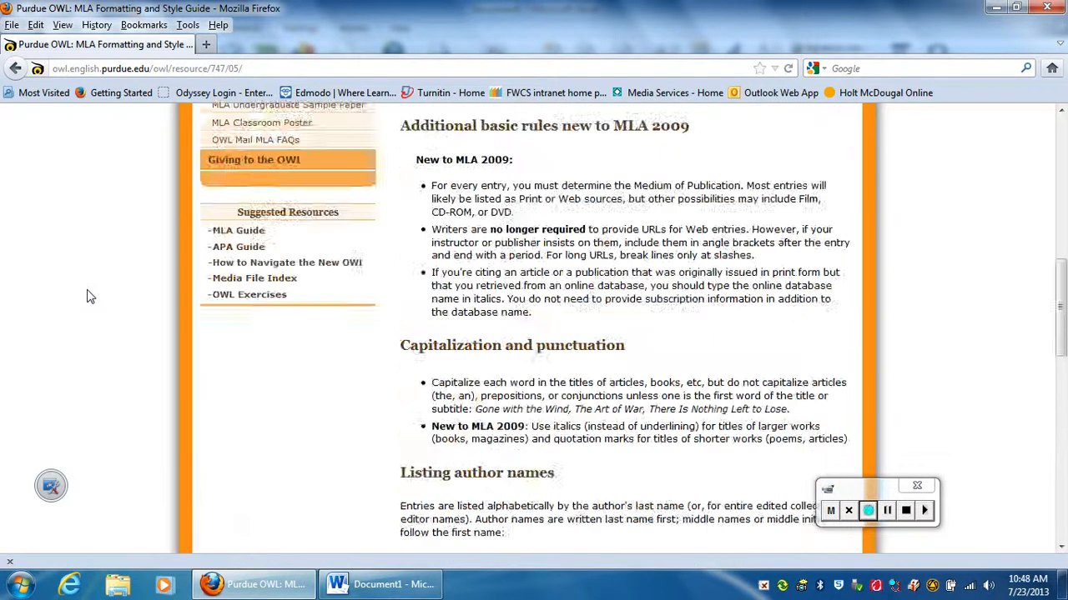
scroll(down, 3)
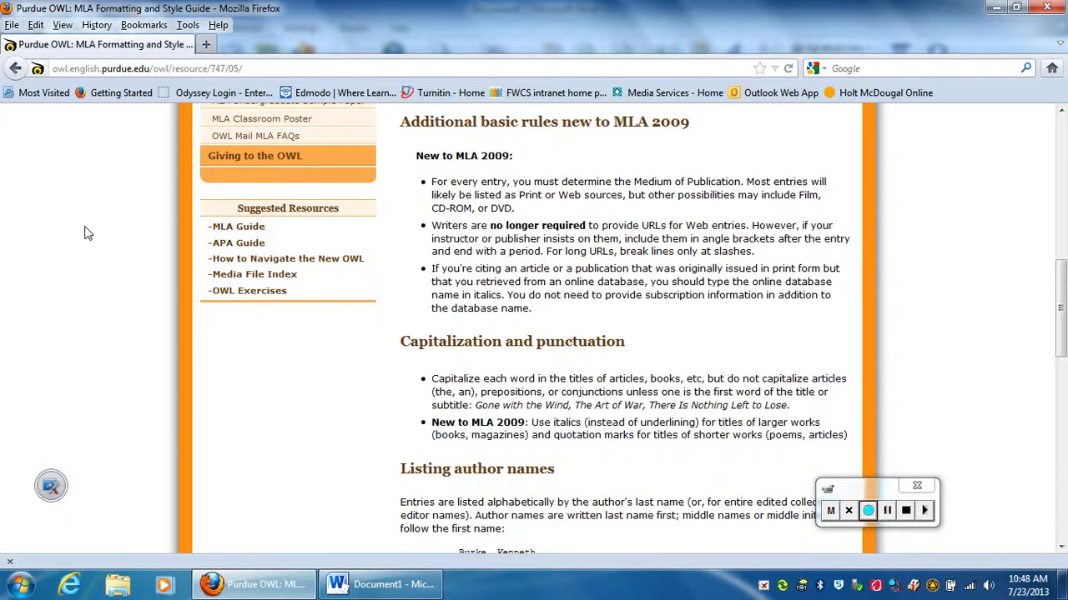
scroll(down, 3)
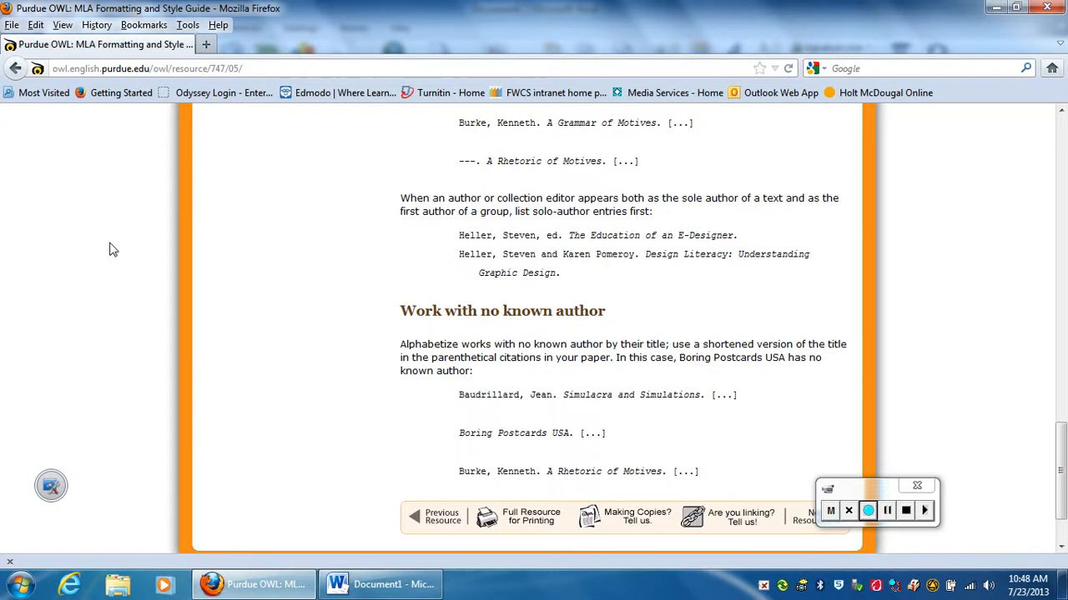
scroll(up, 3)
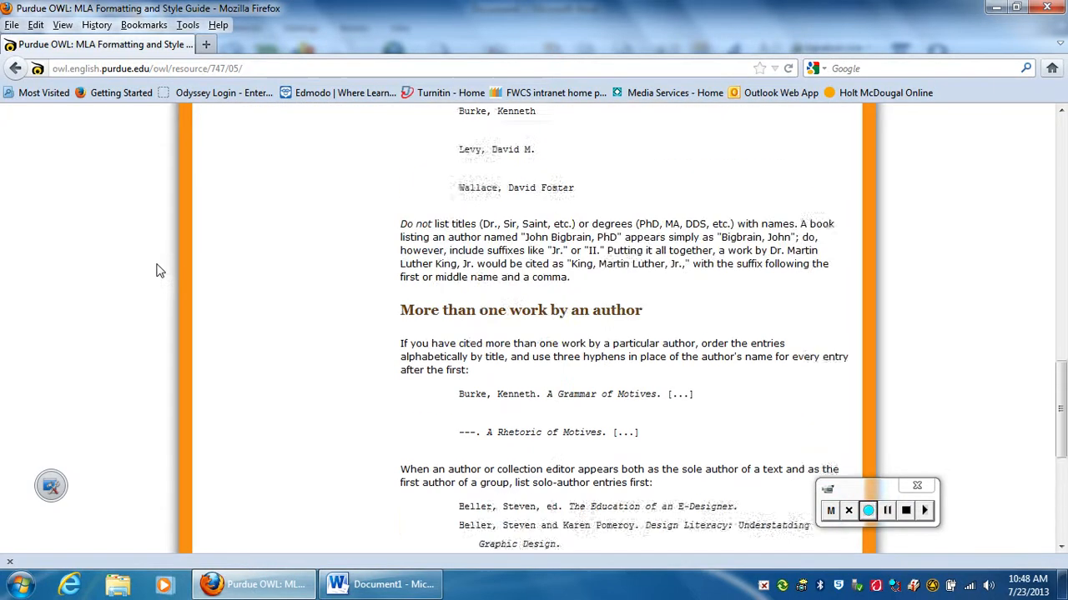
scroll(up, 3)
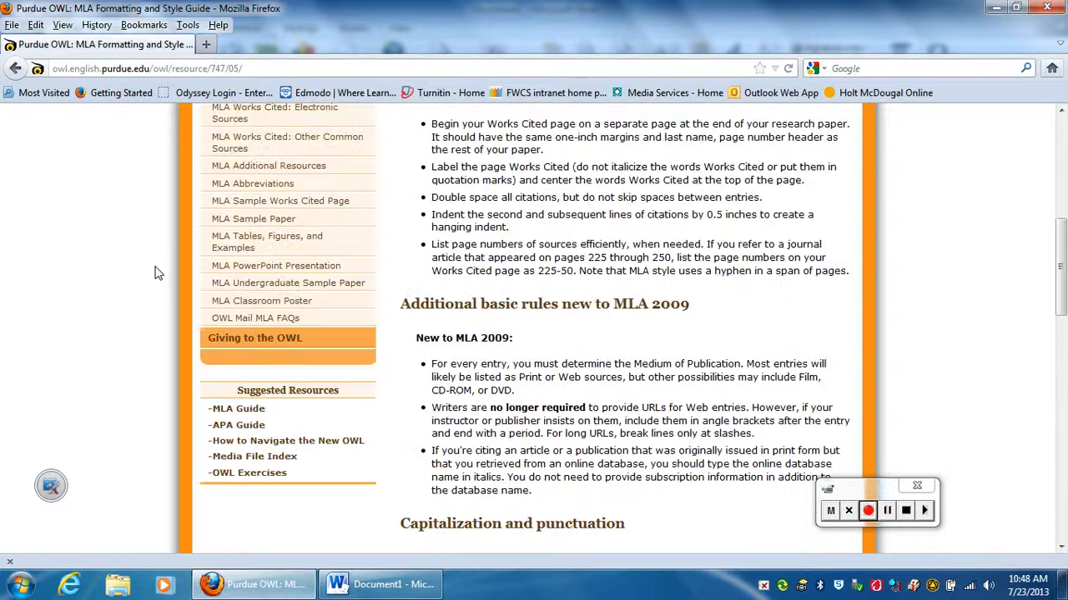
scroll(up, 3)
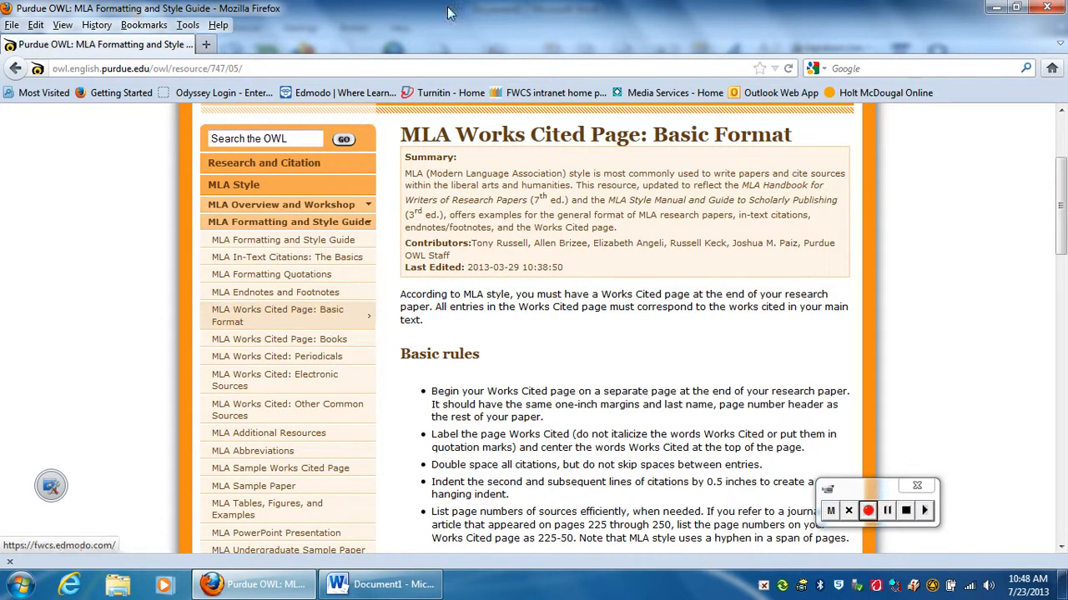
click(381, 583)
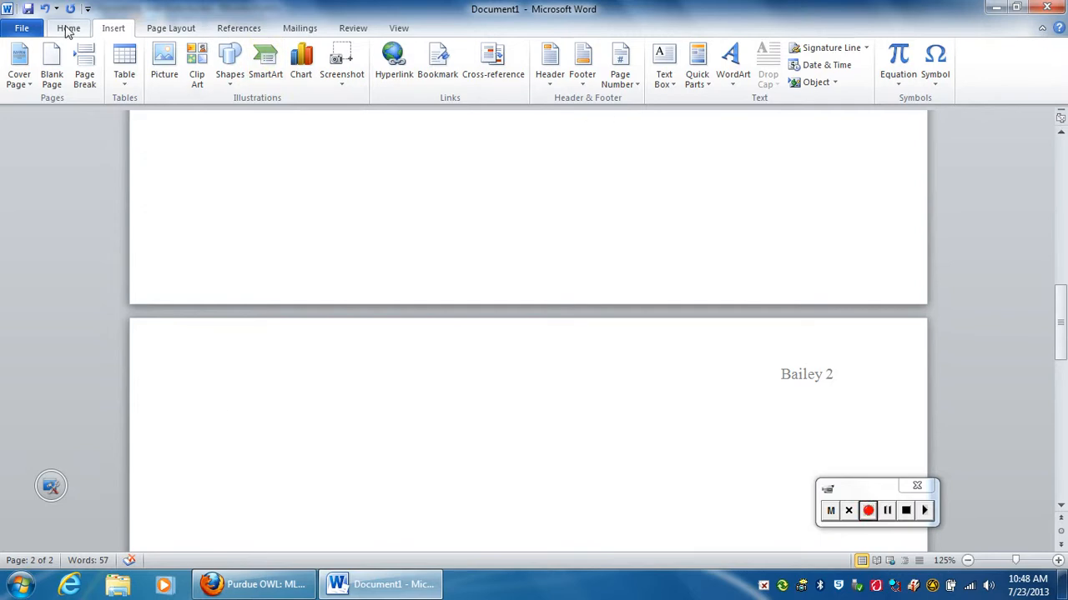
Step: Enter the centered heading 'Works Cited:' on page two and start a left-aligned line beneath it
click(68, 27)
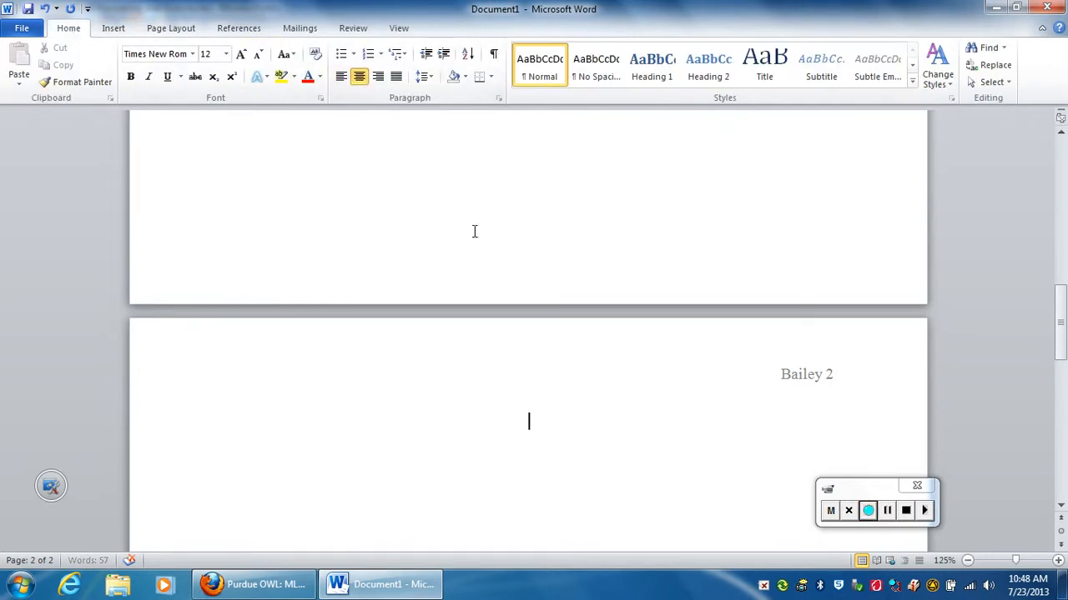
text(Works Cite)
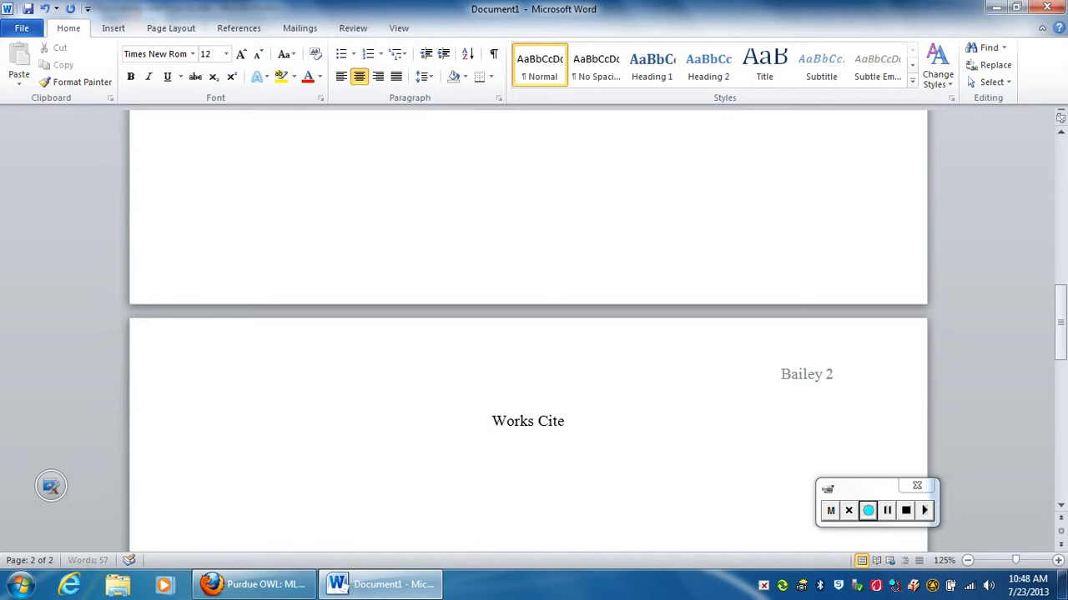
text(d:)
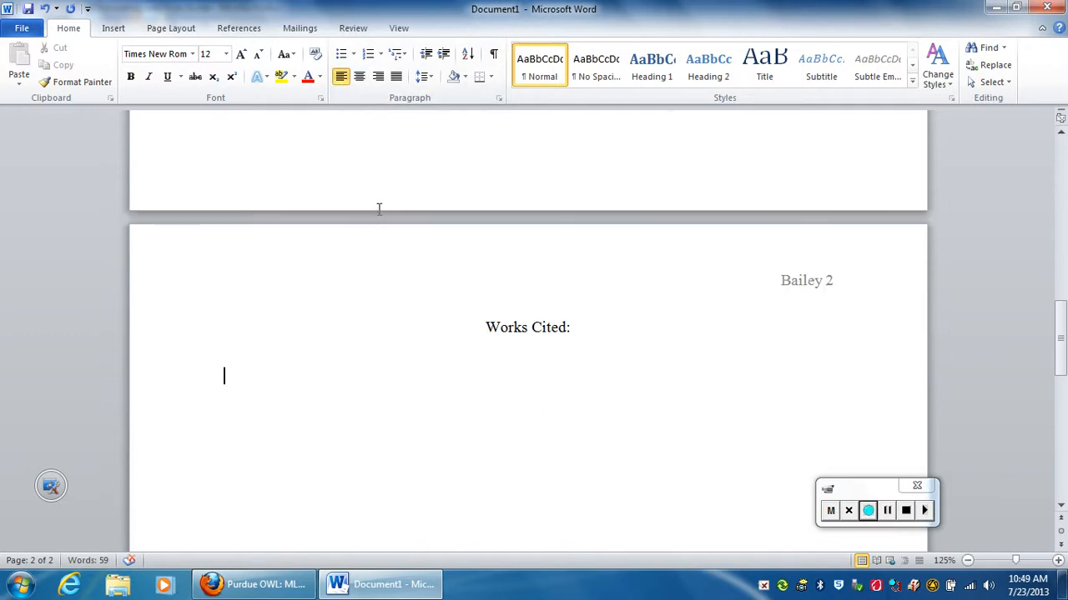
scroll(up, 3)
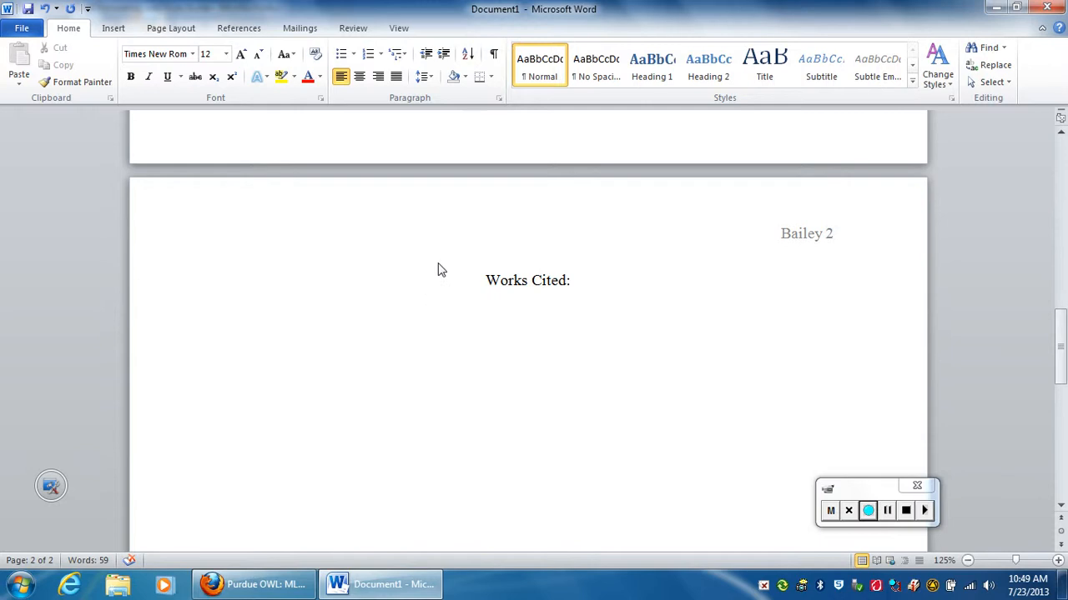
click(224, 328)
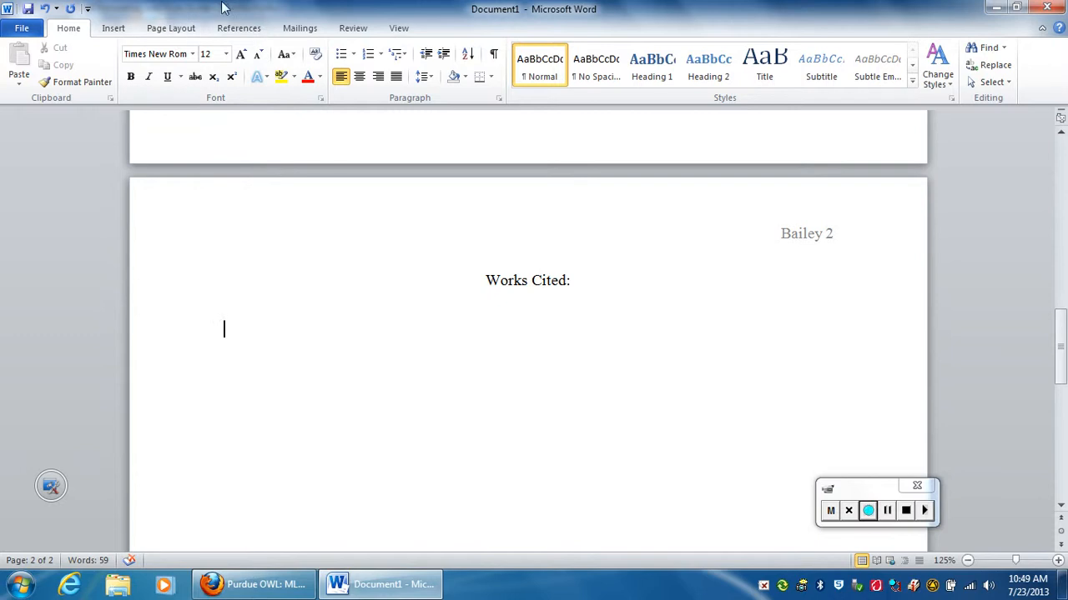
click(867, 511)
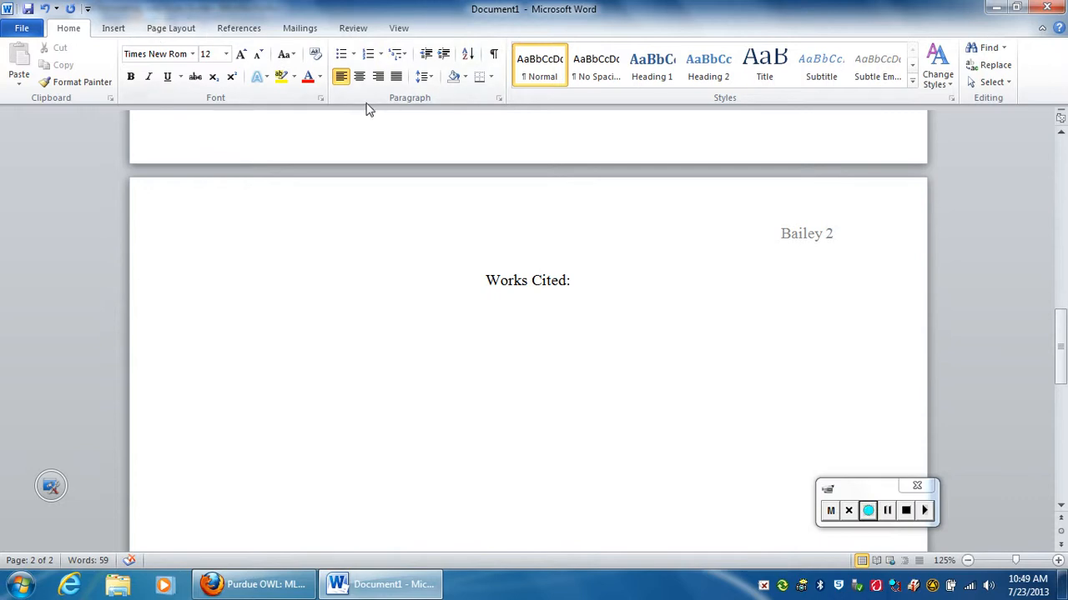
Step: Apply a Hanging special indent of 0.5" to the empty paragraph, then switch to the Firefox MLA guide
click(499, 97)
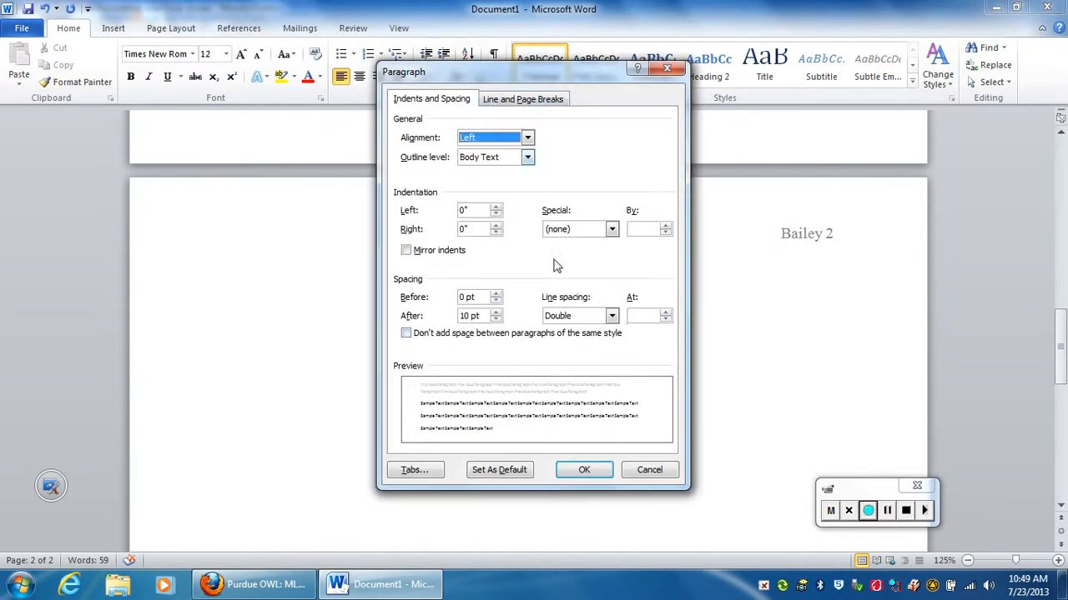
click(610, 229)
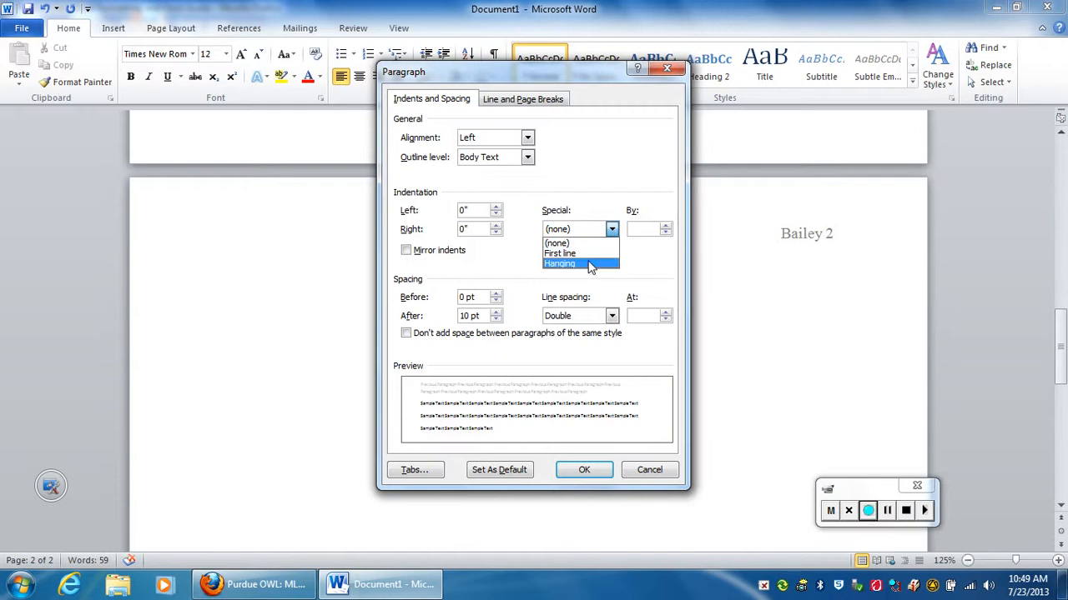
click(559, 263)
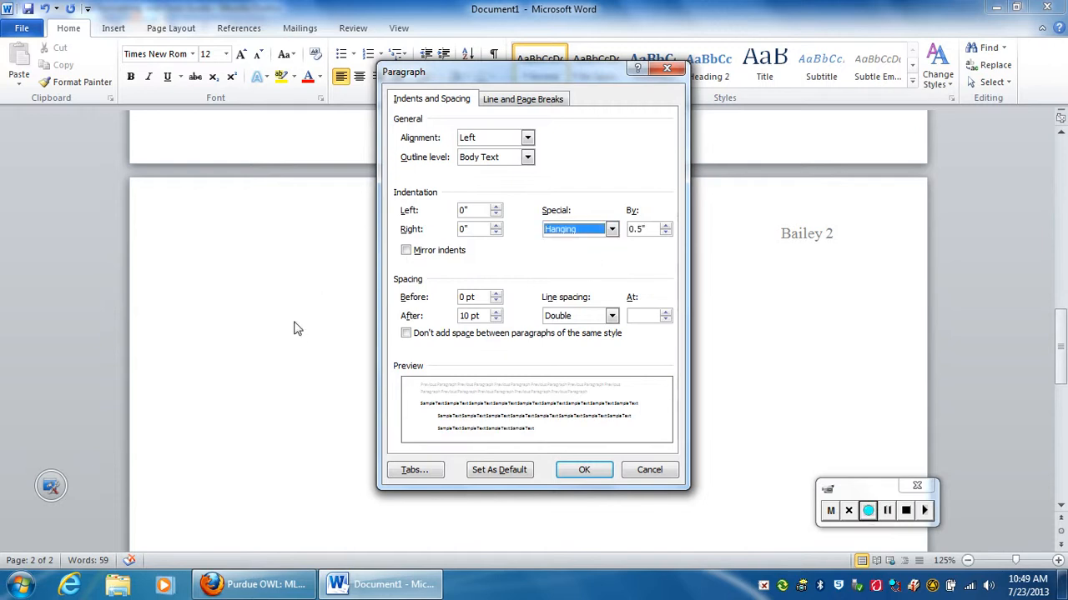
click(584, 470)
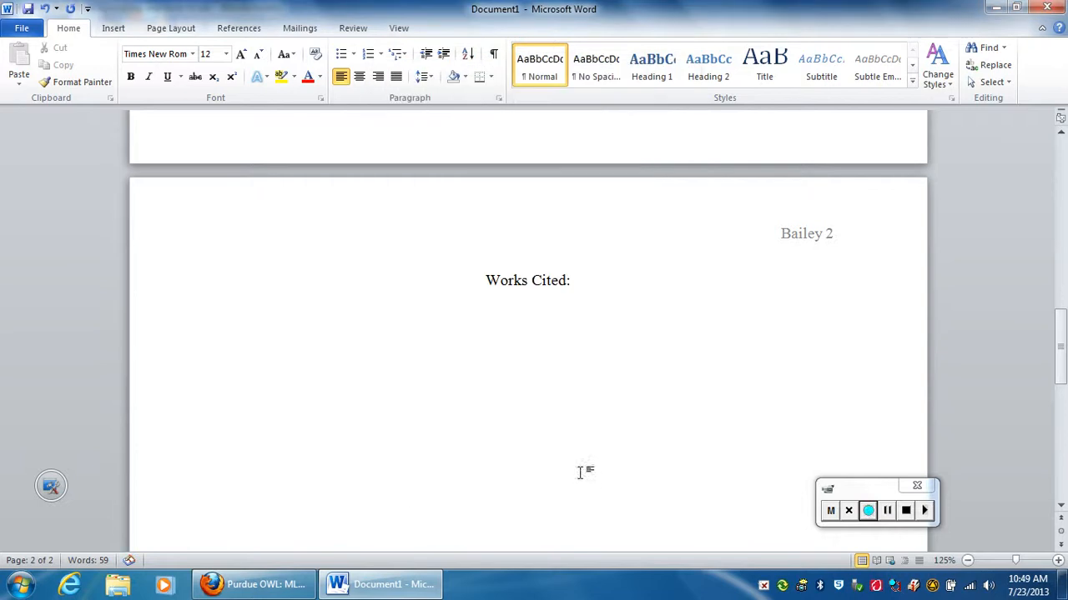
scroll(up, 3)
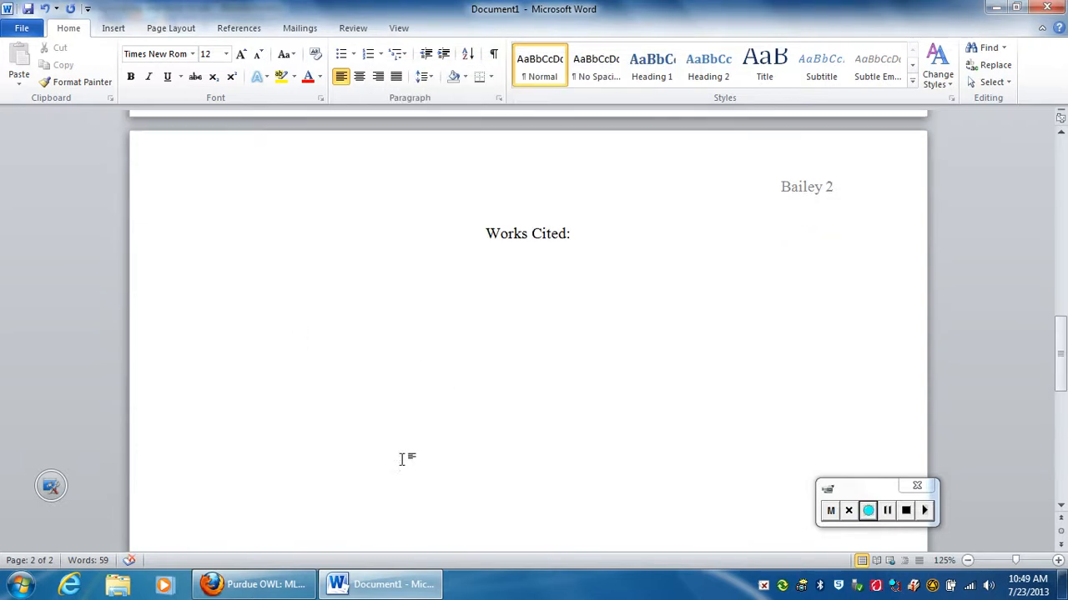
scroll(down, 3)
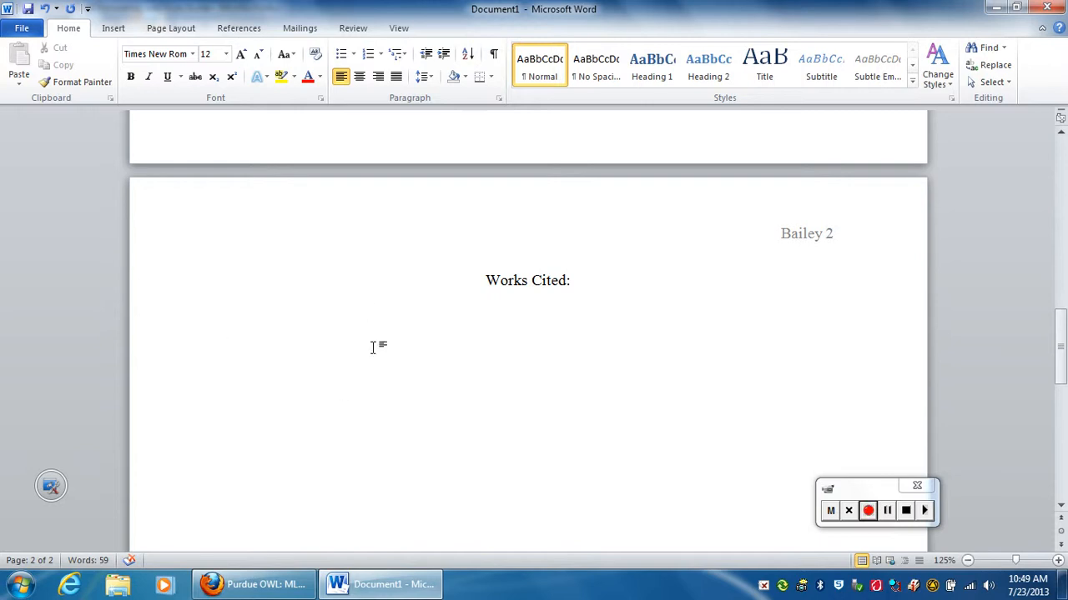
click(224, 329)
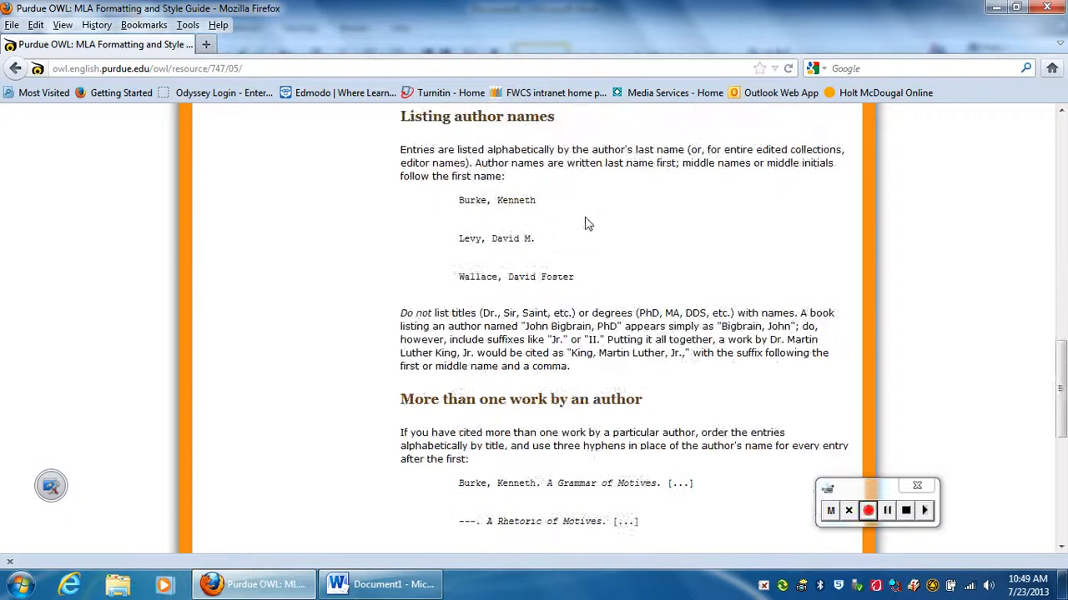
Step: Go to 'MLA Works Cited: Periodicals' and copy the Brubaker newspaper article example citation
scroll(up, 3)
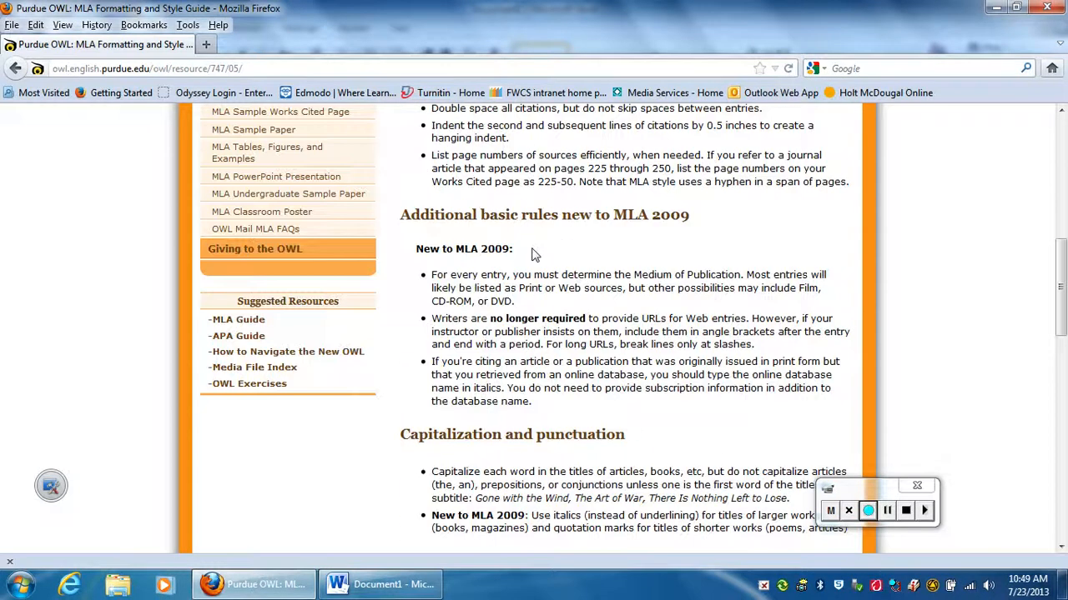
scroll(up, 3)
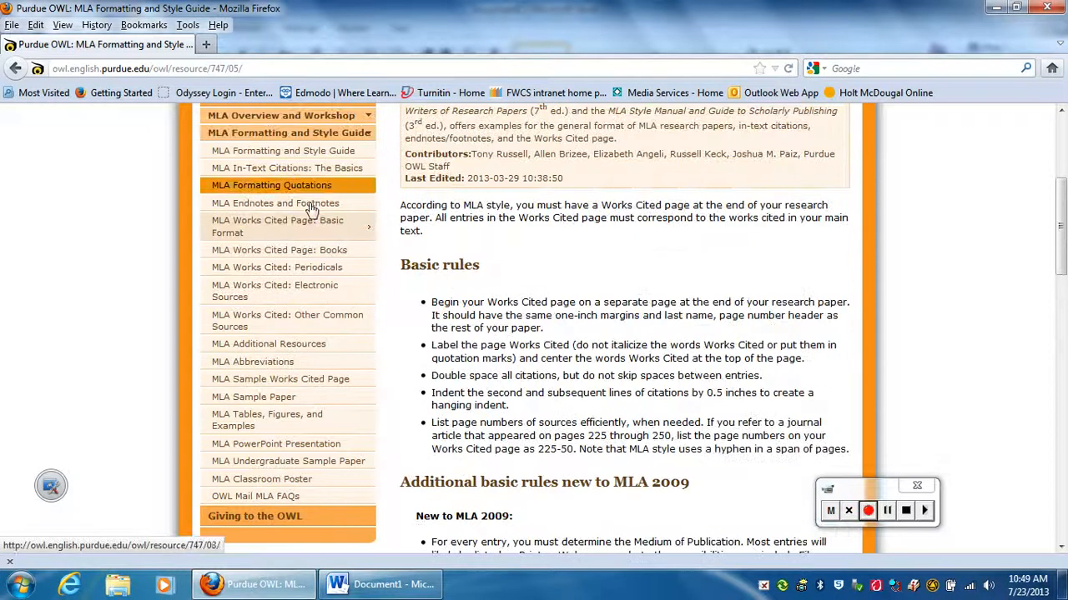
click(277, 267)
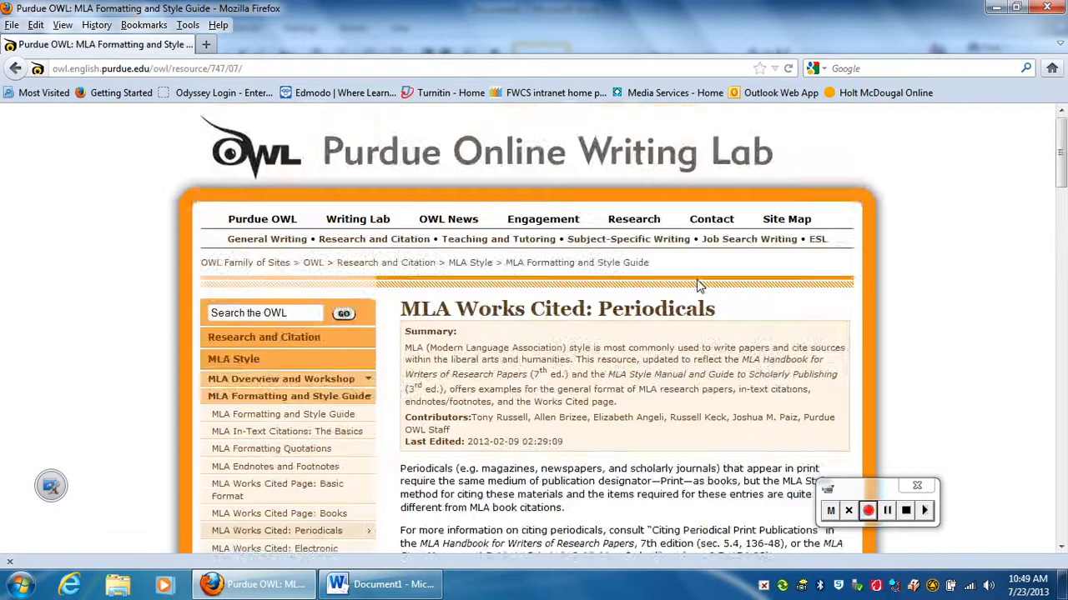
scroll(down, 3)
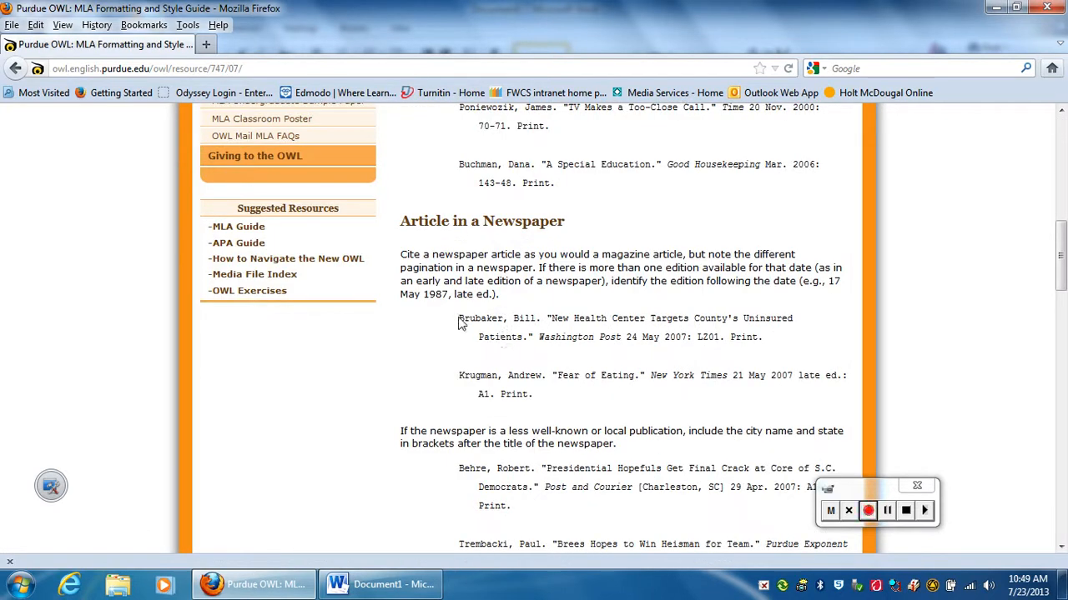
mouse_move(767, 345)
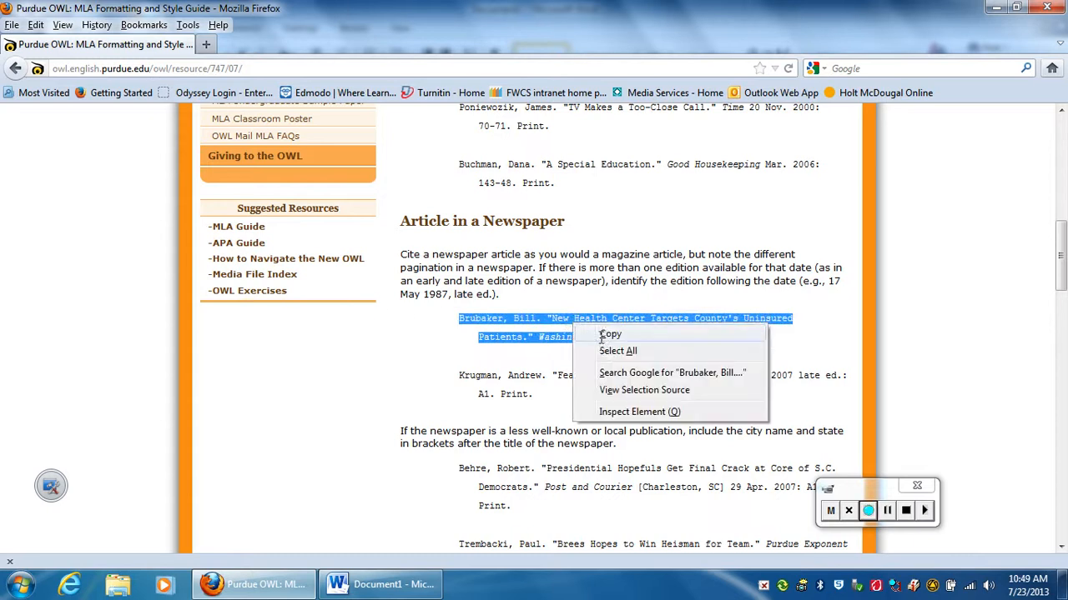
click(380, 584)
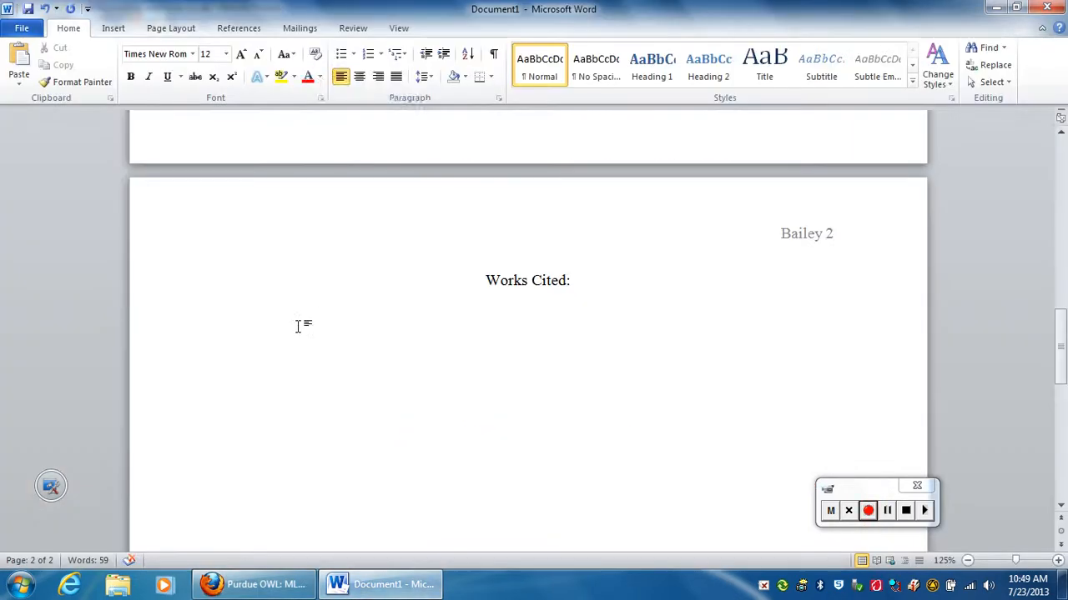
Step: Paste the Brubaker Washington Post citation onto the hanging-indented line under Works Cited
right_click(297, 325)
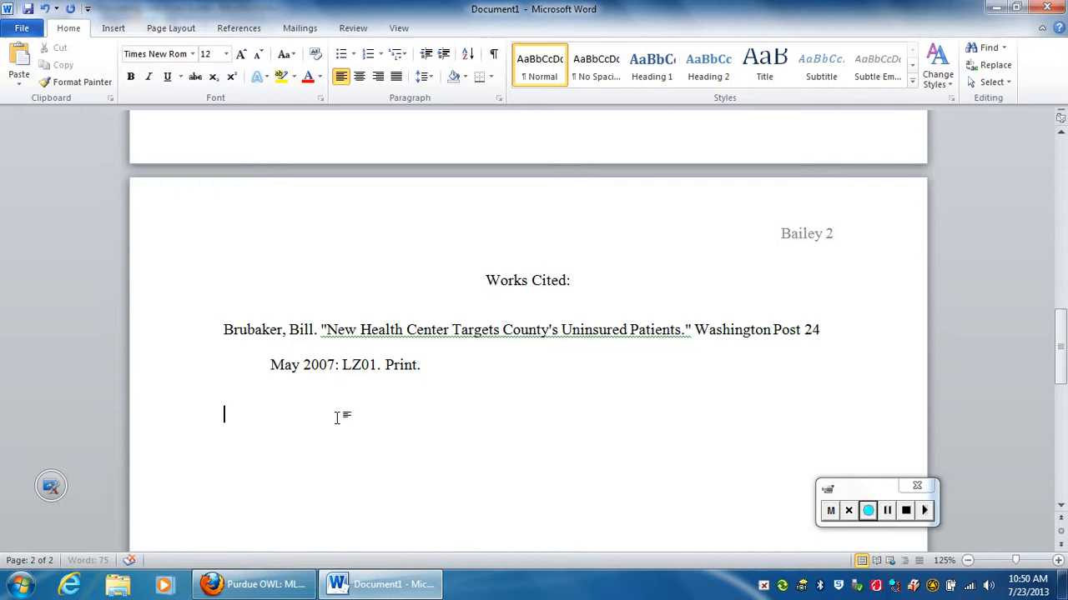
mouse_move(219, 317)
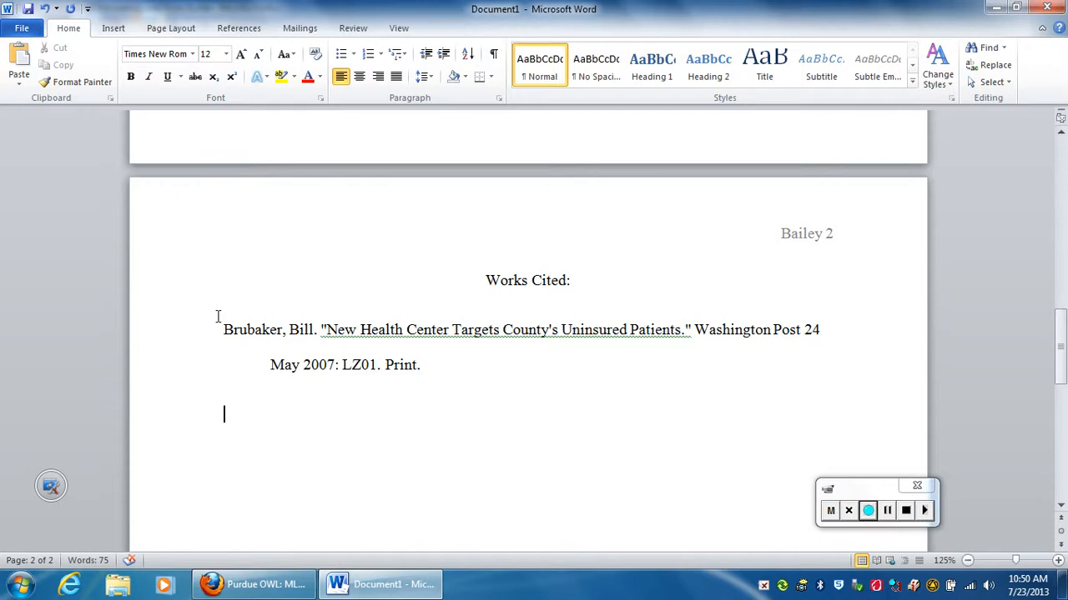
mouse_move(557, 344)
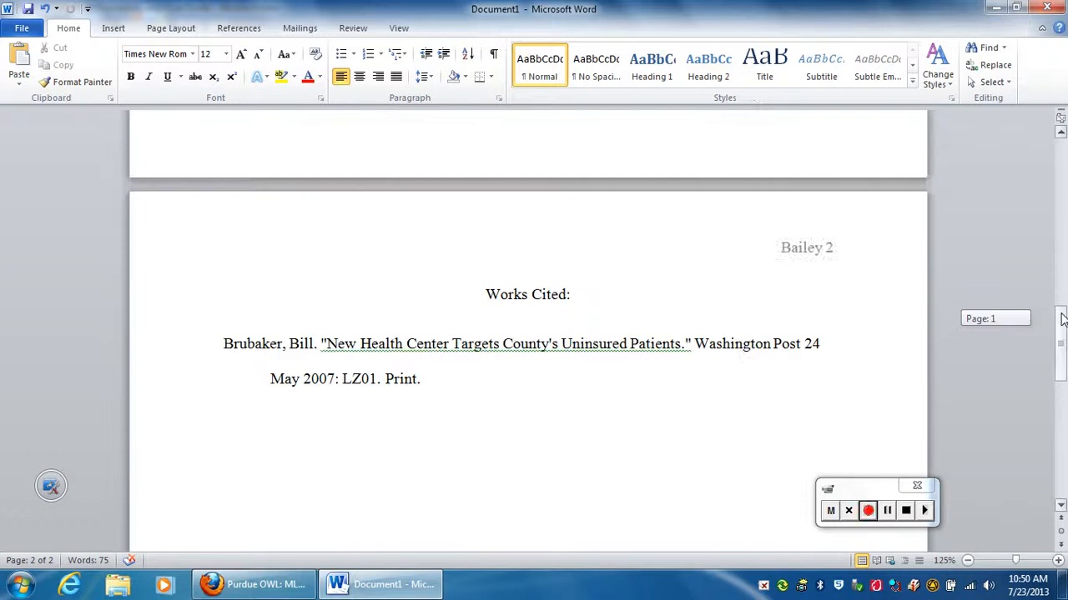
Step: Scroll back up to page 1 showing the header, name block and paper title
scroll(up, 3)
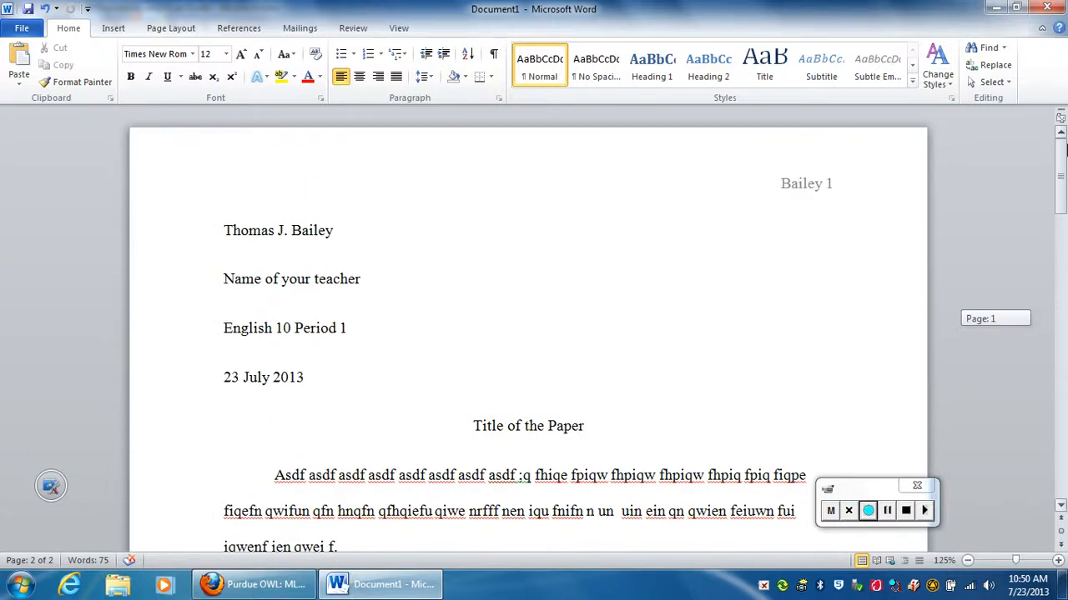
scroll(up, 3)
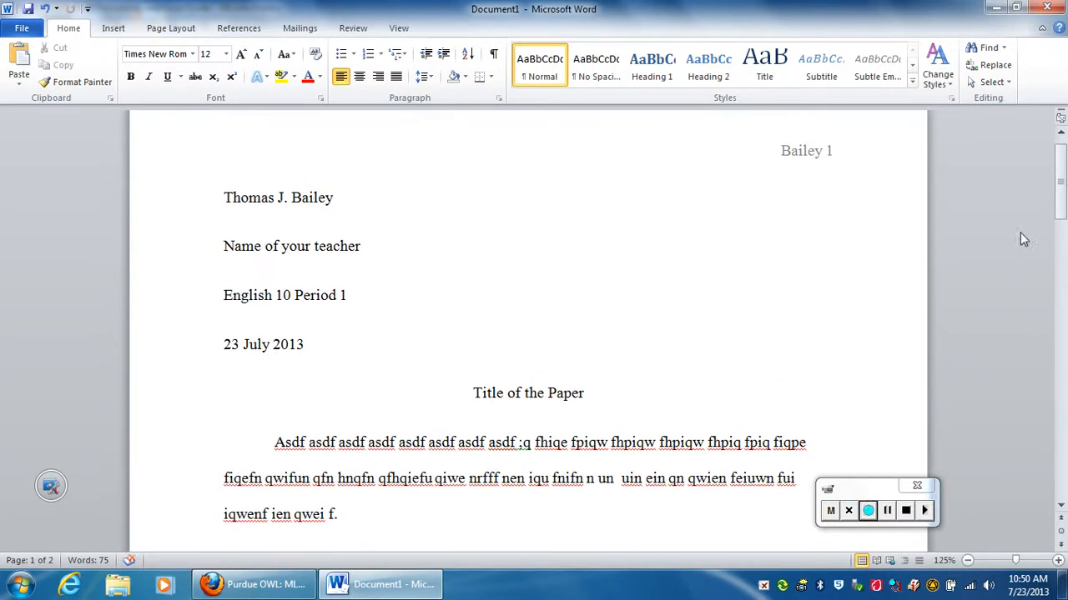
click(867, 510)
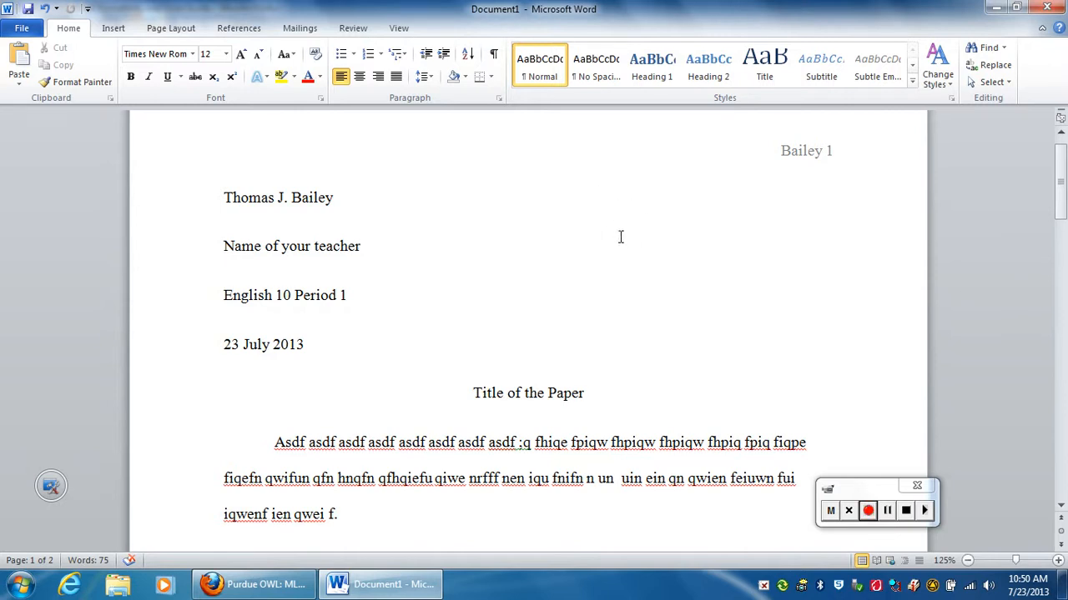
mouse_move(404, 252)
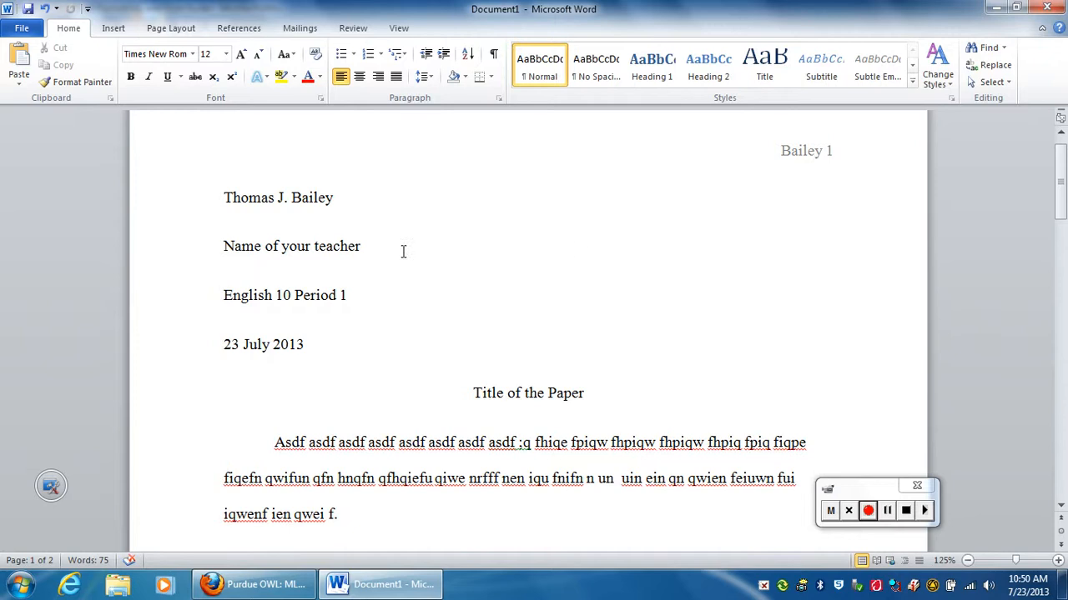
mouse_move(896, 407)
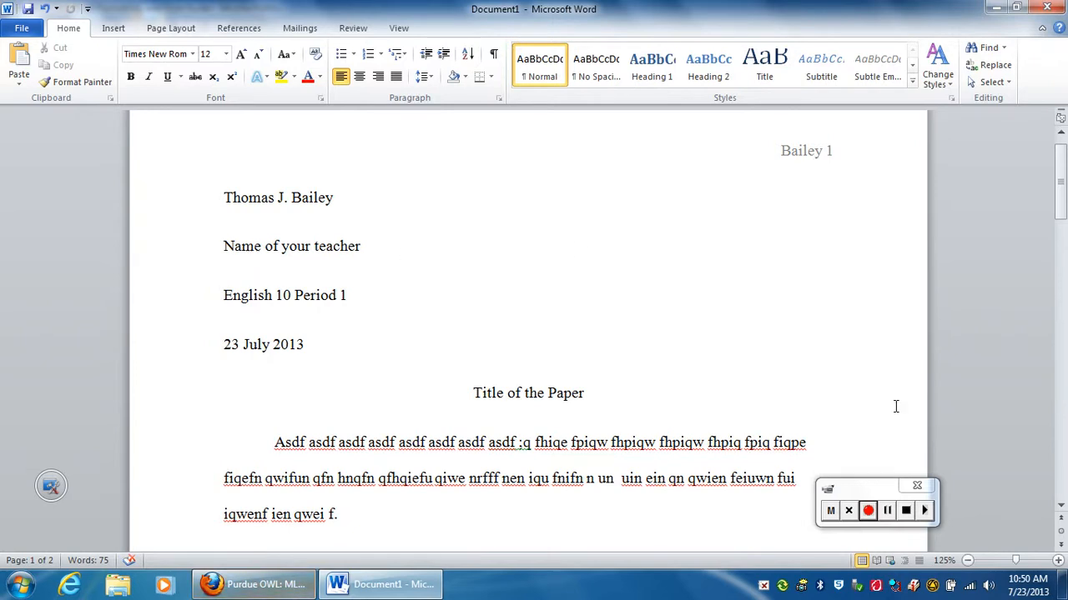